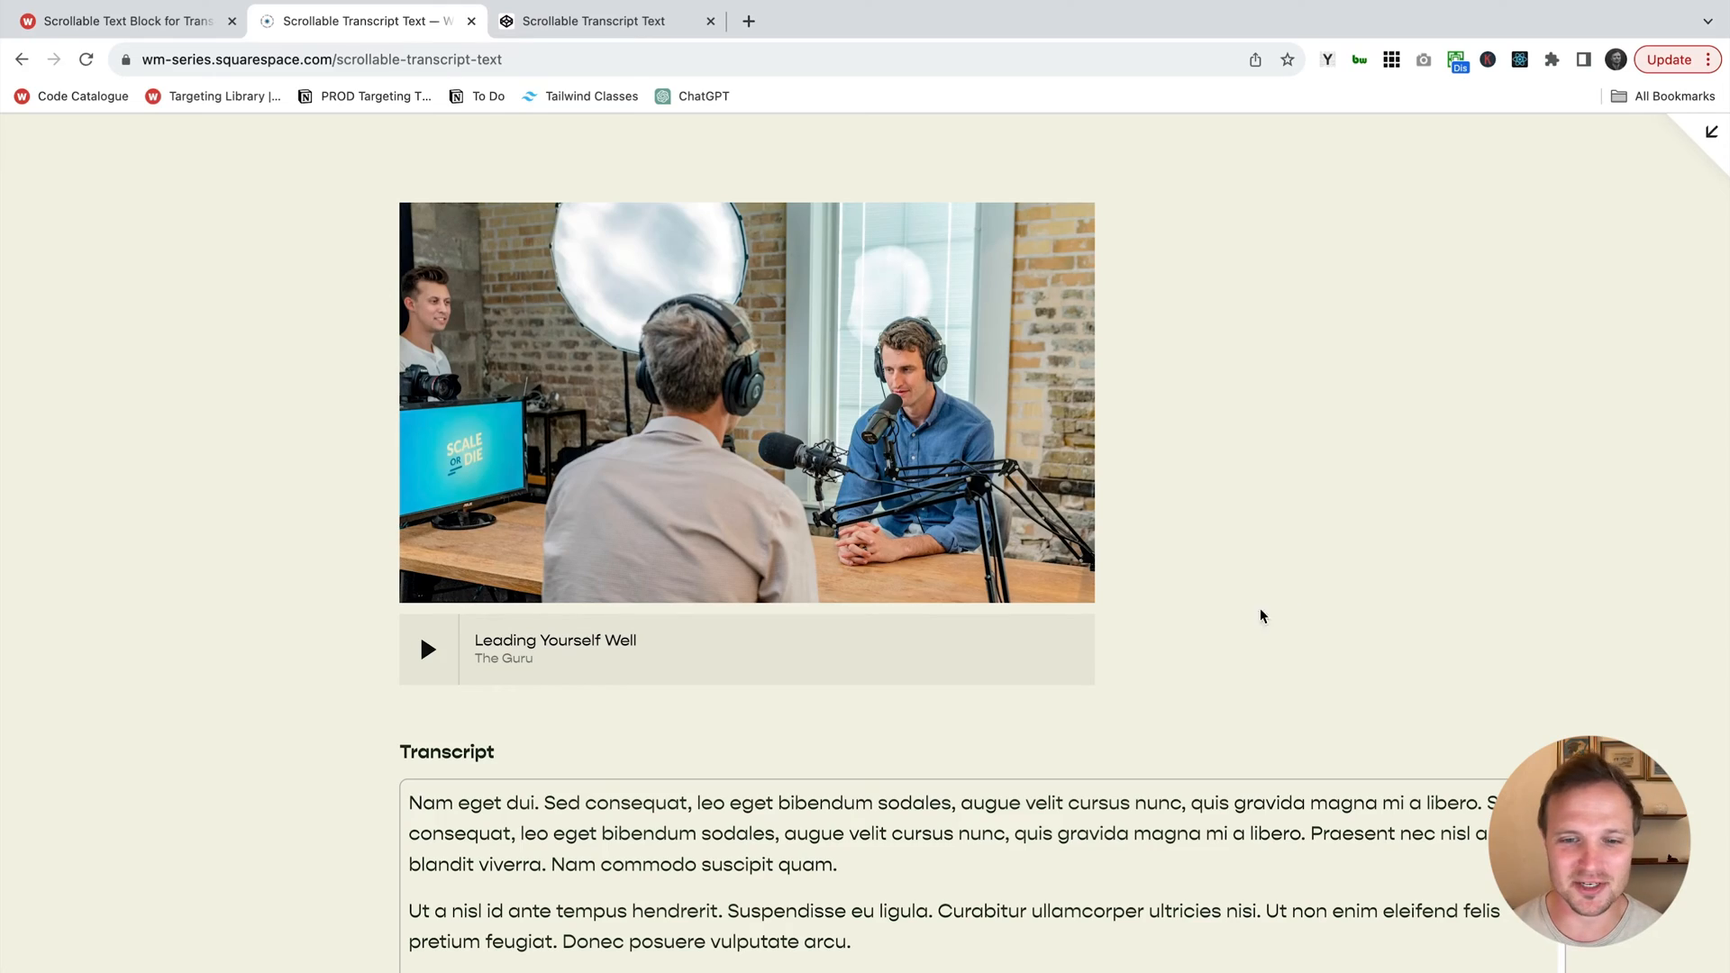
# - Scroll the live podcast page and the transcript box to confirm the transcript scrolls inside its fixed-height box
pyautogui.scroll(-3)
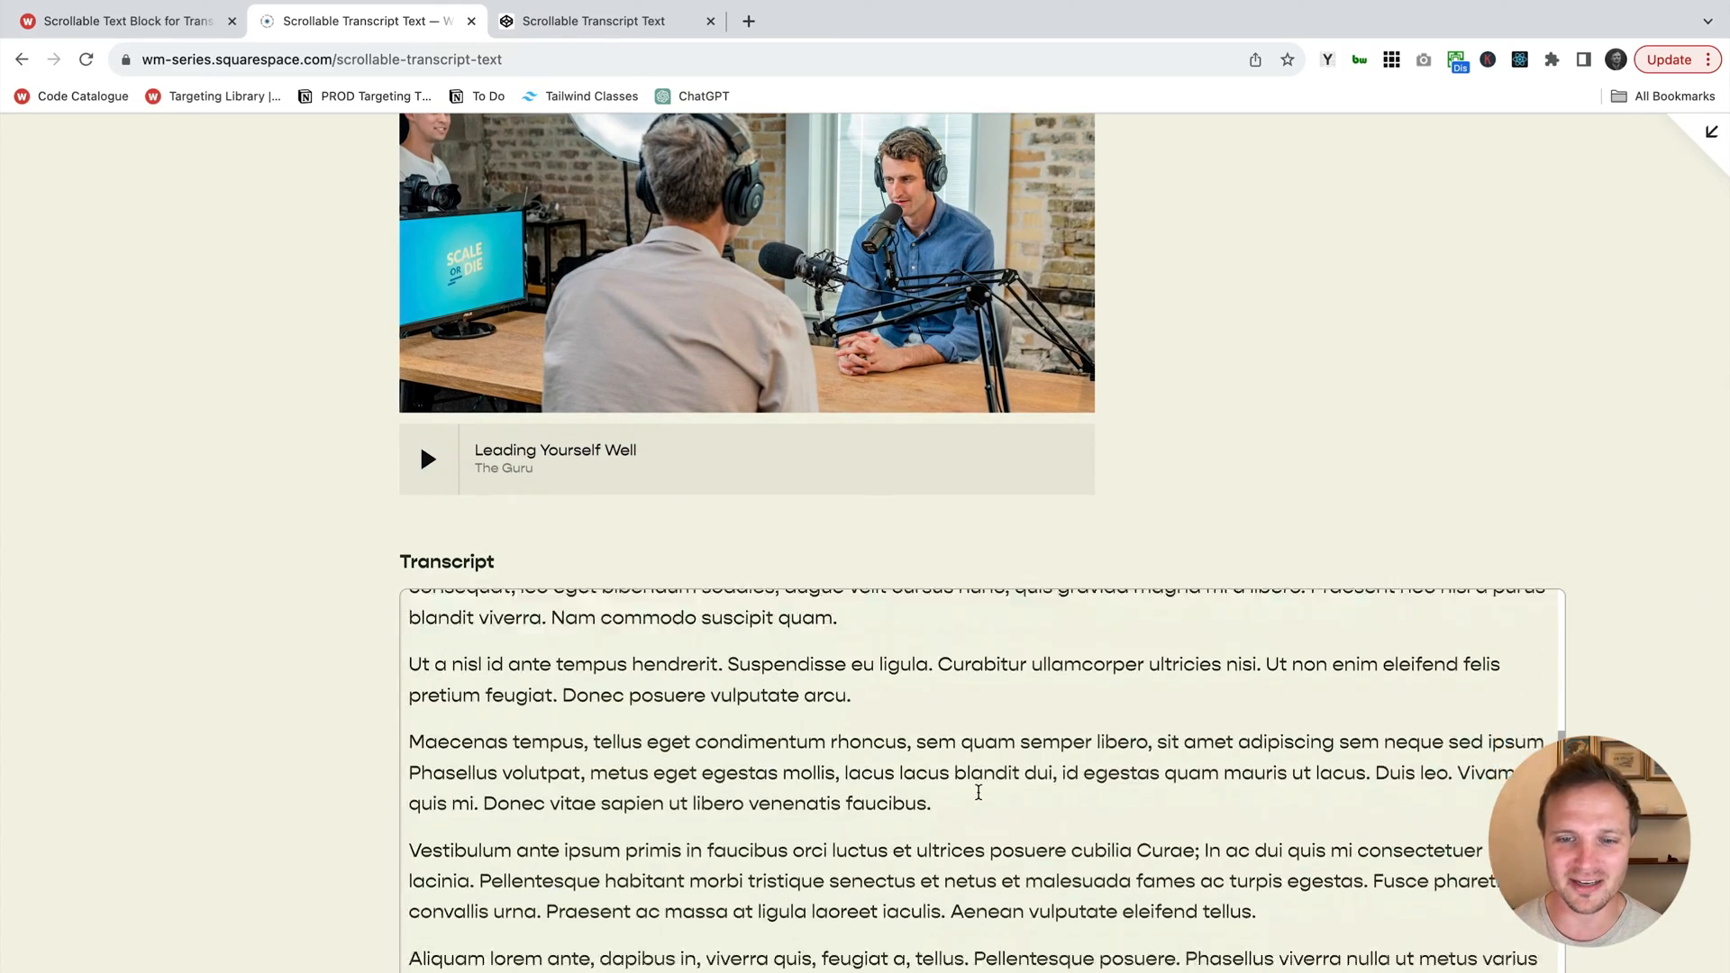
pyautogui.scroll(3)
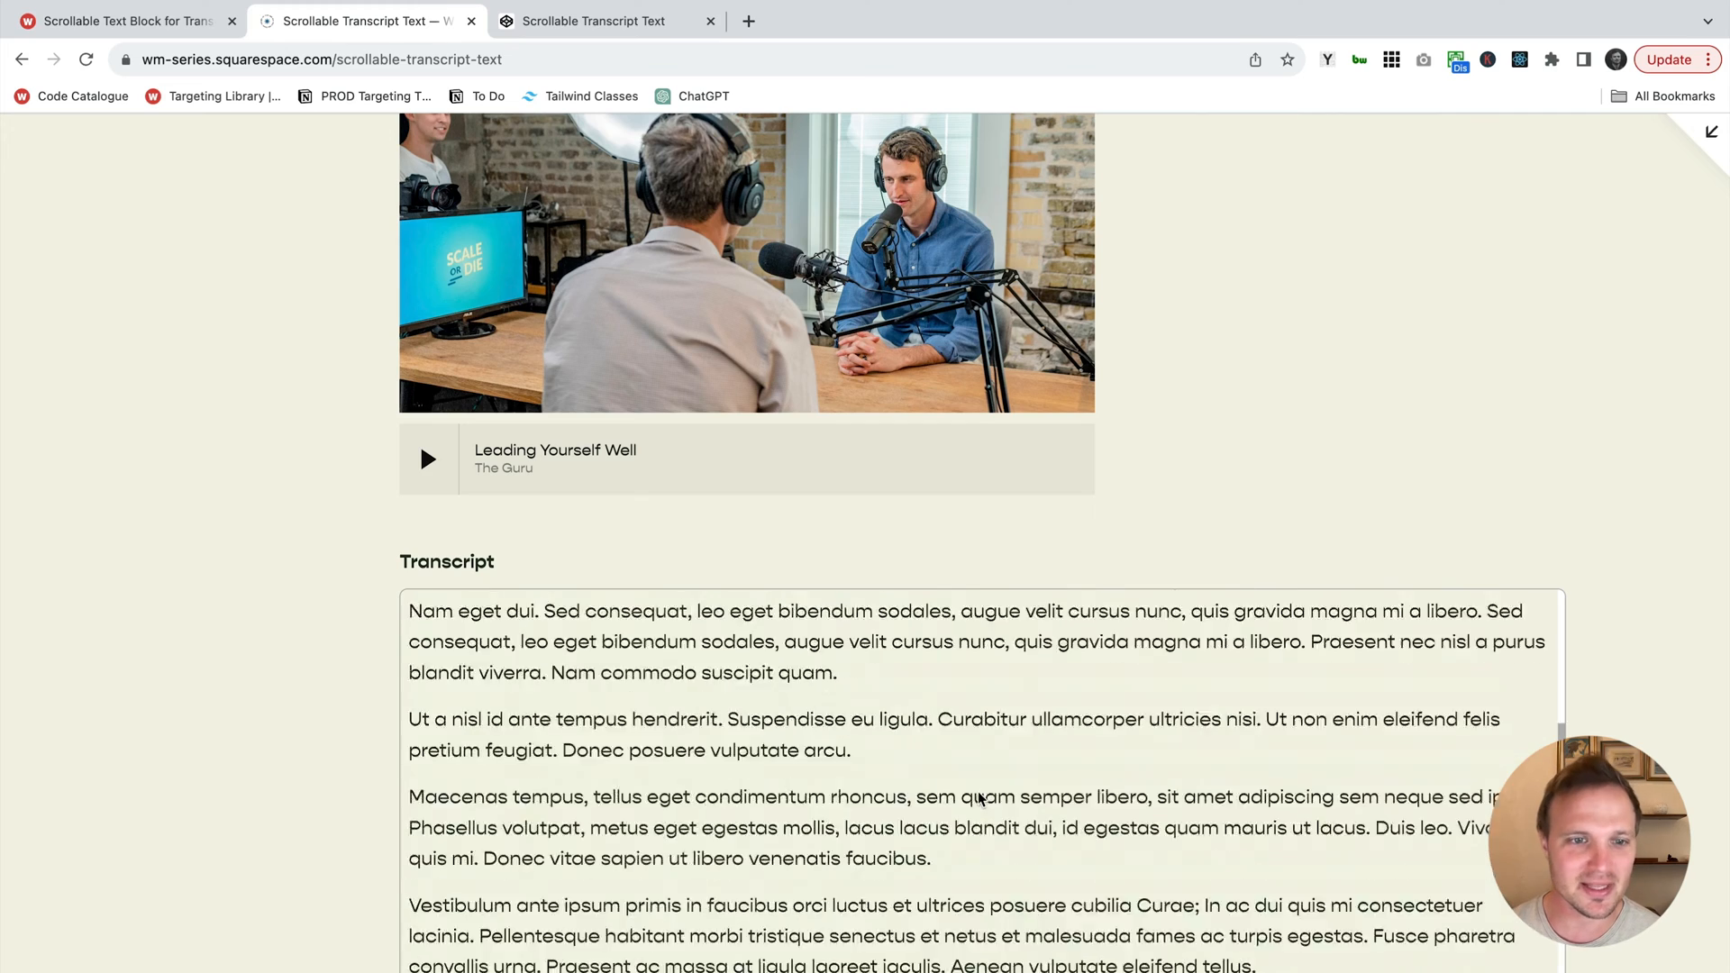
pyautogui.scroll(-3)
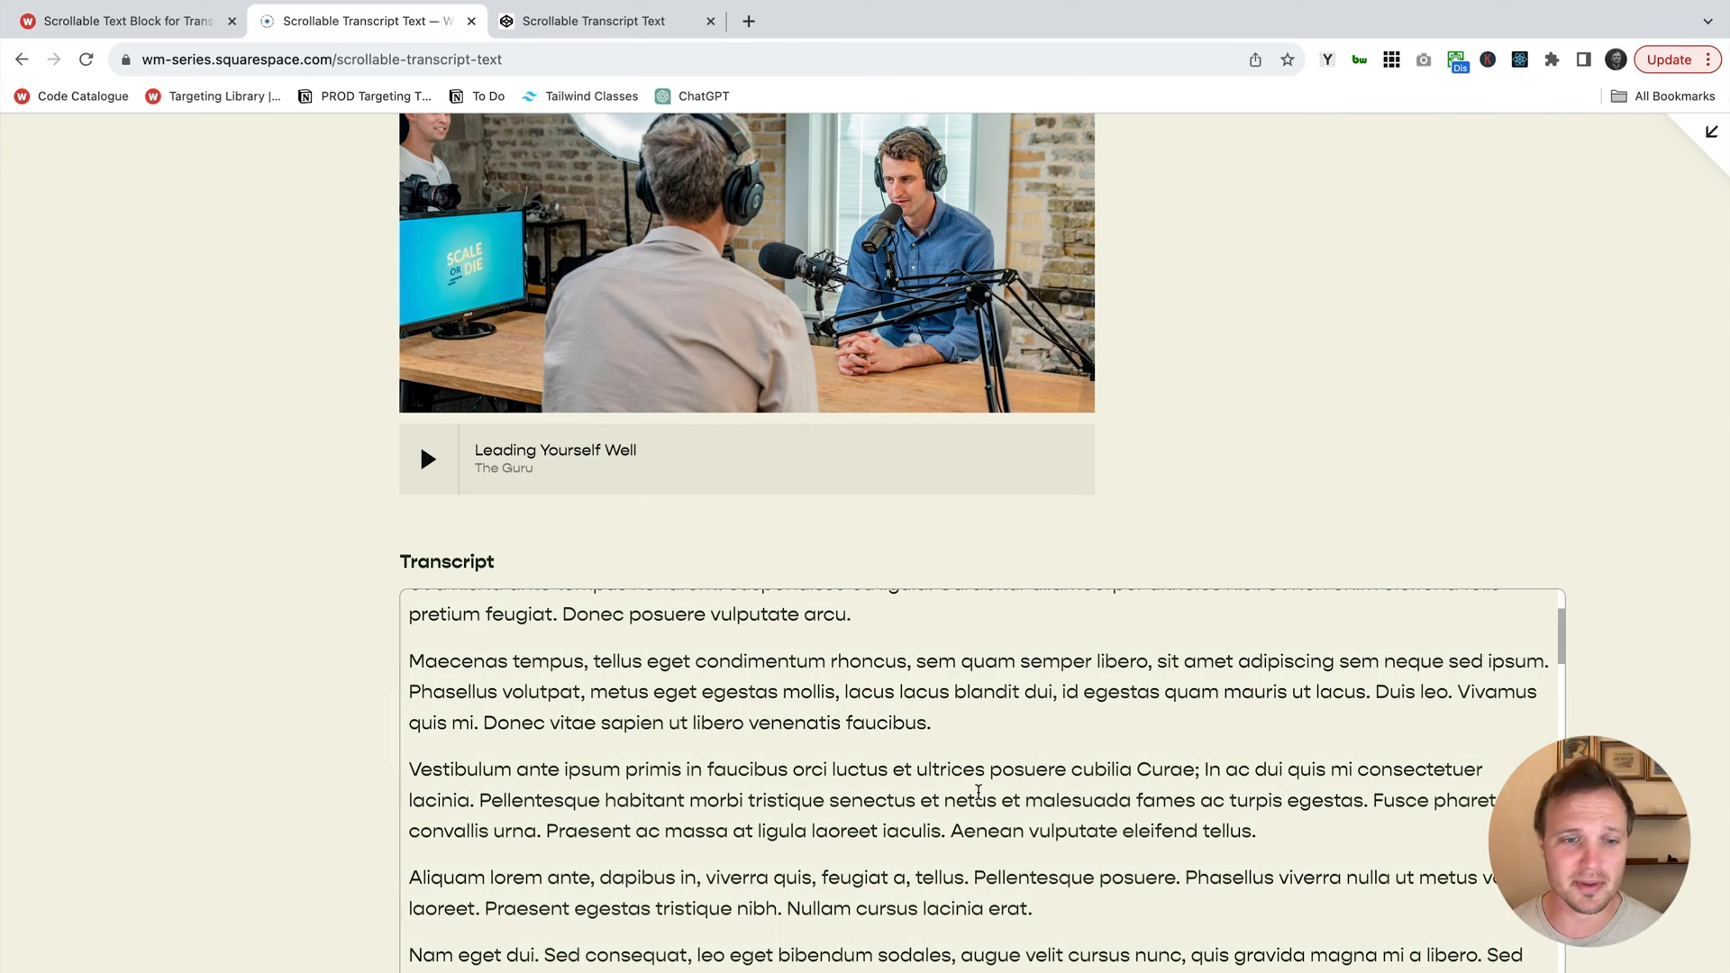
pyautogui.moveTo(739, 682)
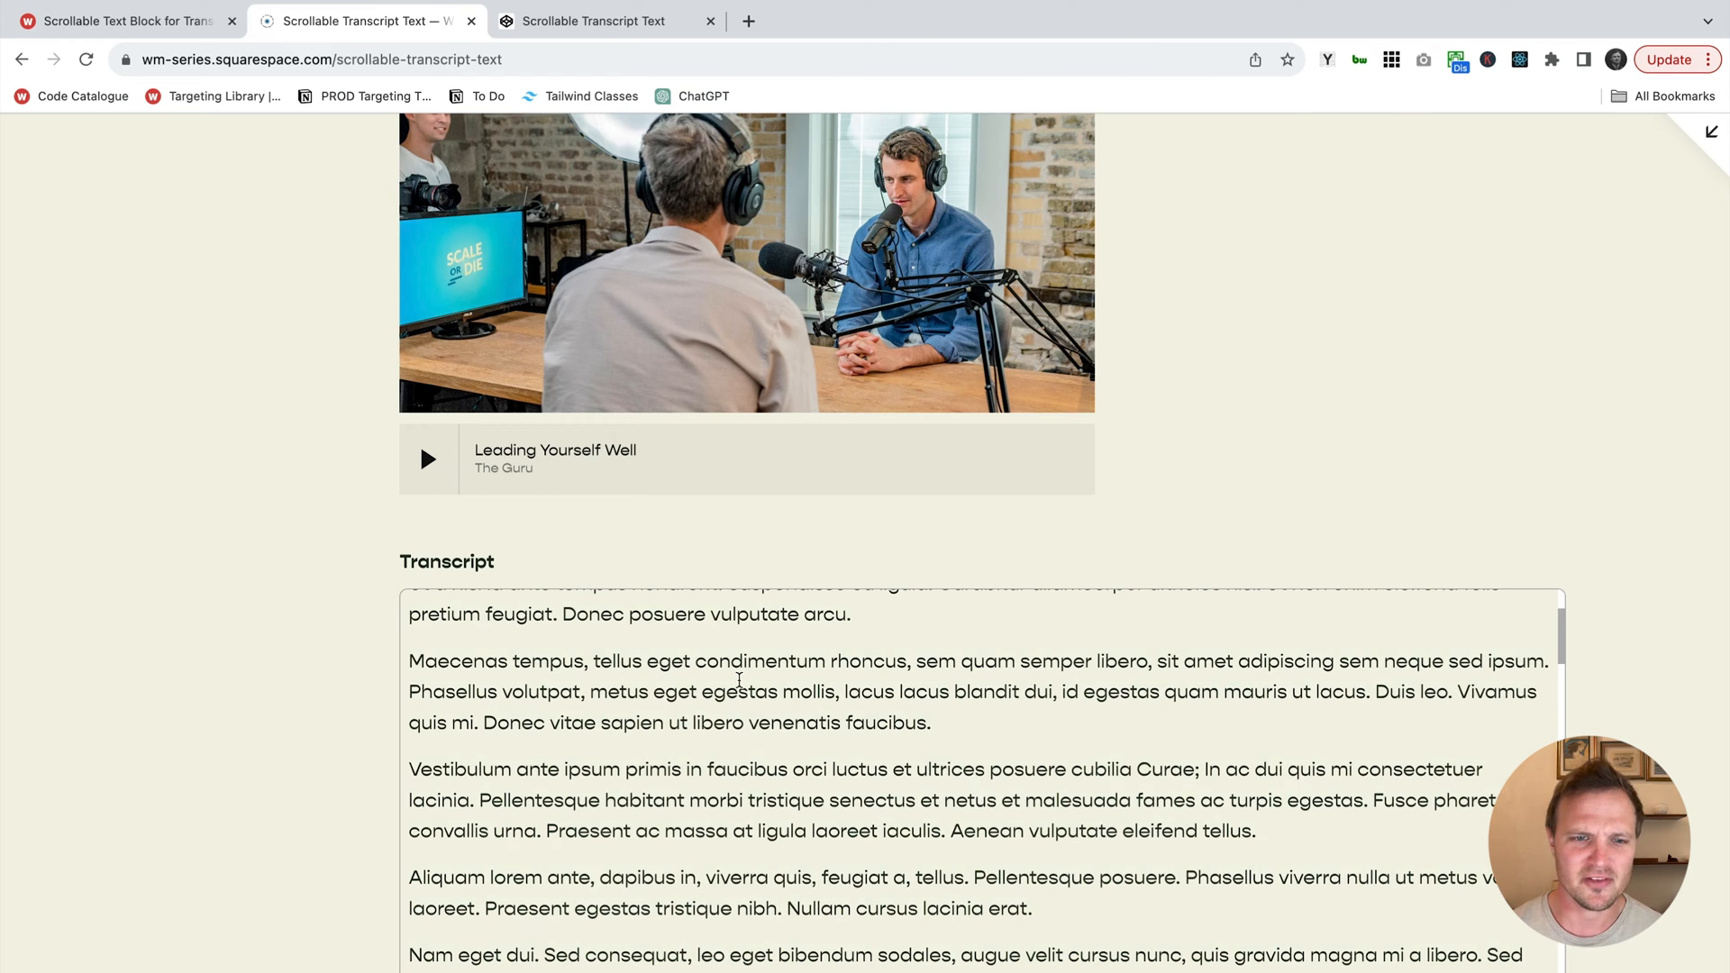
pyautogui.scroll(3)
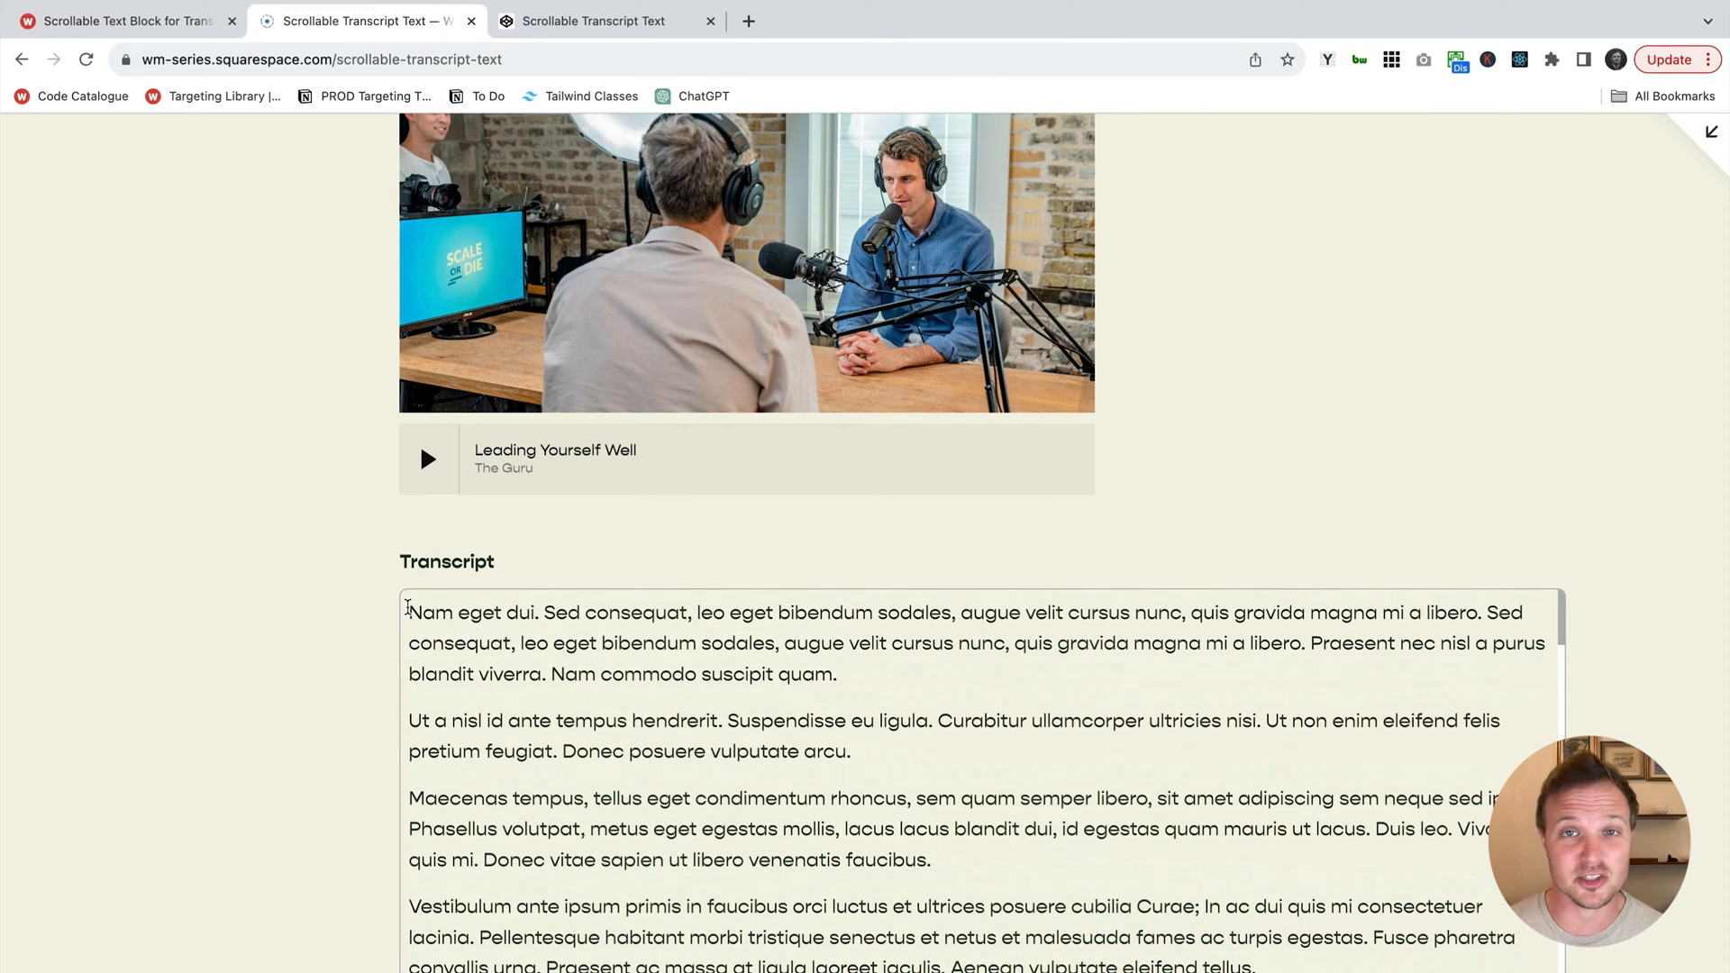
pyautogui.moveTo(630, 763)
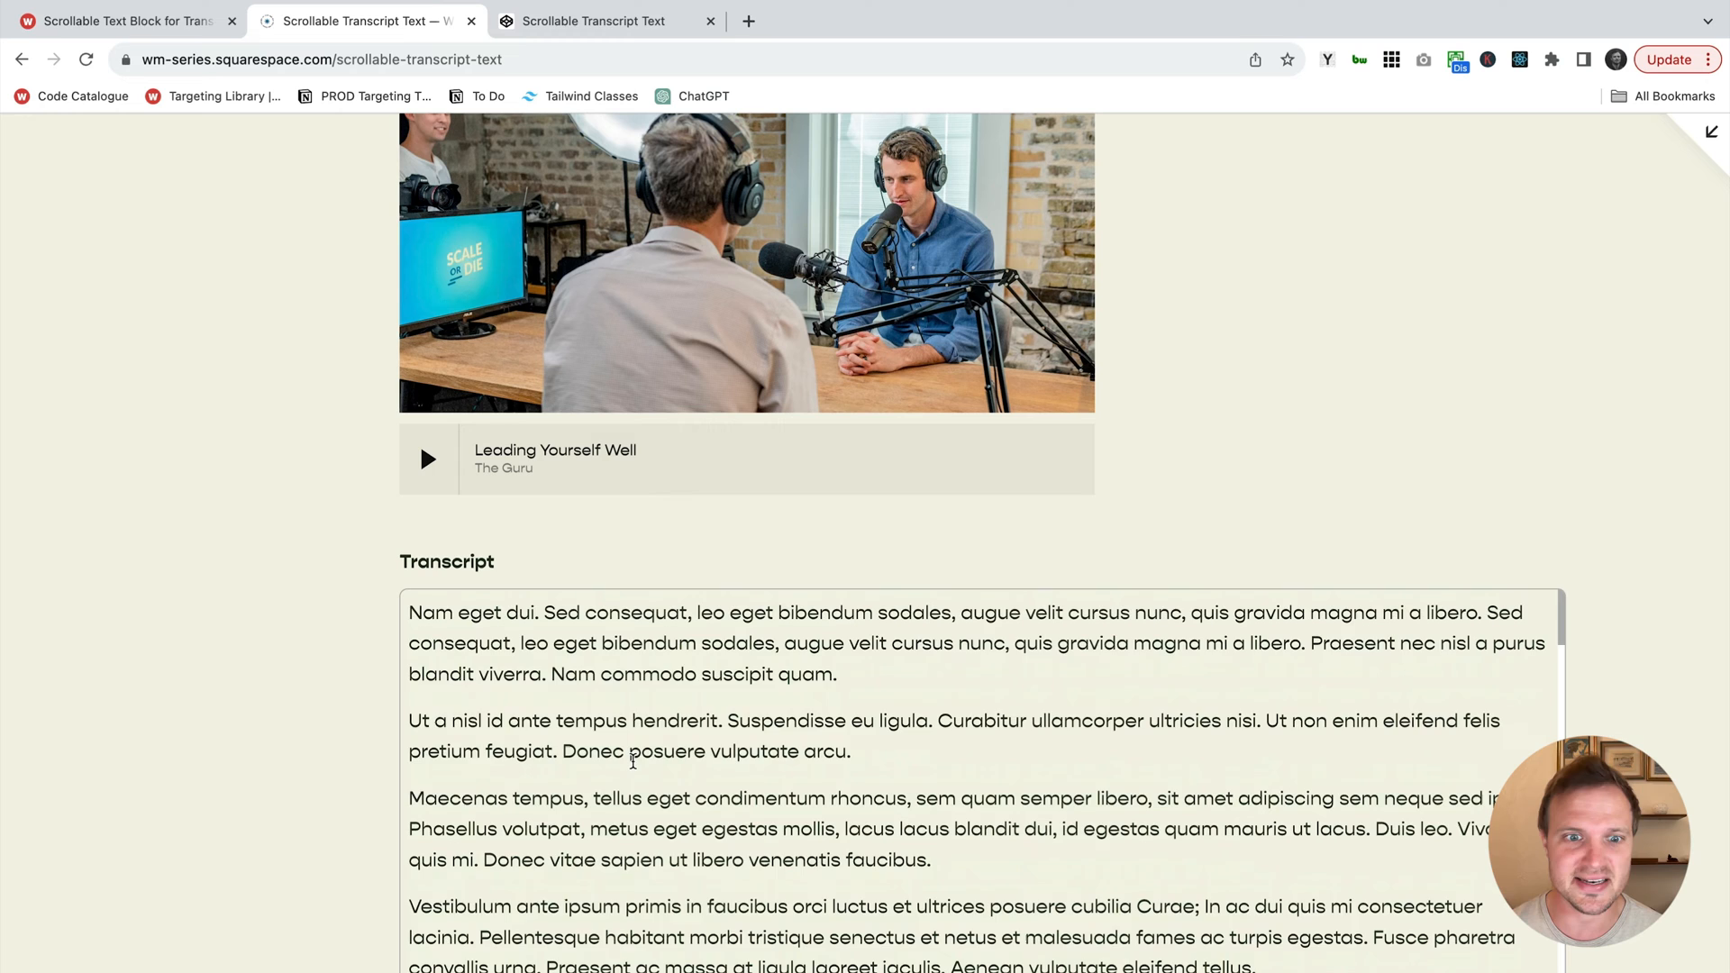
pyautogui.scroll(-3)
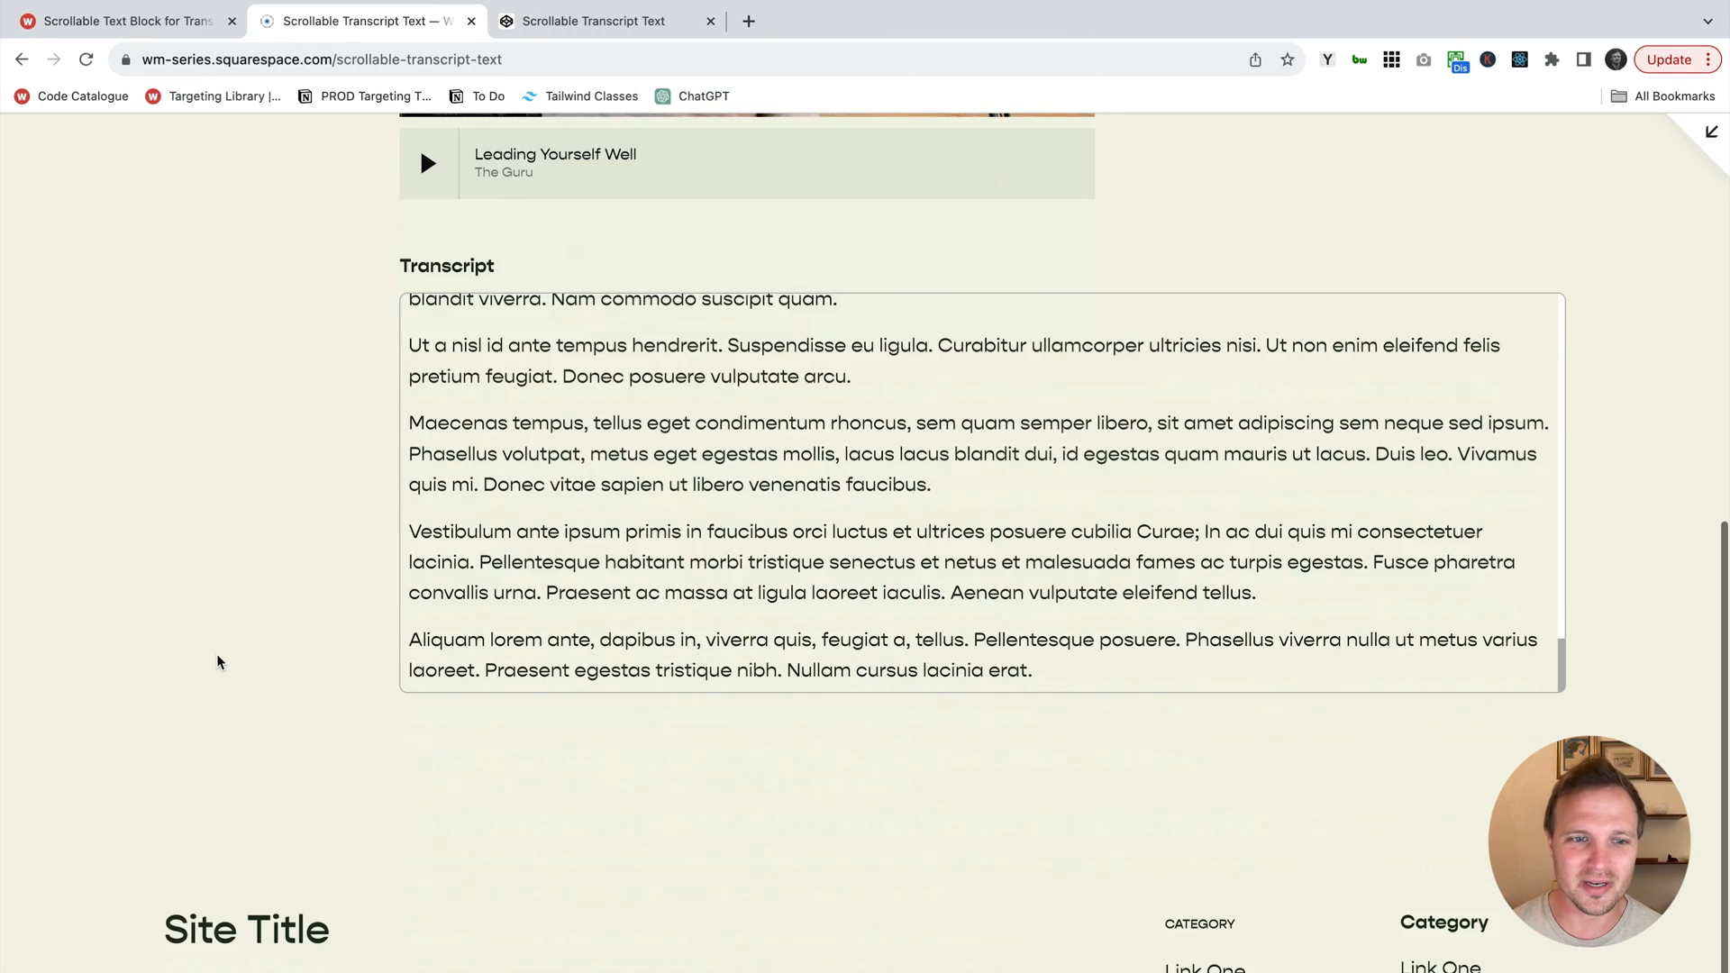
pyautogui.scroll(3)
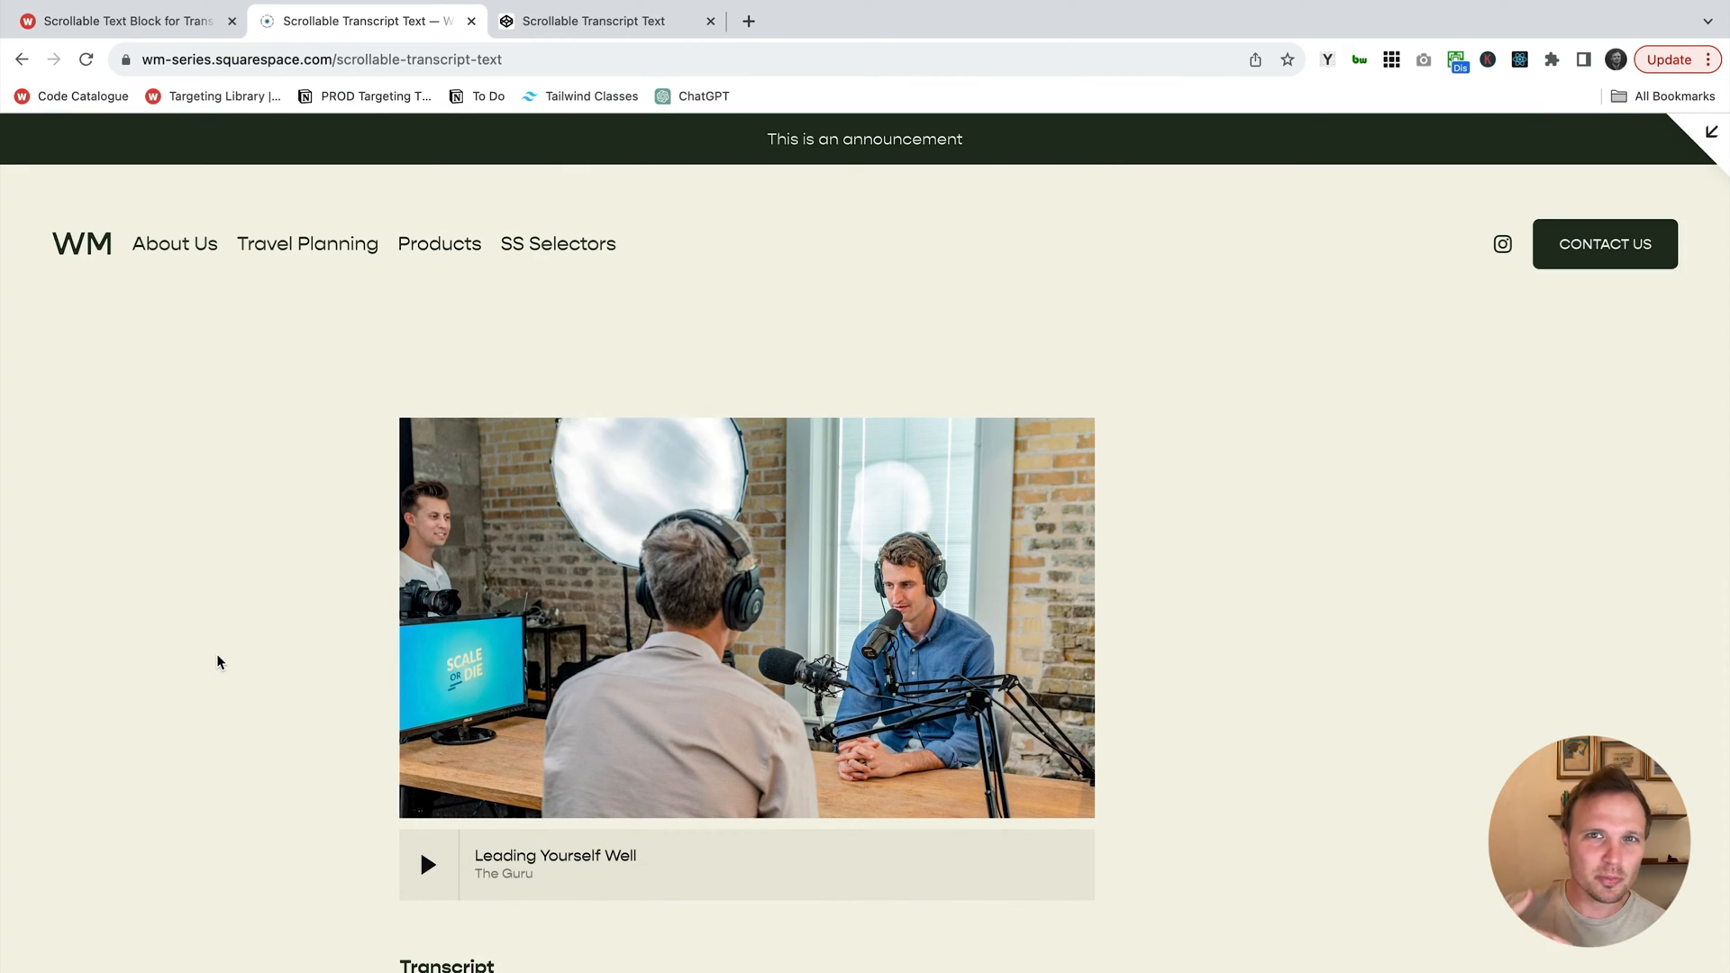
pyautogui.scroll(-3)
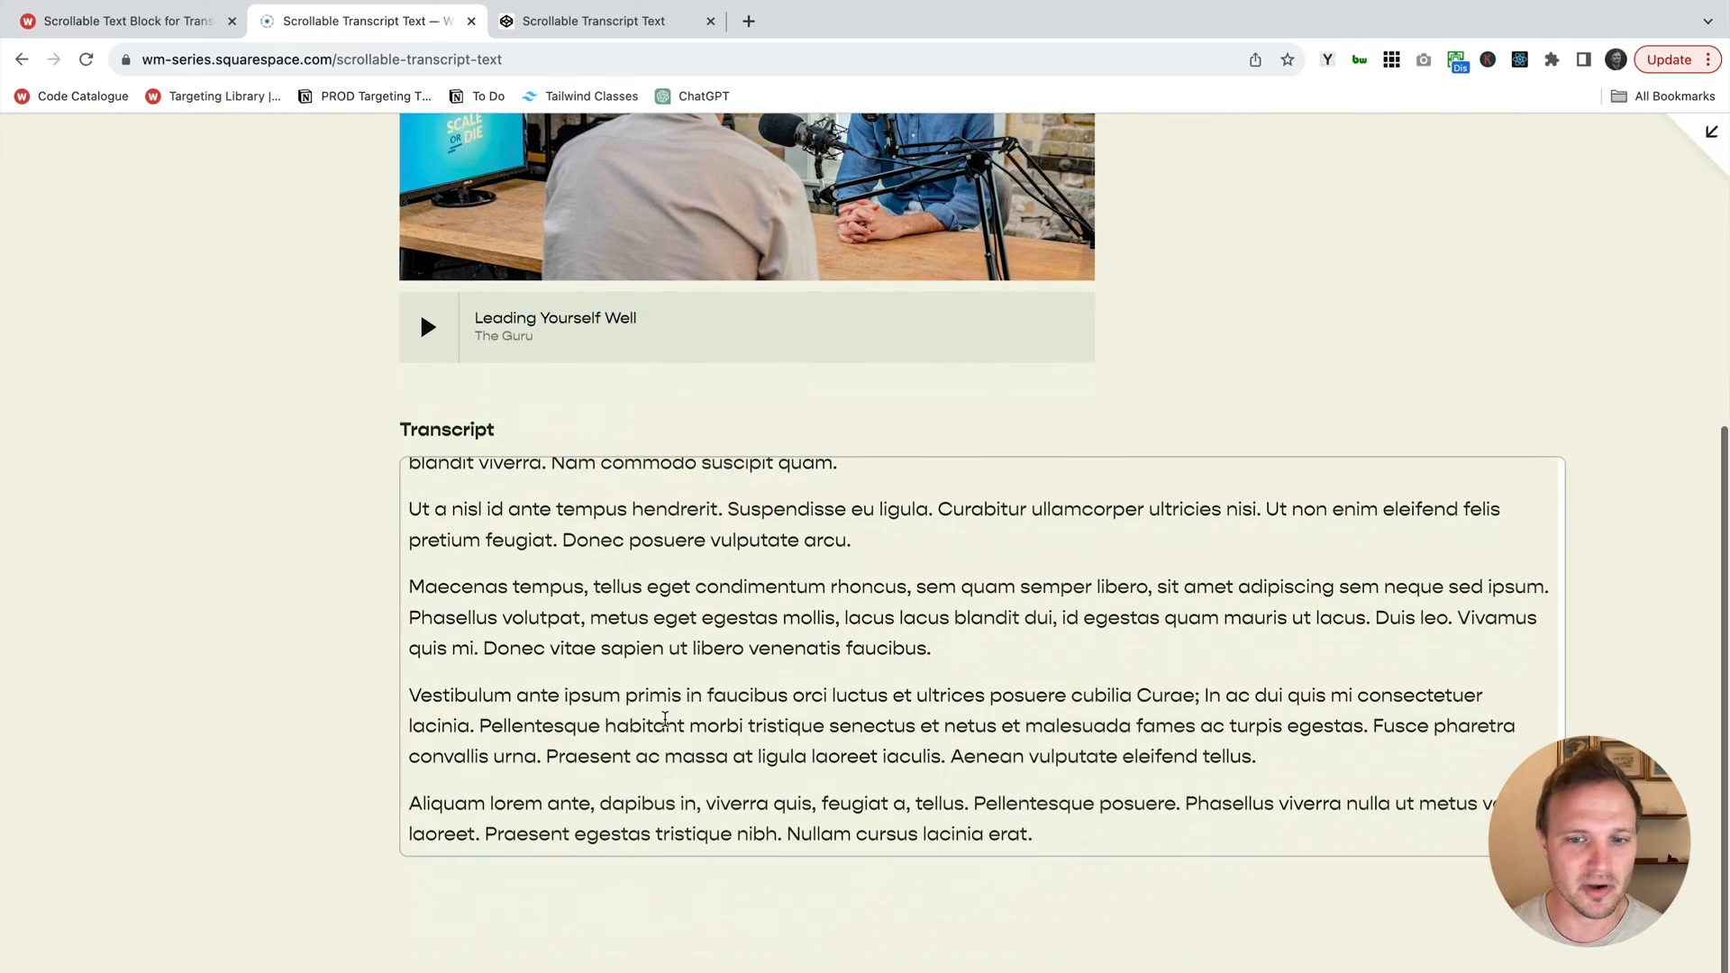
pyautogui.scroll(3)
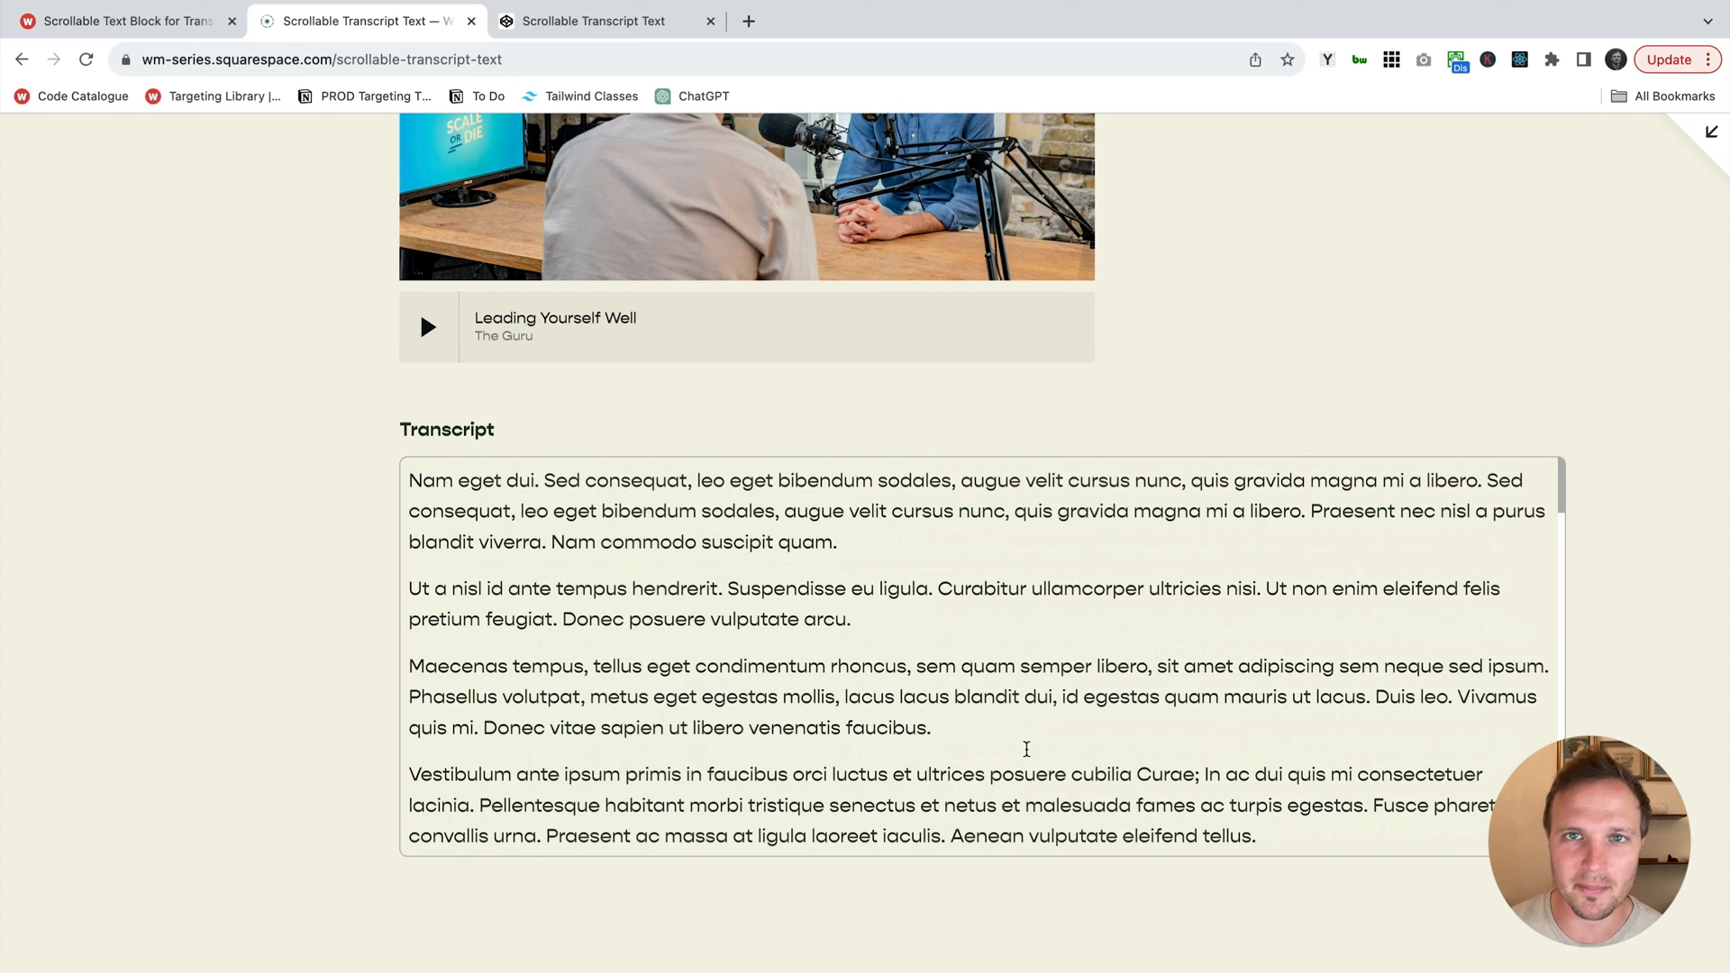
pyautogui.moveTo(1026, 755)
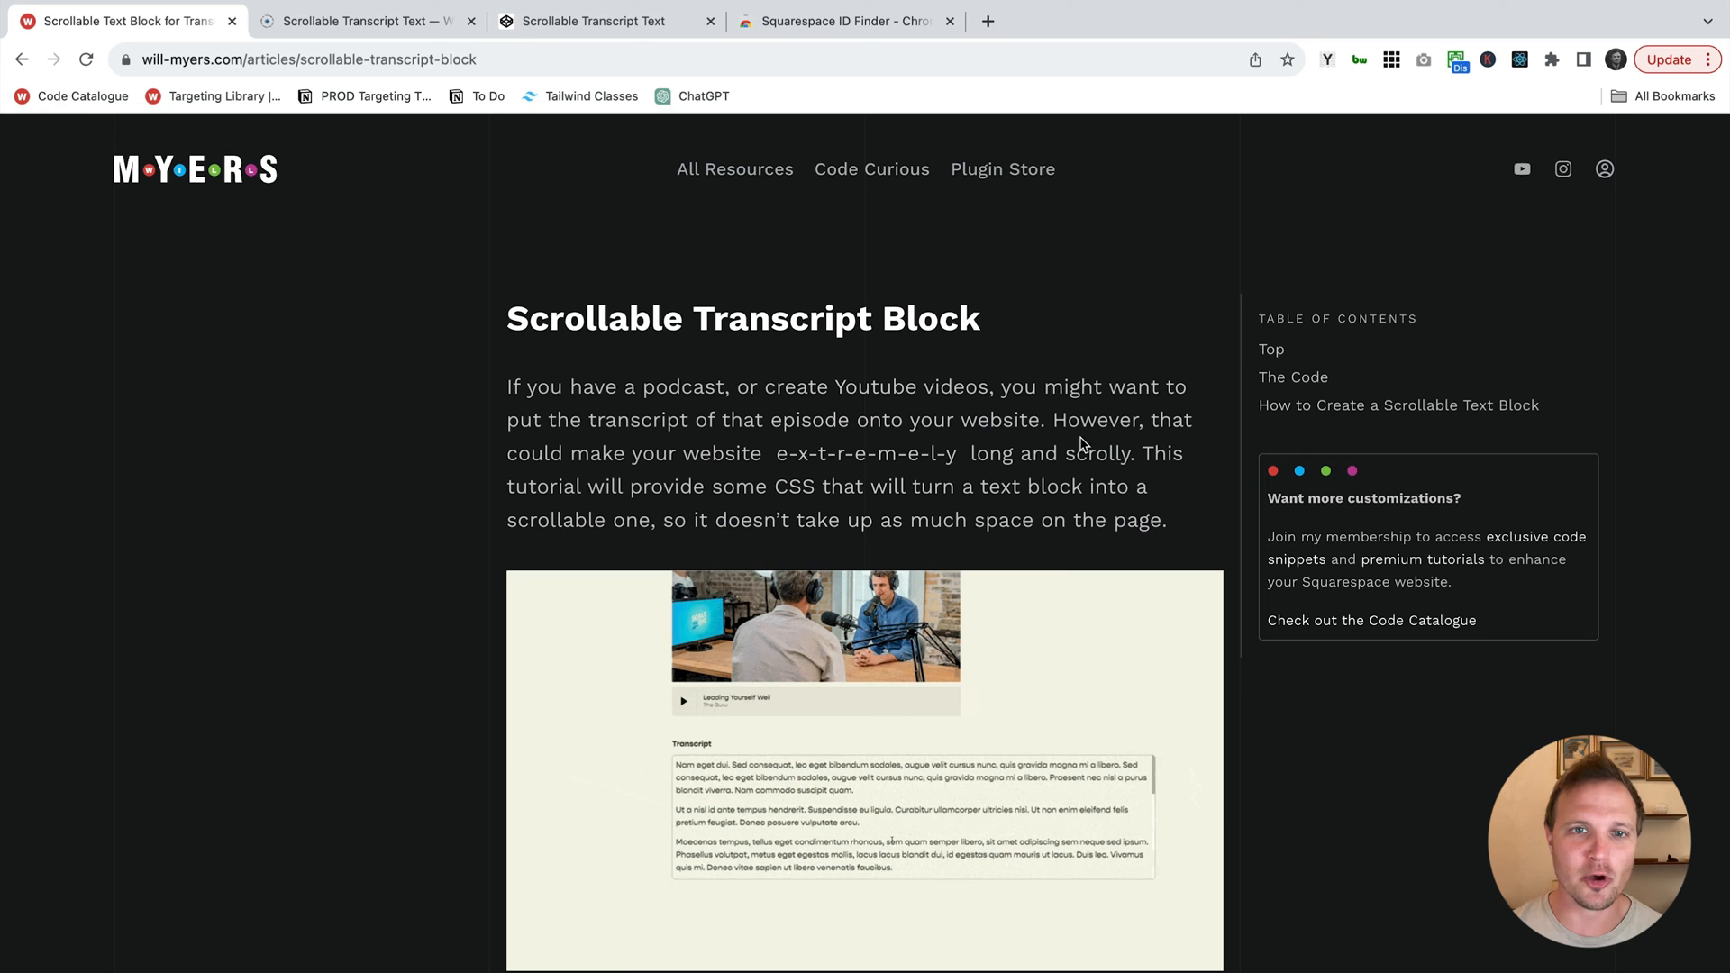
# - Review the tutorial's The Code section and note the #block-id placeholder in the snippet
pyautogui.tripleClick(741, 317)
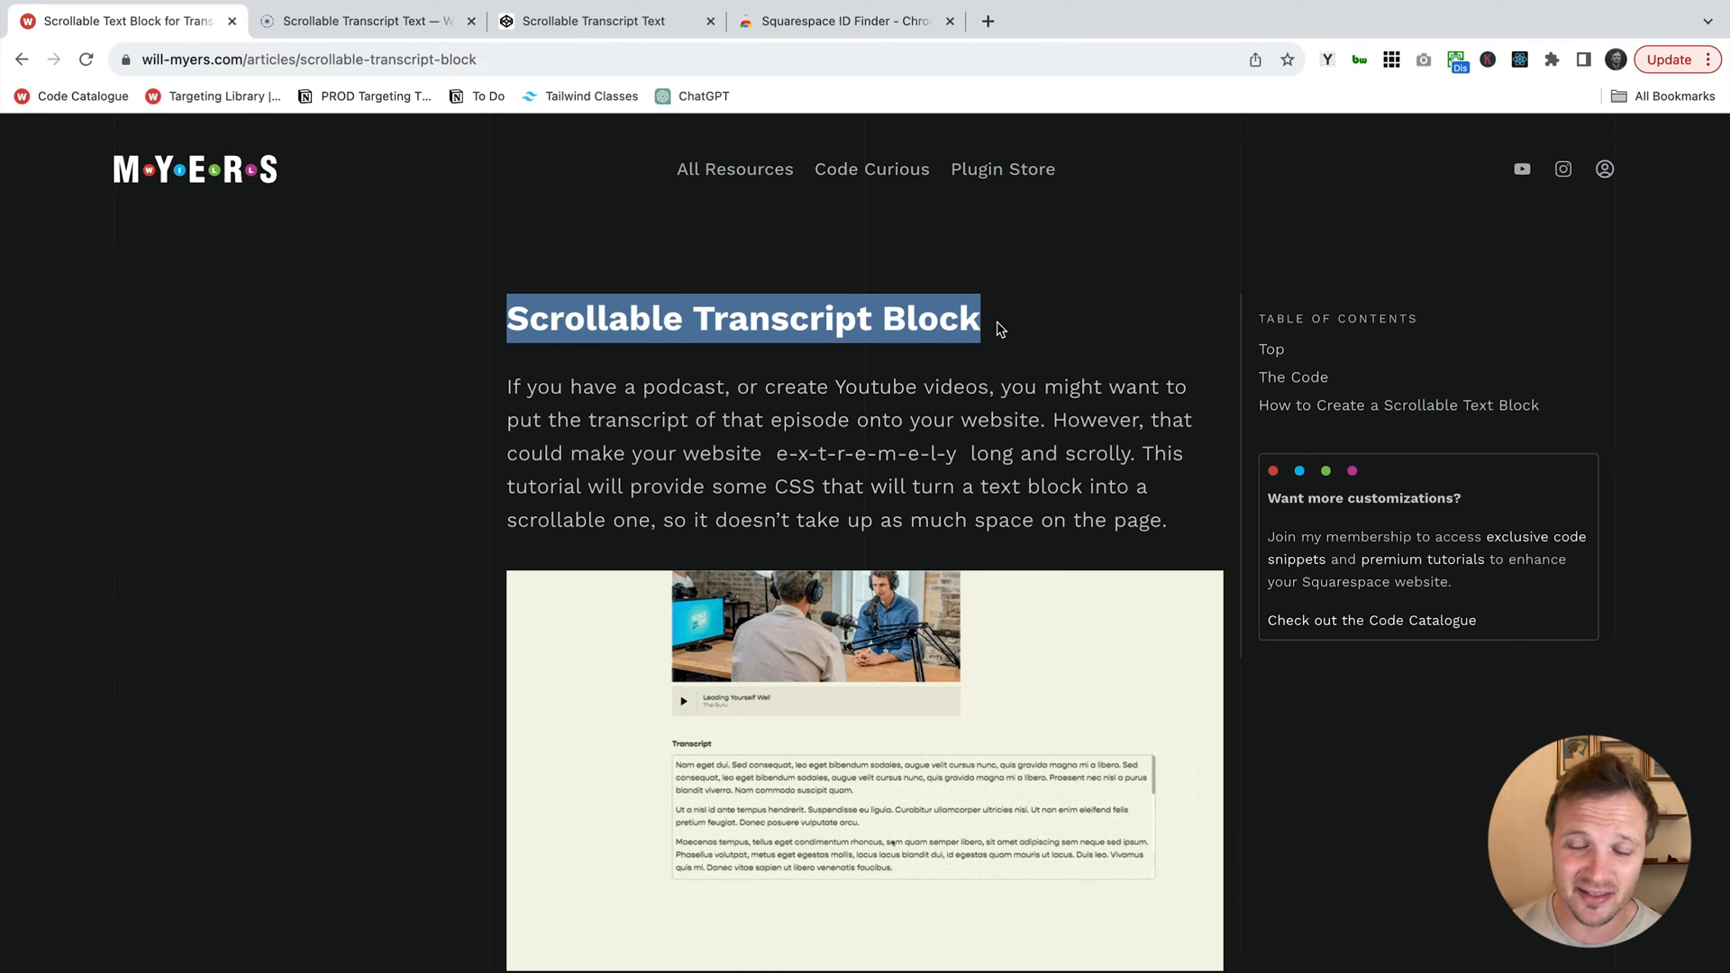
pyautogui.scroll(-3)
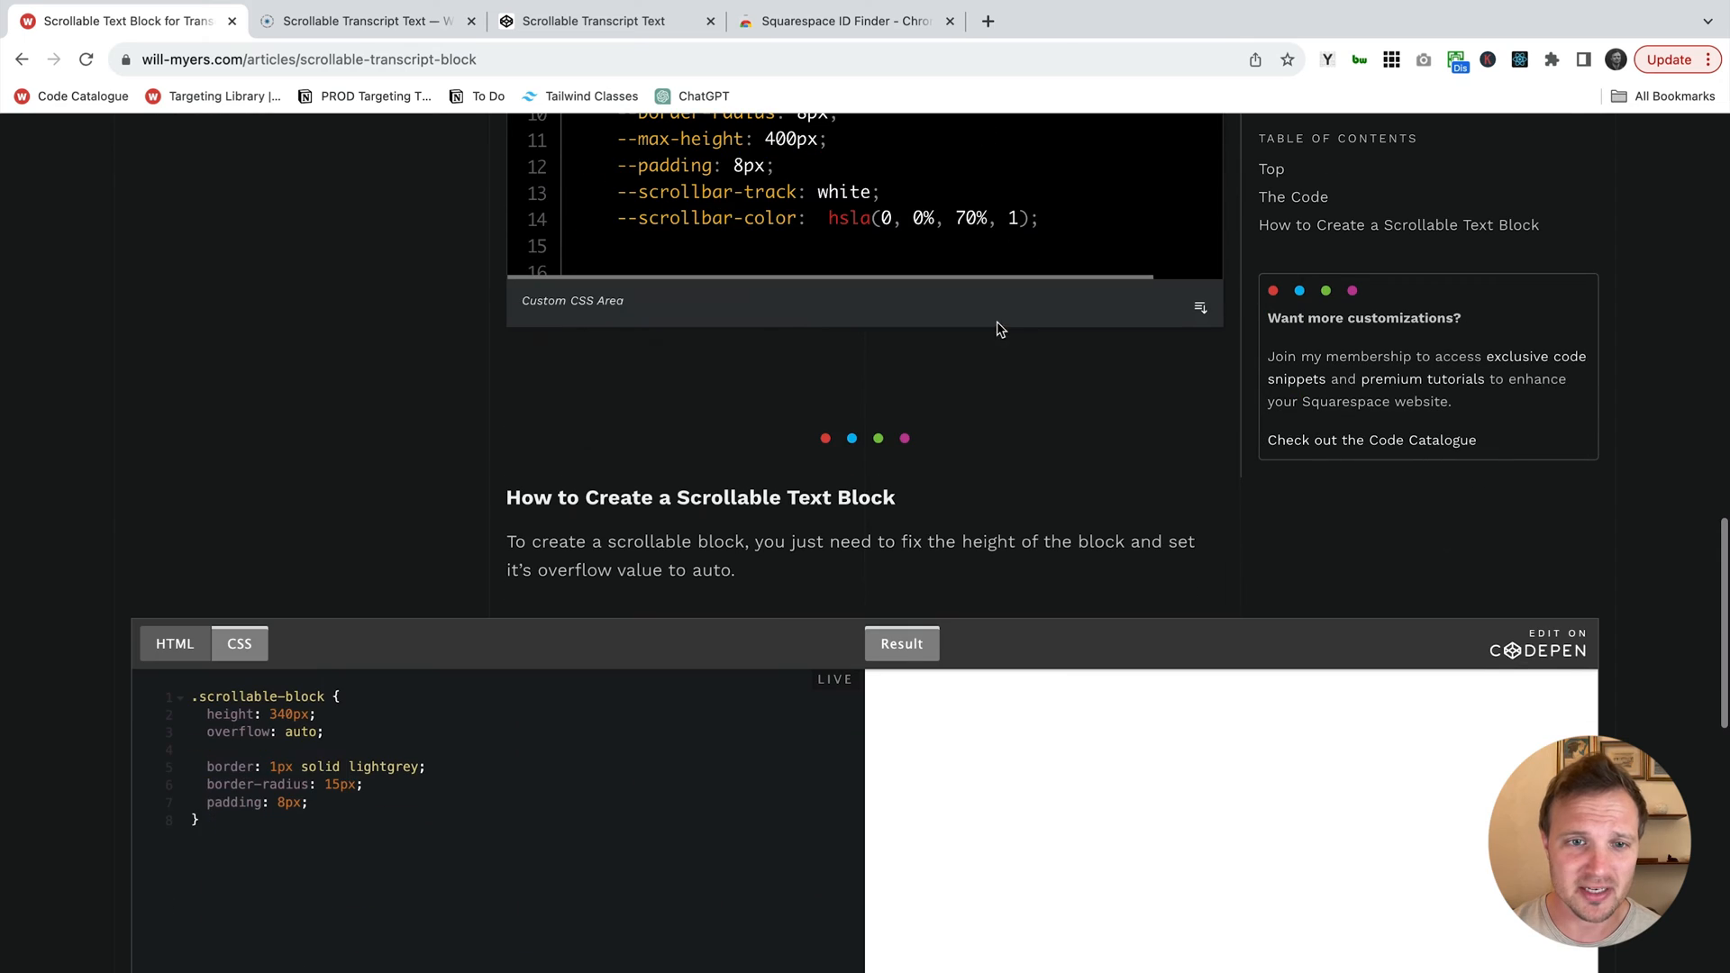
pyautogui.scroll(3)
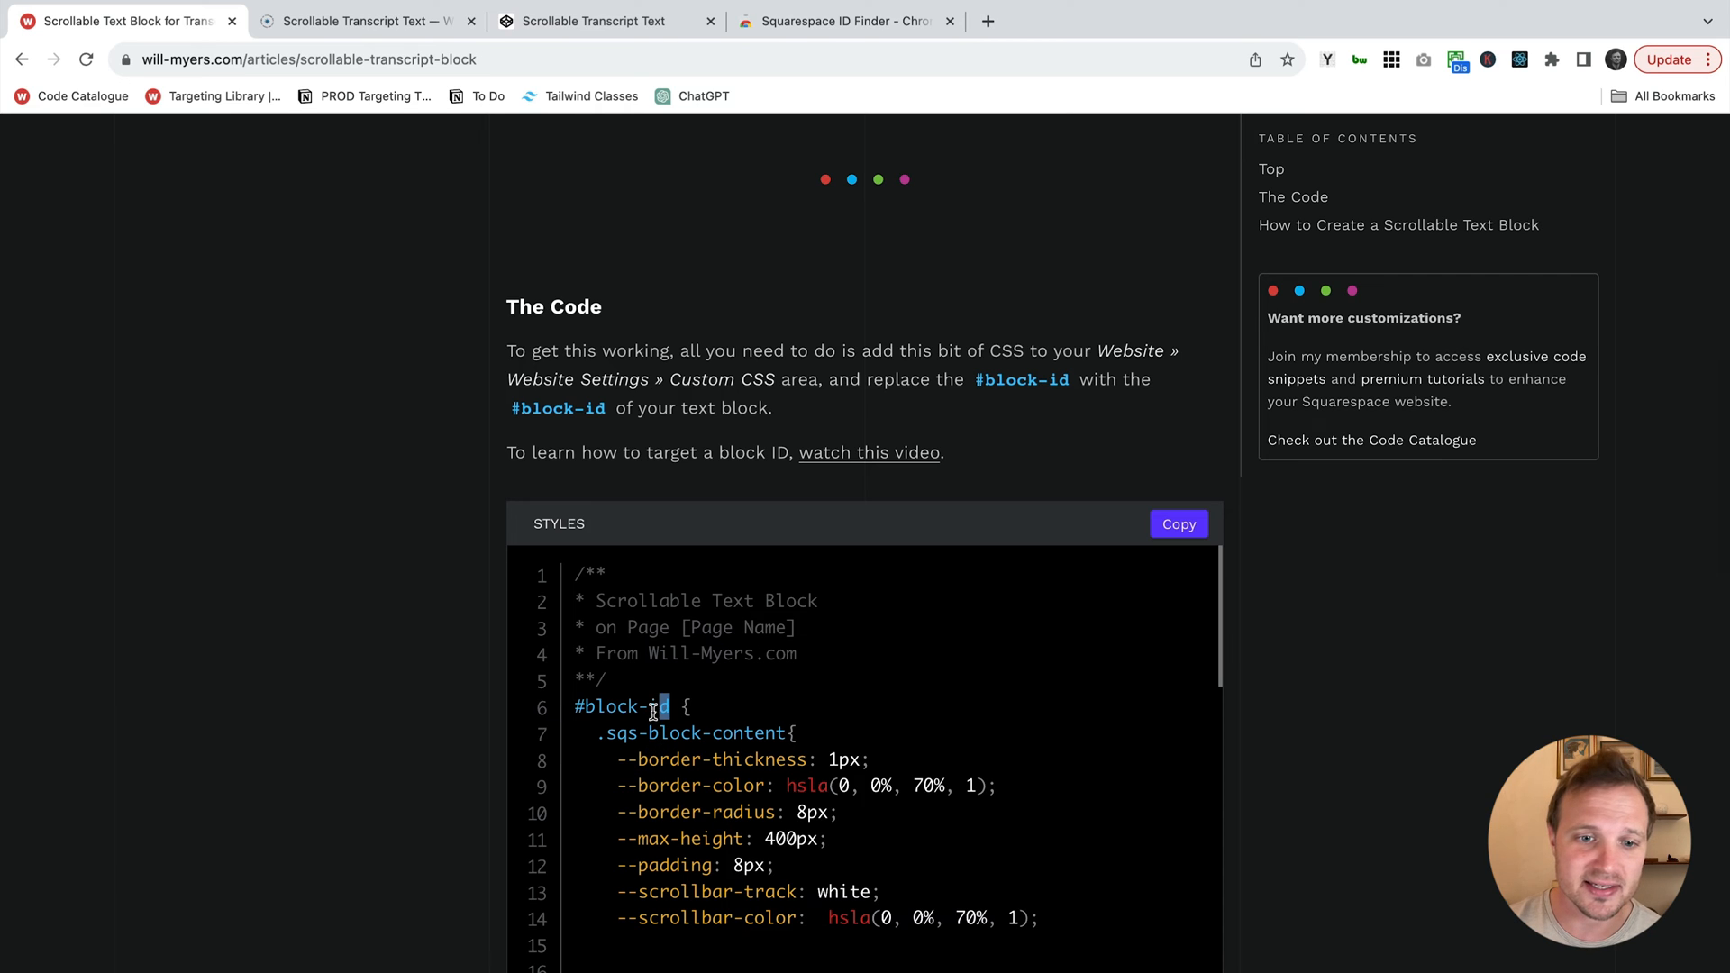
pyautogui.doubleClick(622, 706)
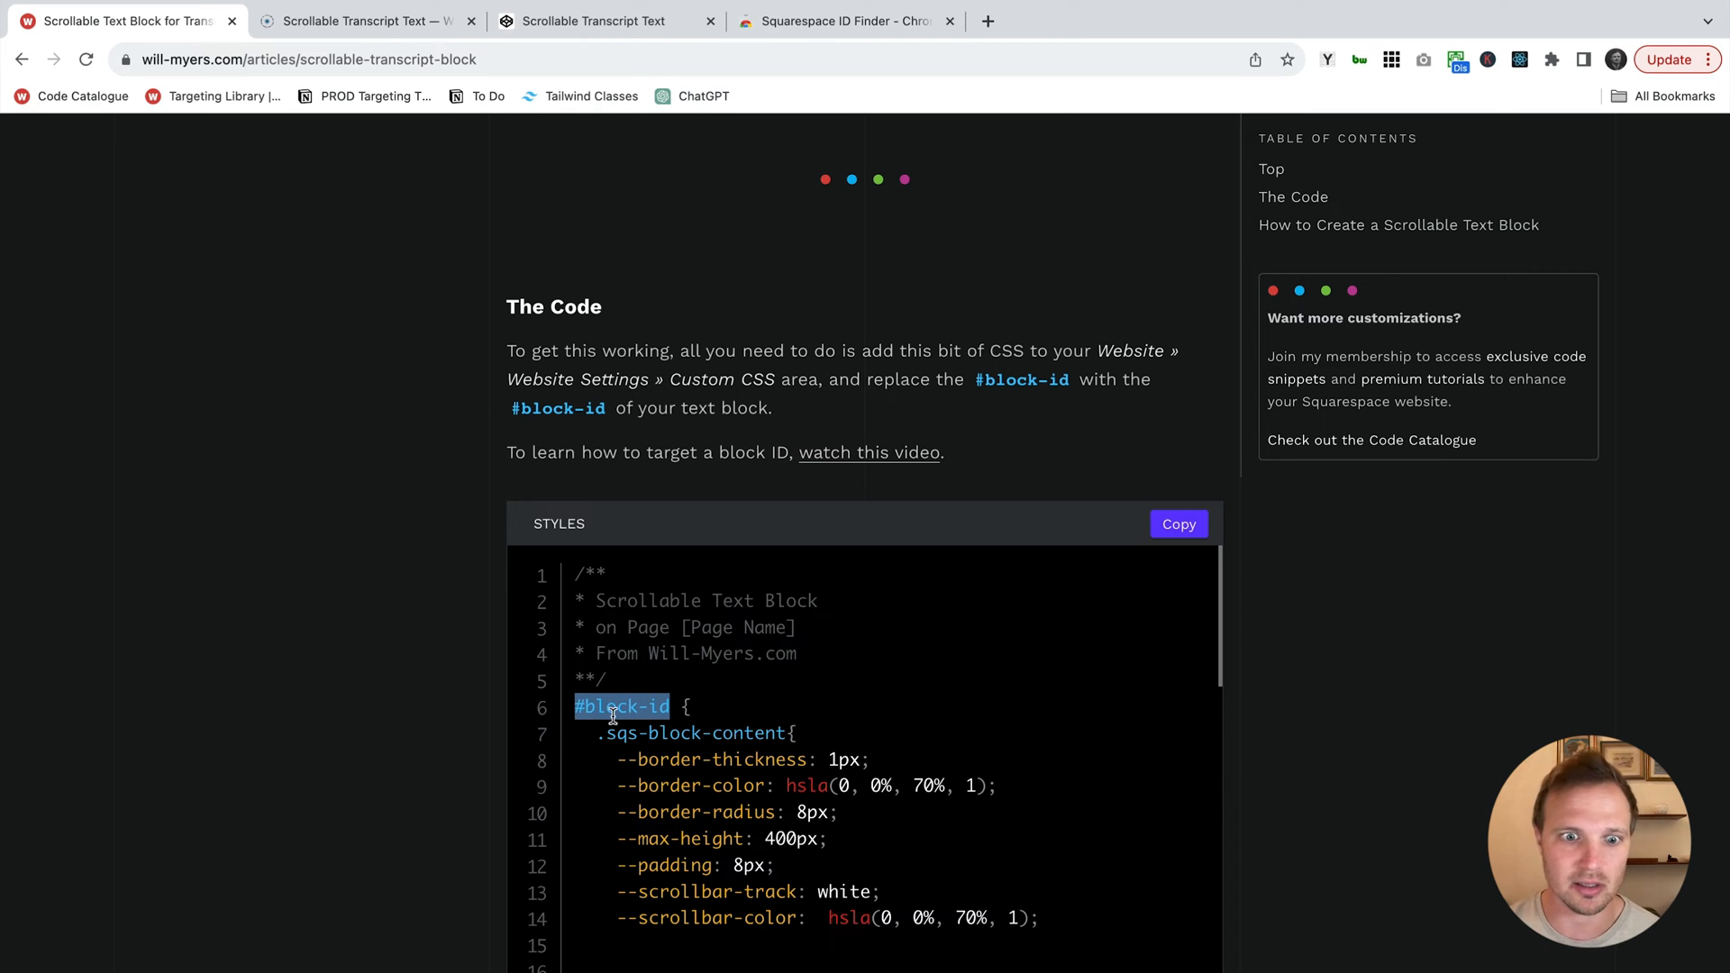
pyautogui.click(622, 707)
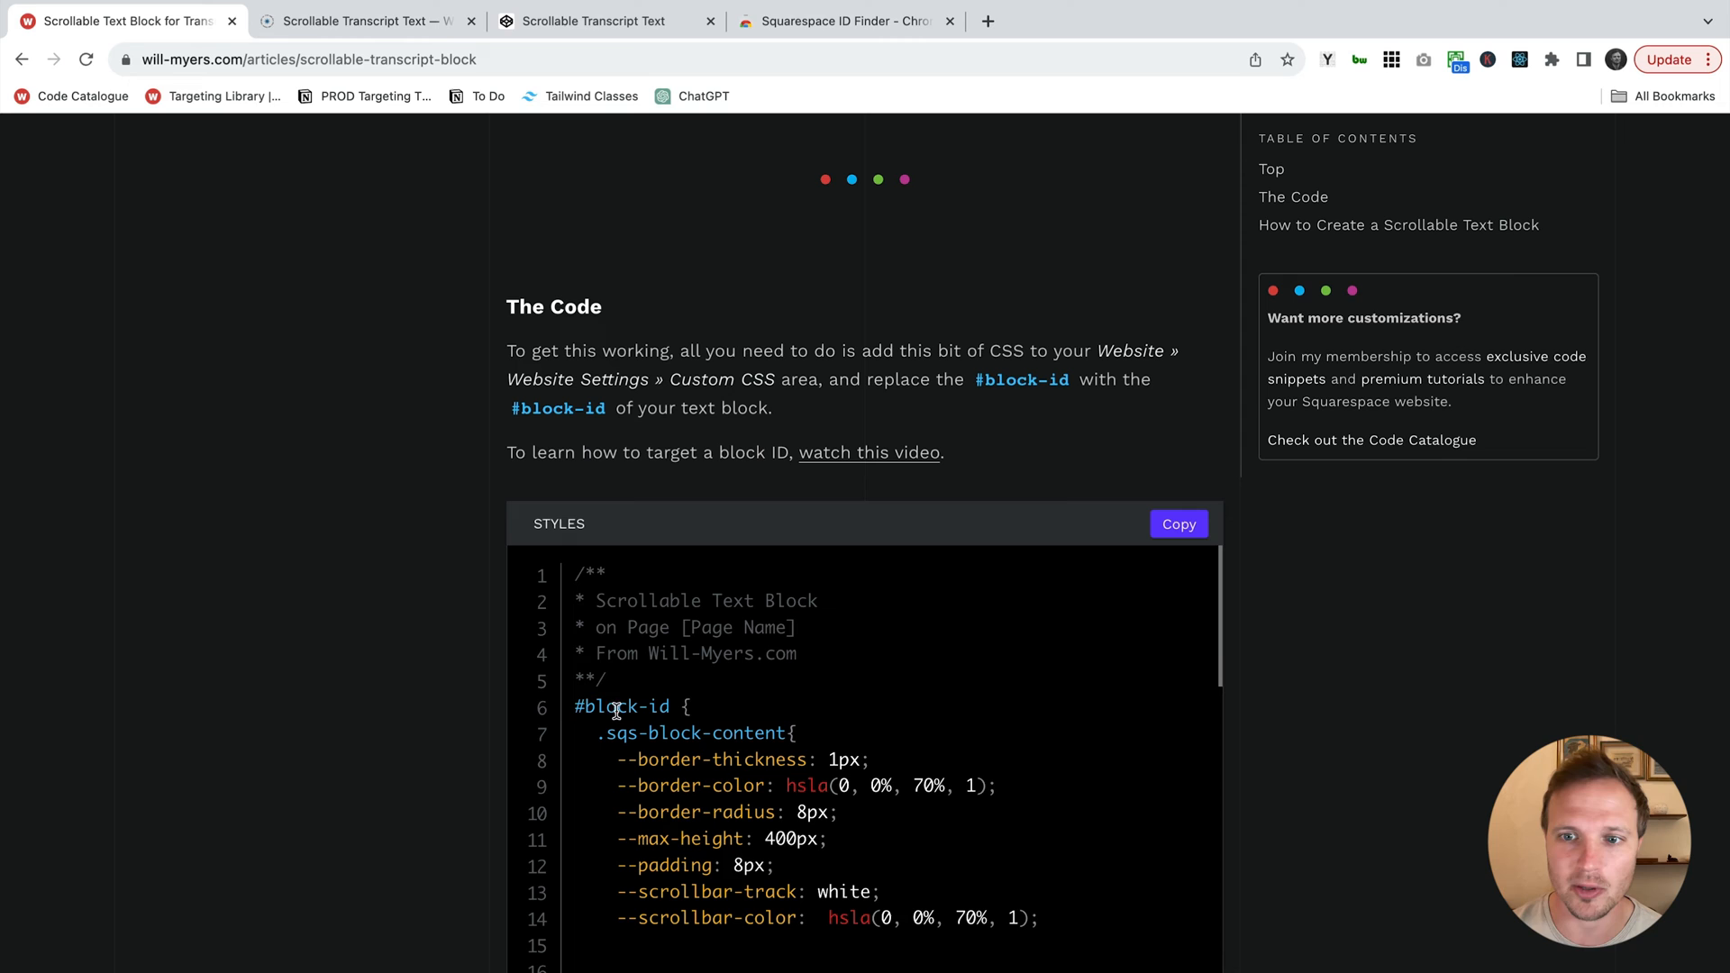
# - Copy the scrollable text block CSS snippet and return to the Squarespace editor tab
pyautogui.click(1177, 523)
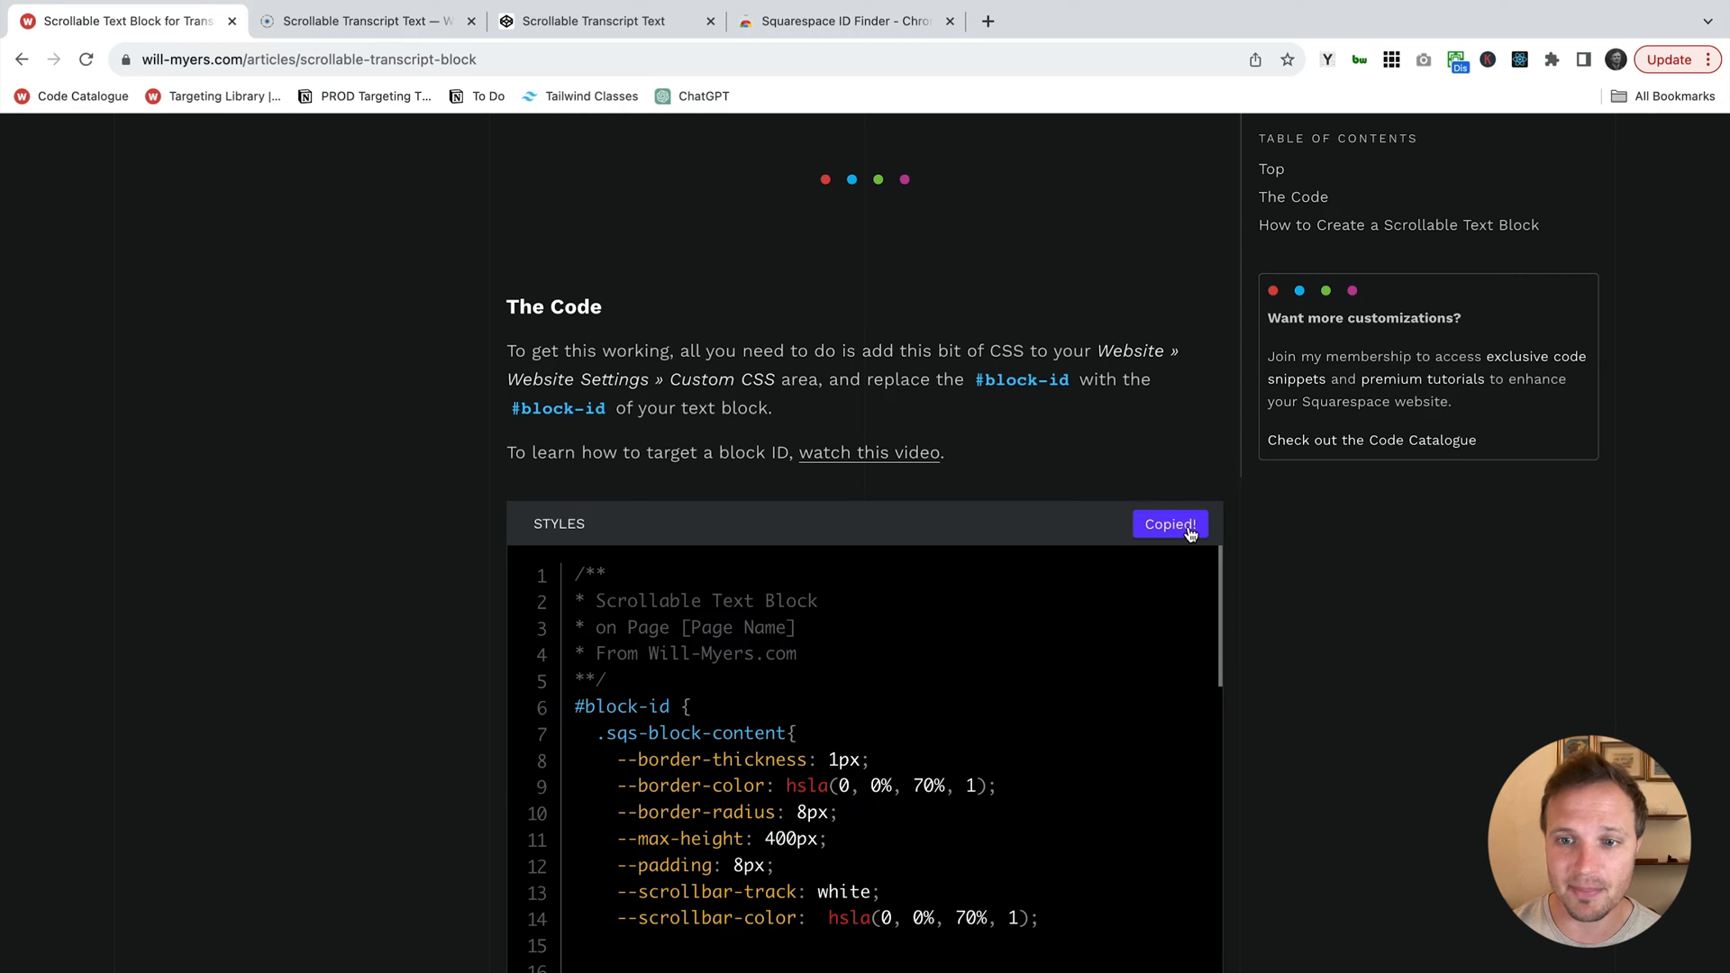
pyautogui.click(364, 21)
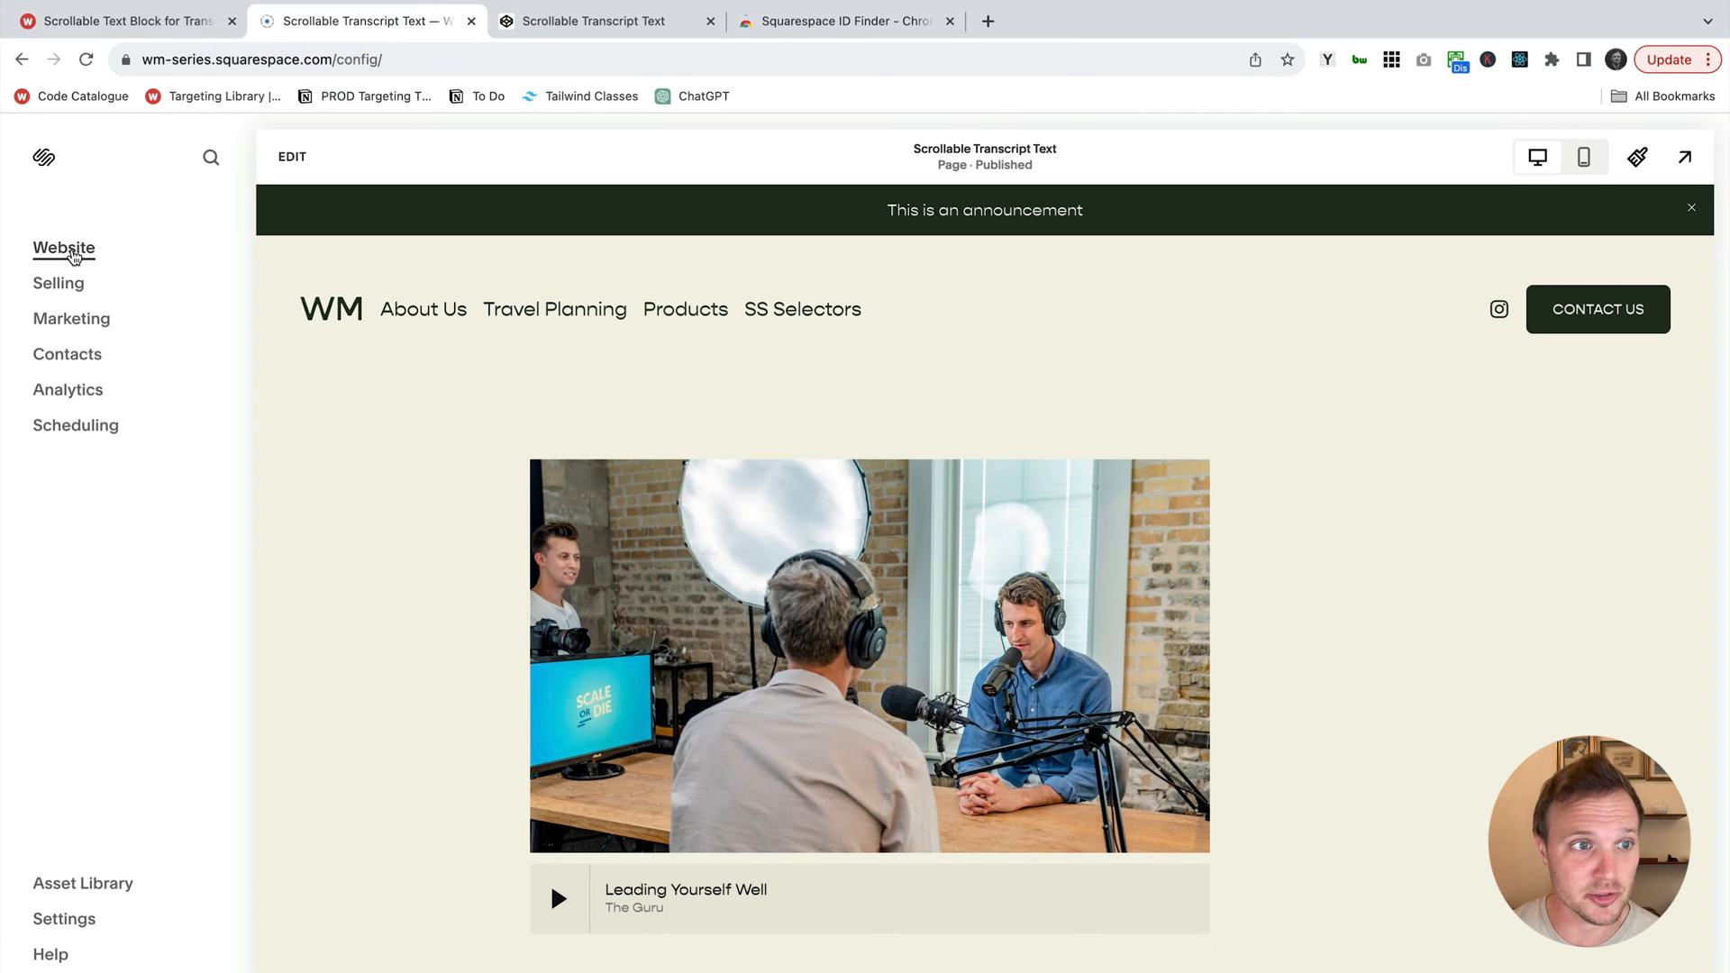
# - Paste the scrollable text block CSS, placeholder #block-id included, into Custom CSS via Website Tools and save
pyautogui.click(63, 247)
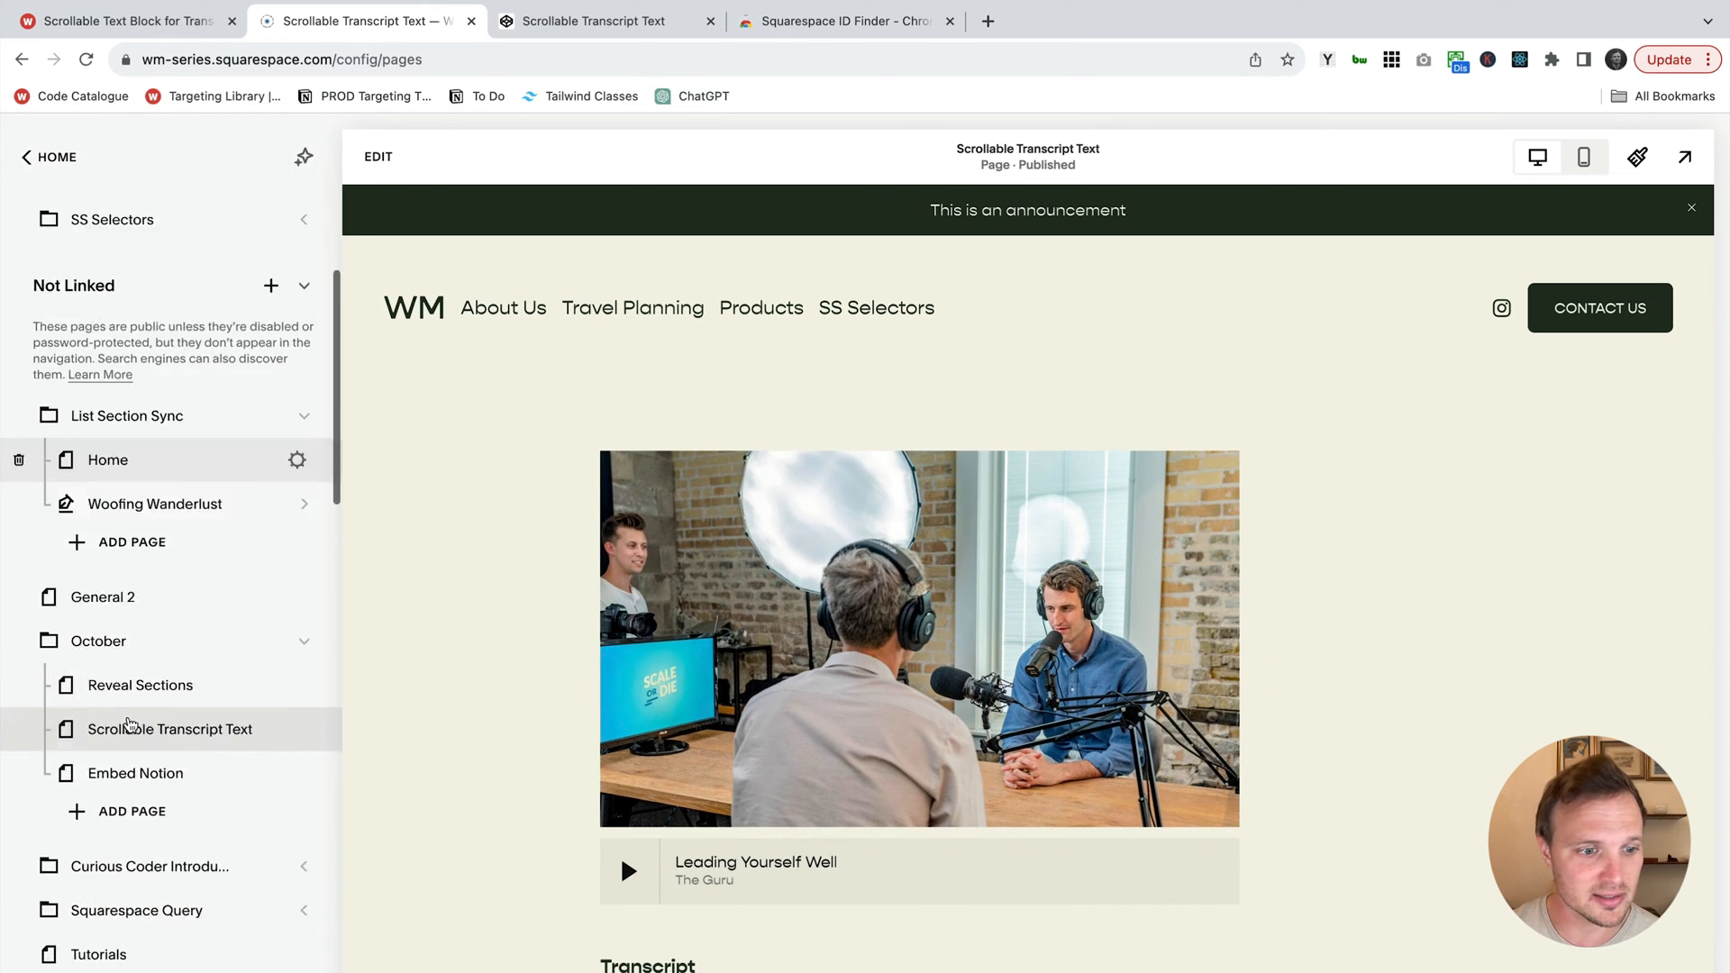
pyautogui.scroll(-3)
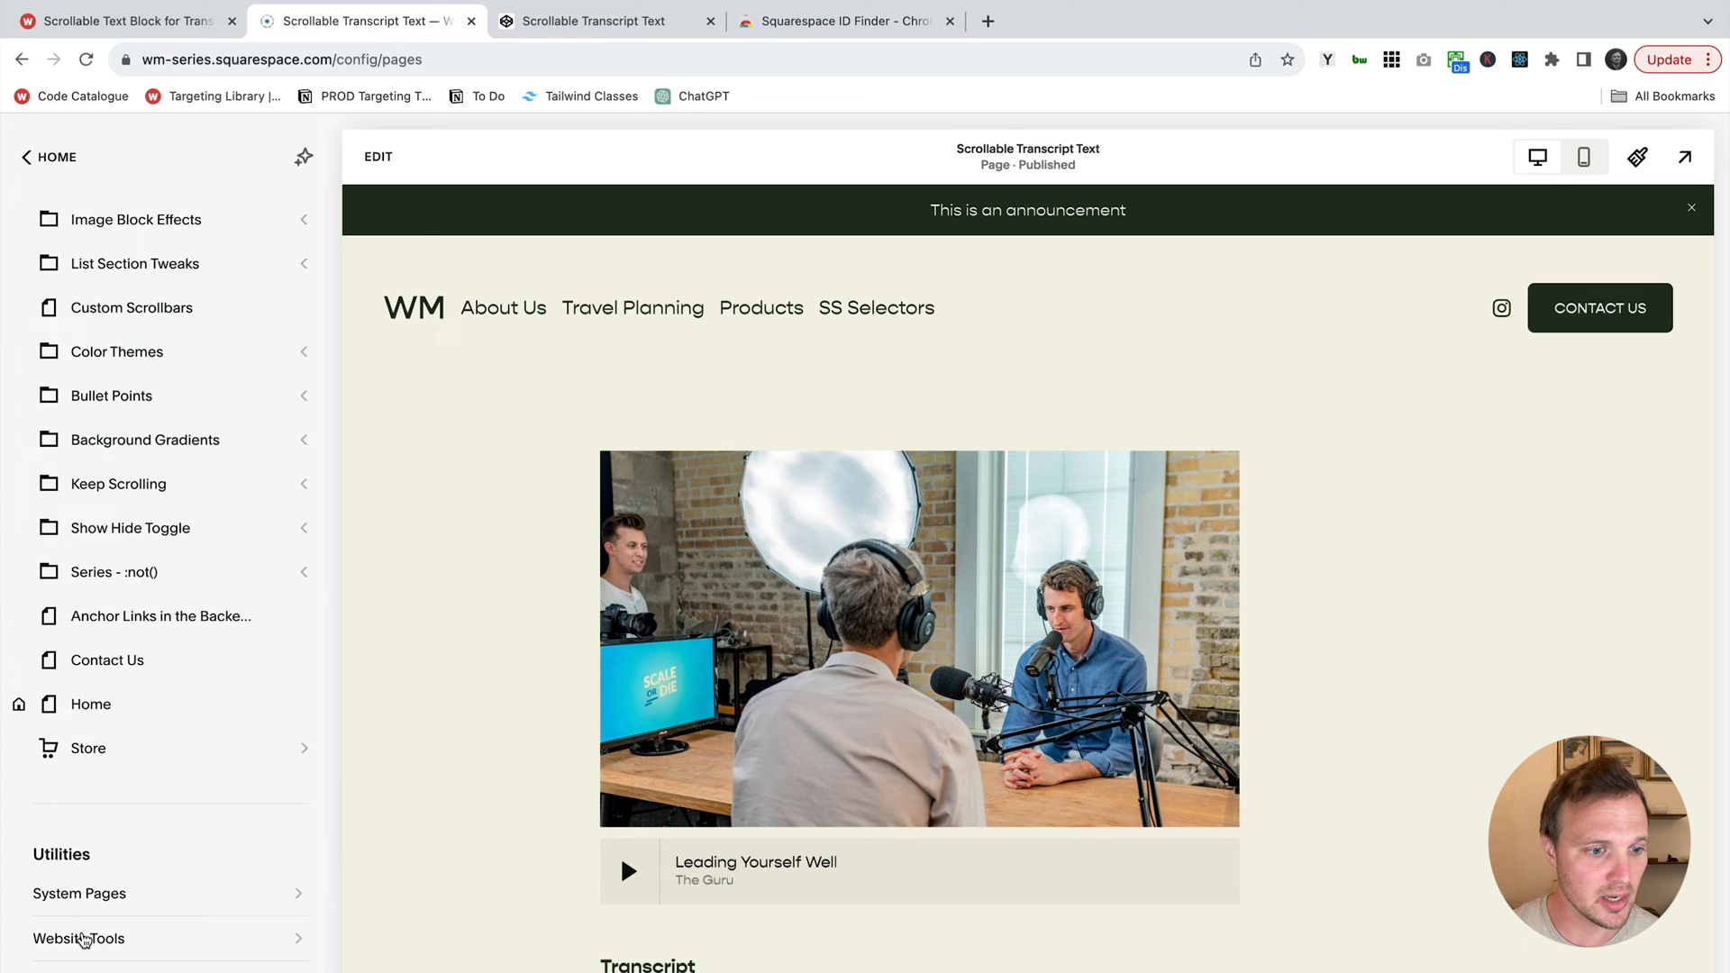
pyautogui.click(78, 937)
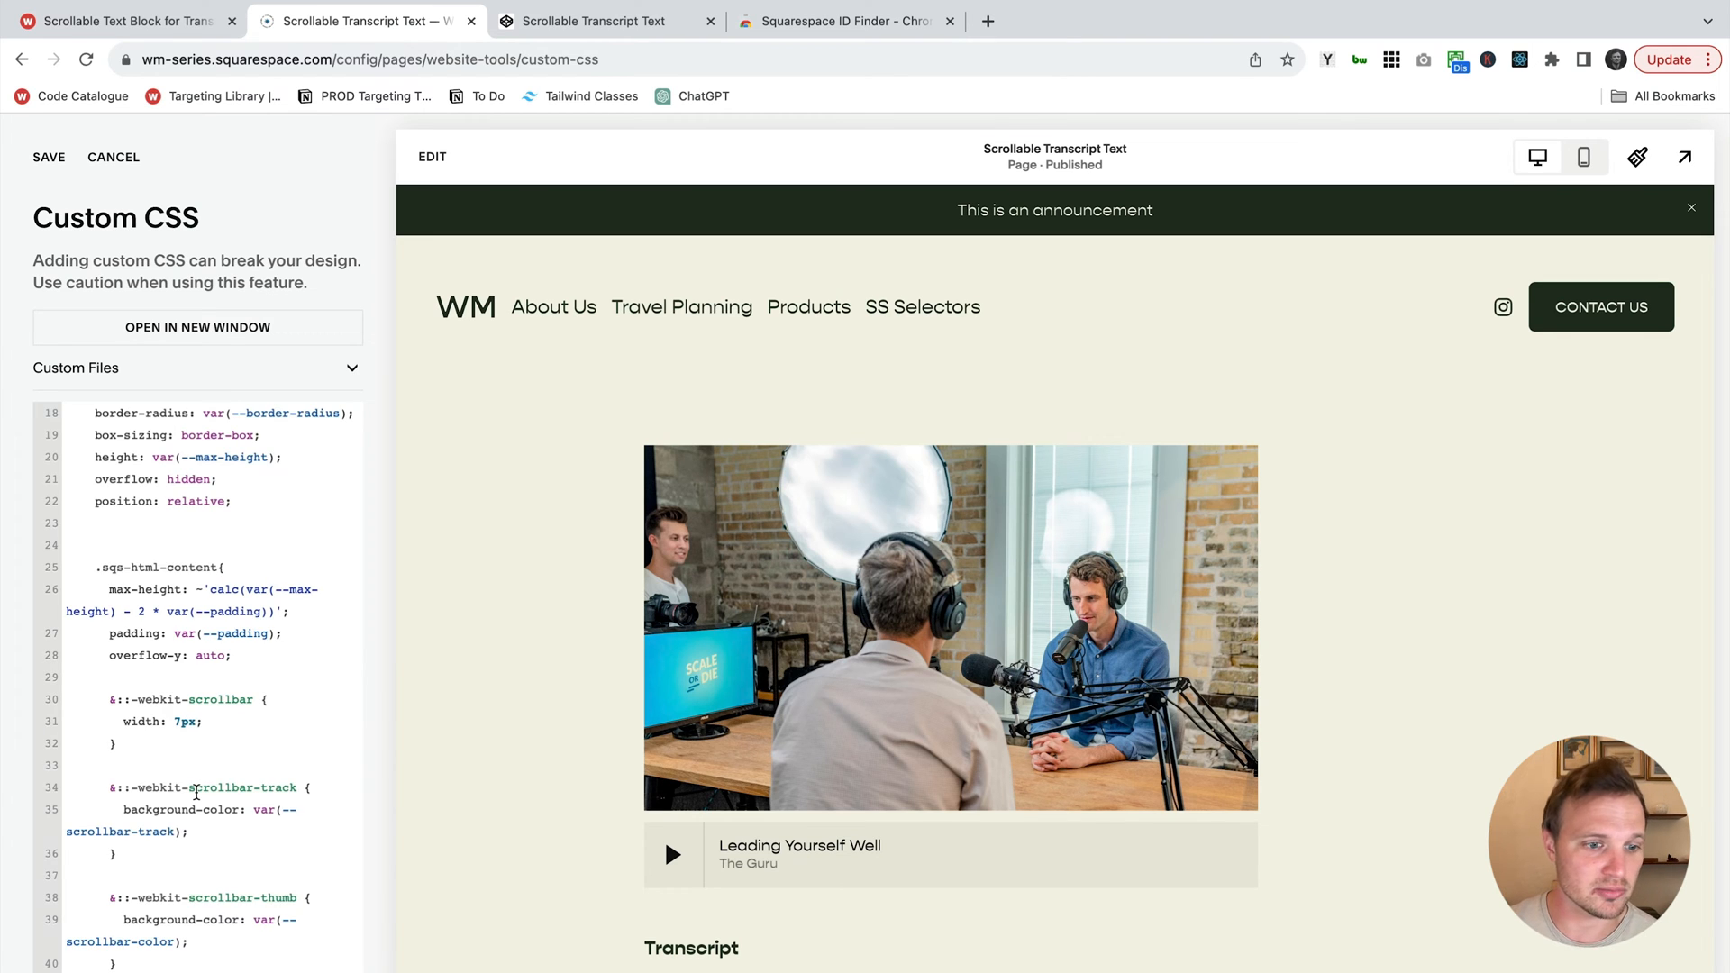
pyautogui.scroll(3)
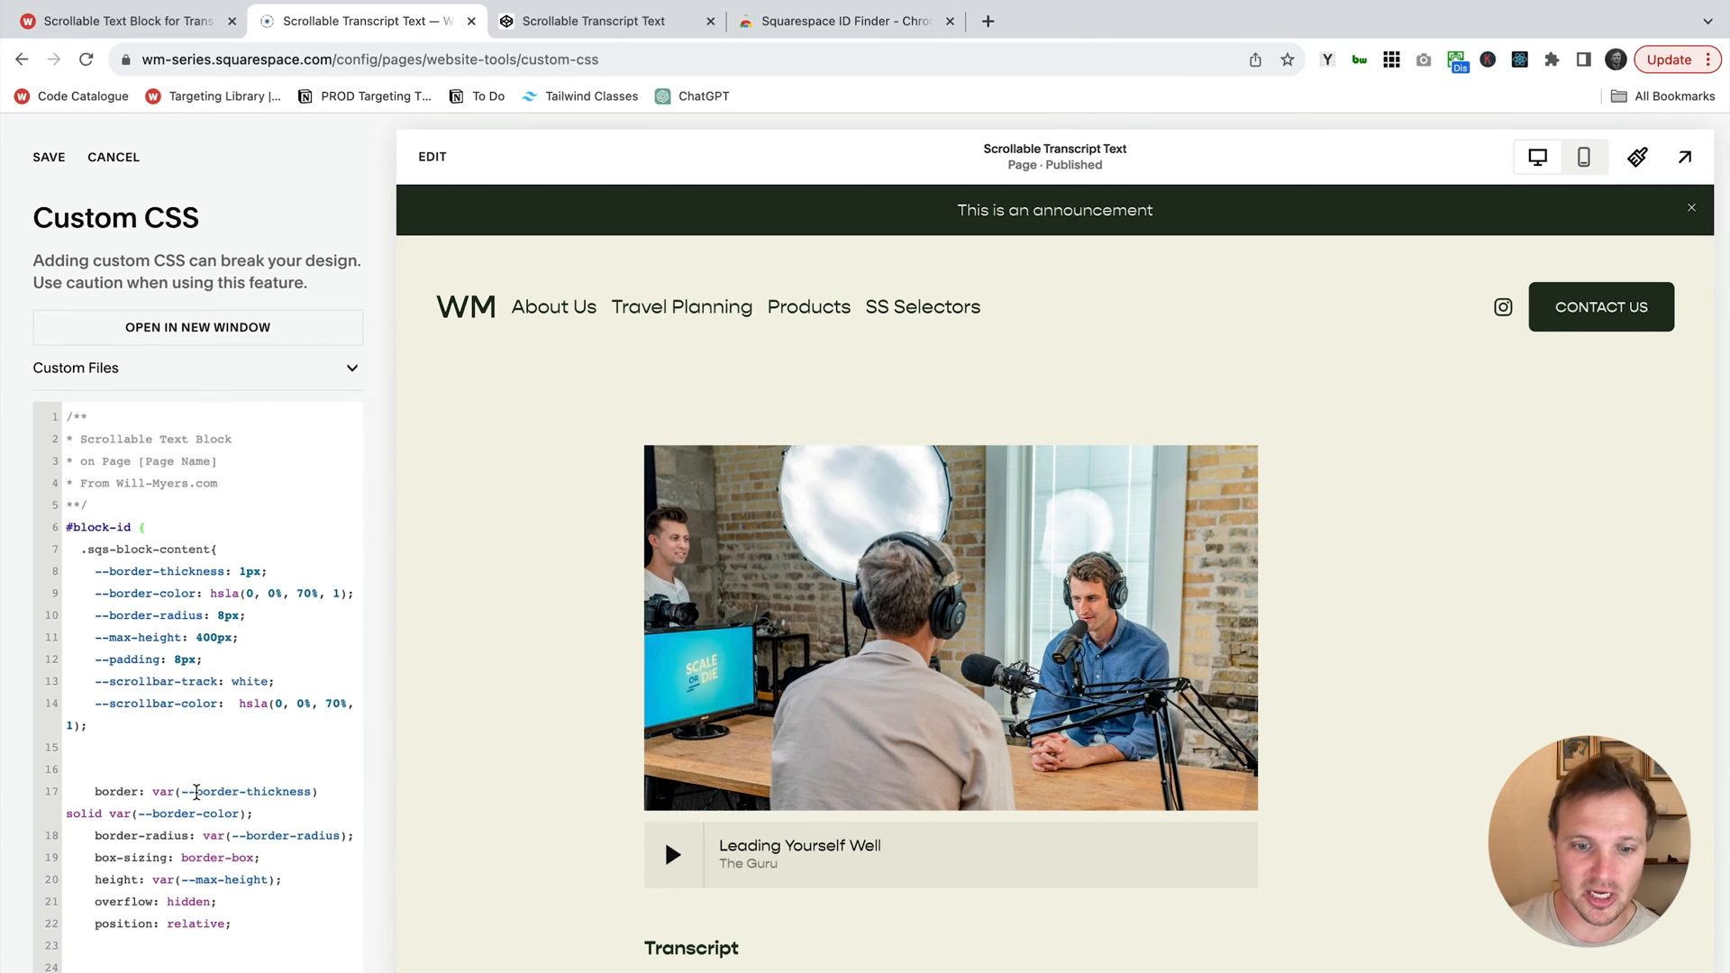
pyautogui.scroll(-3)
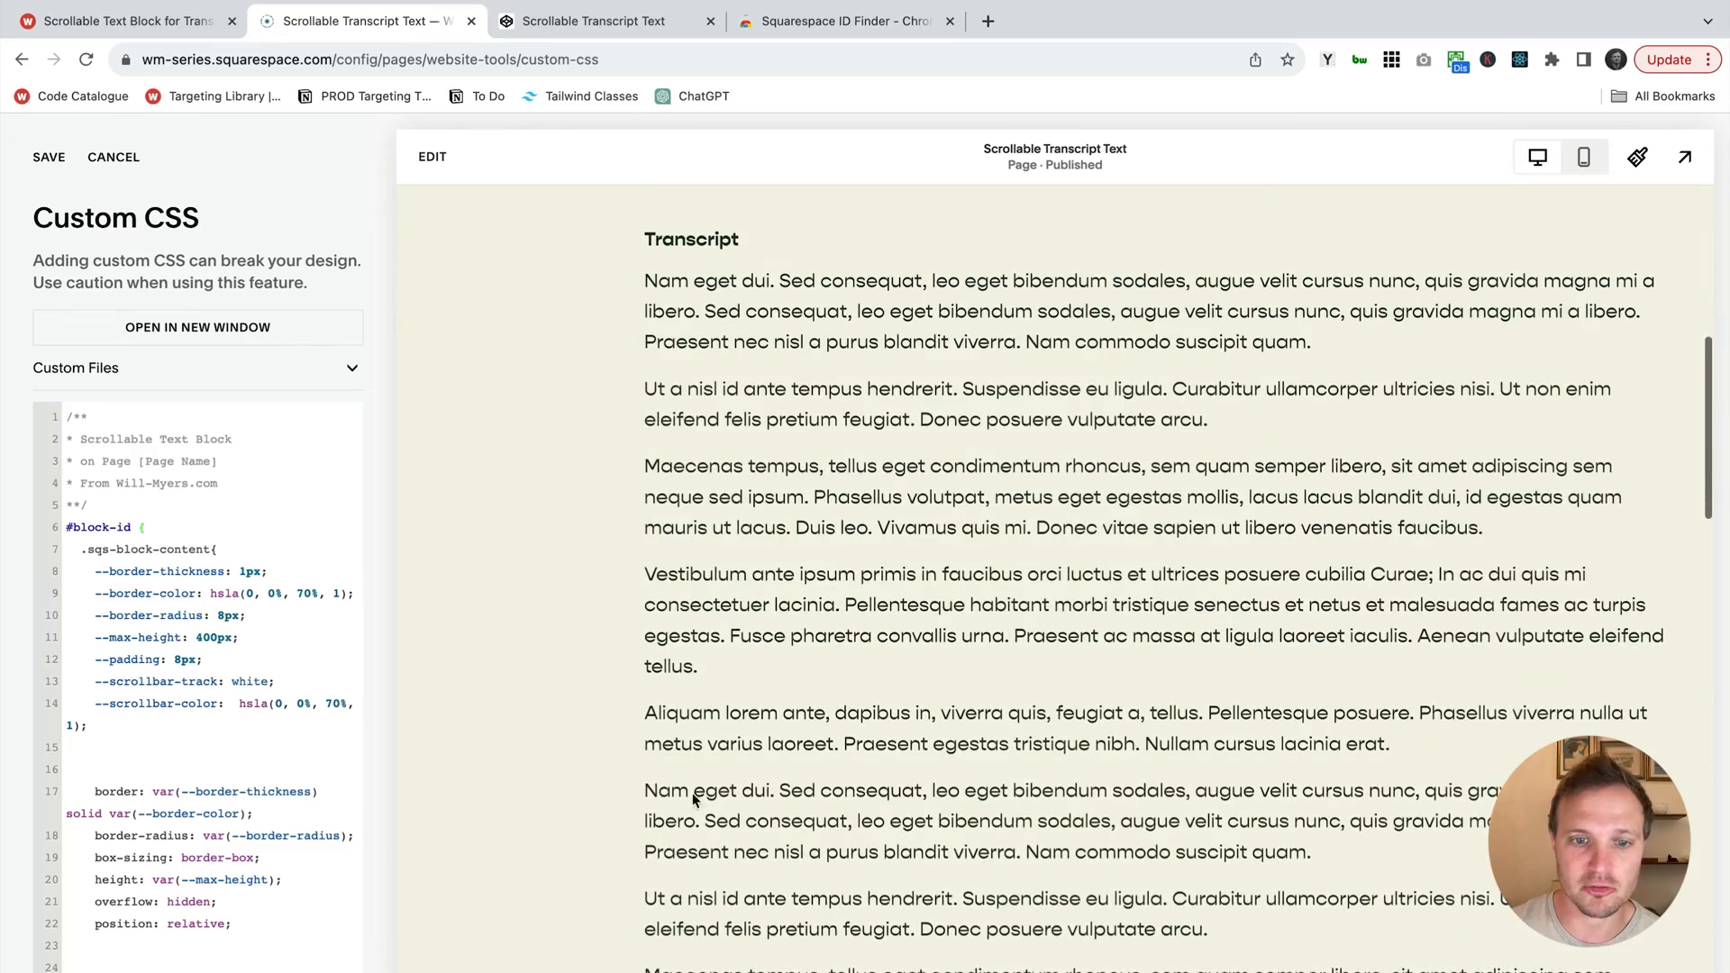
pyautogui.scroll(-3)
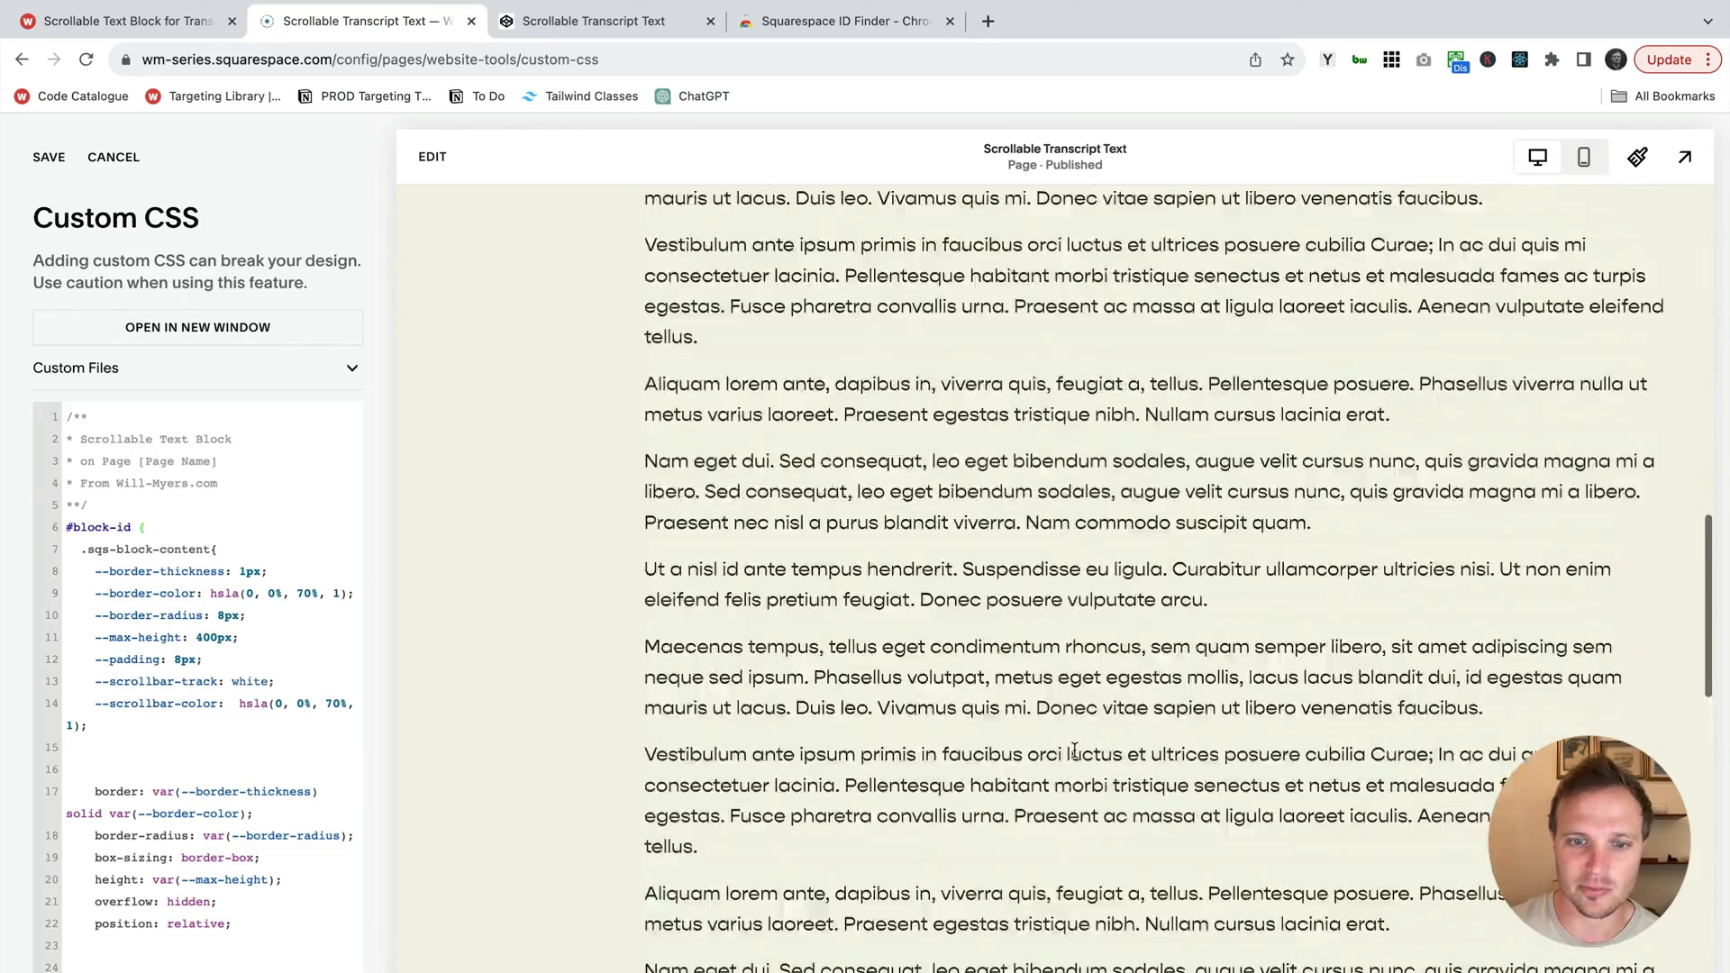
pyautogui.scroll(3)
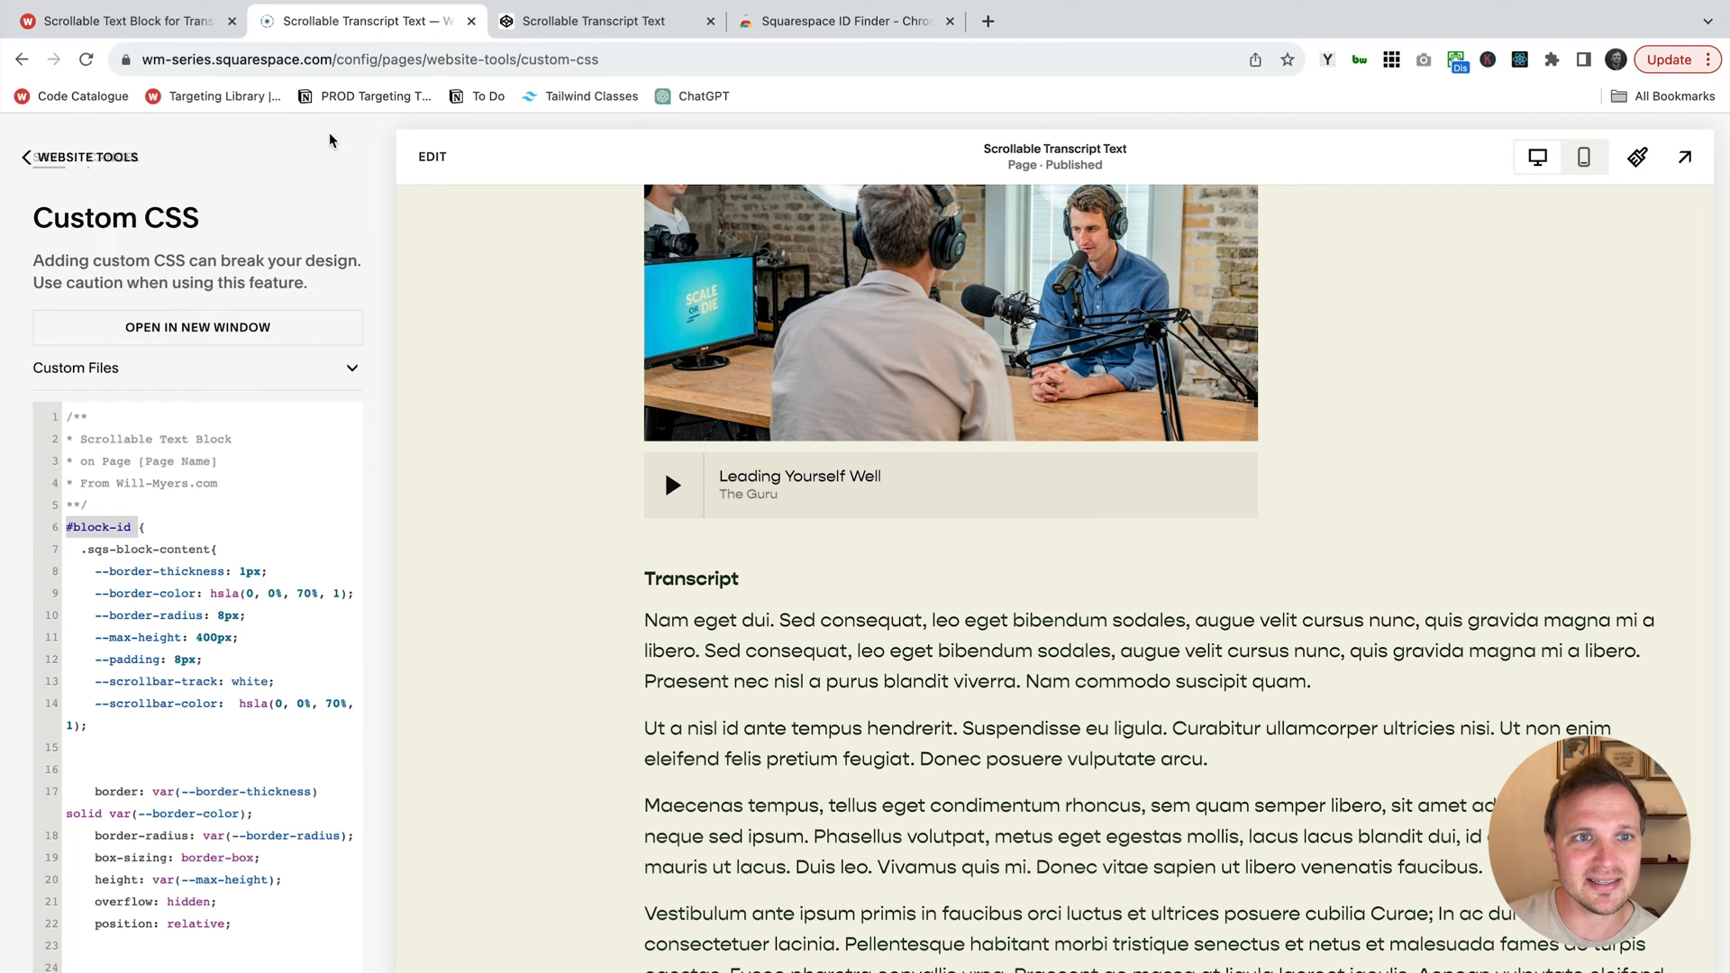
pyautogui.click(430, 155)
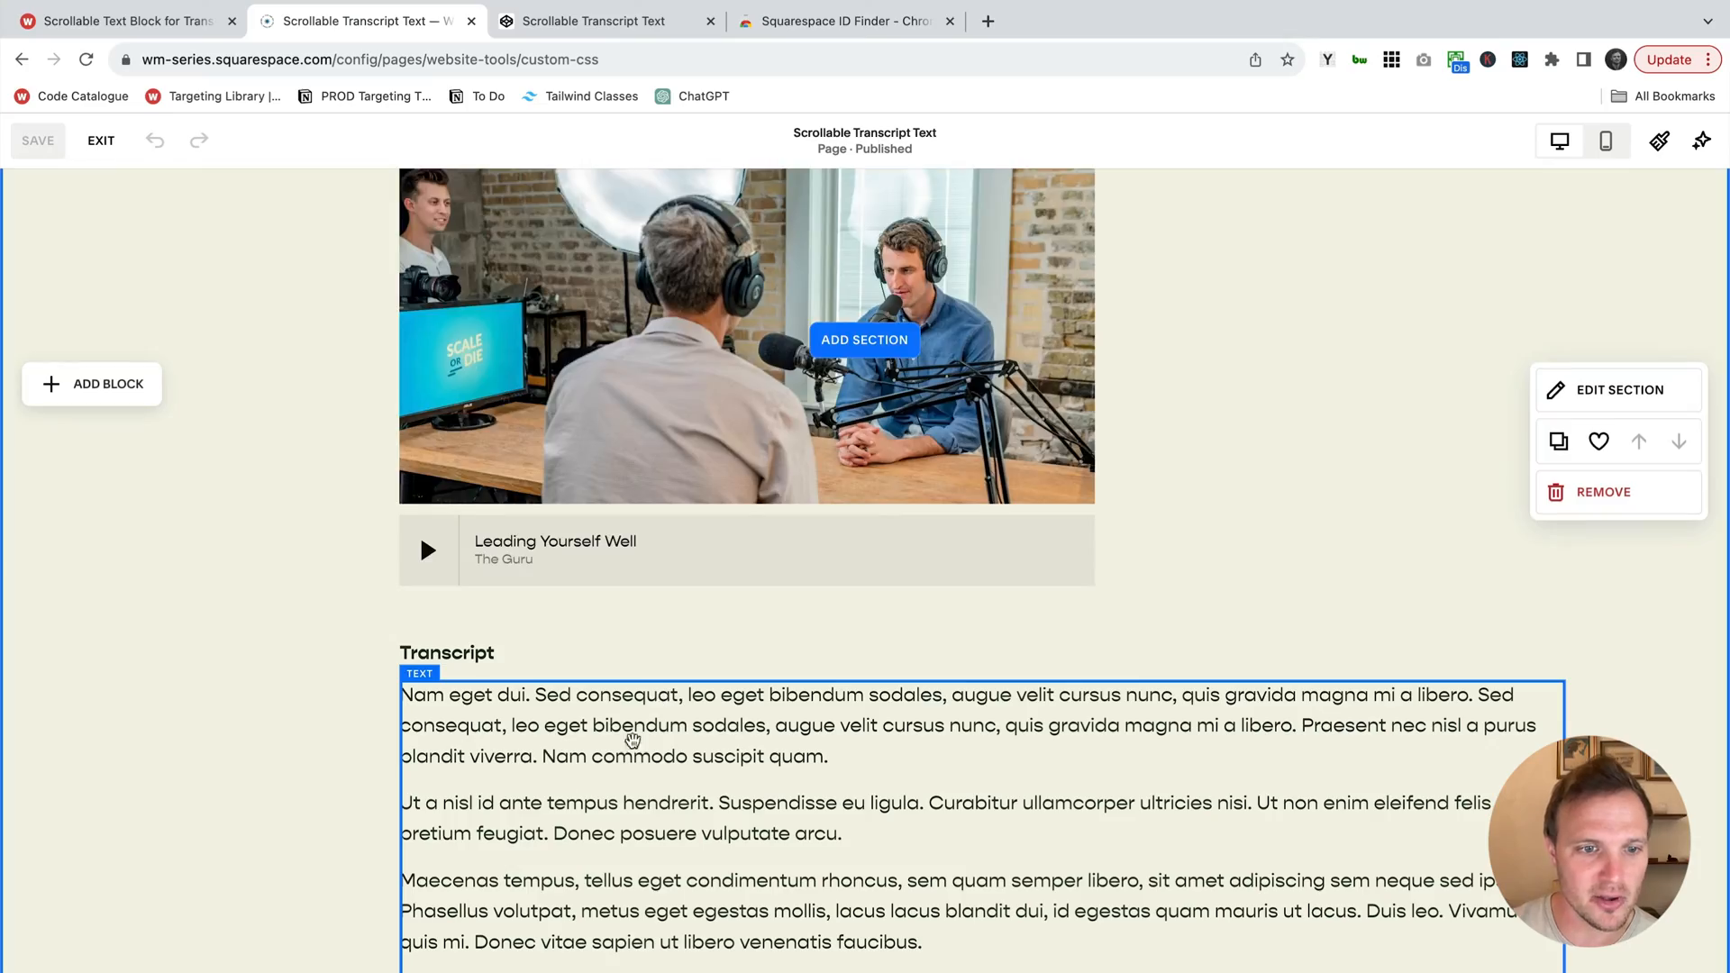
pyautogui.scroll(-3)
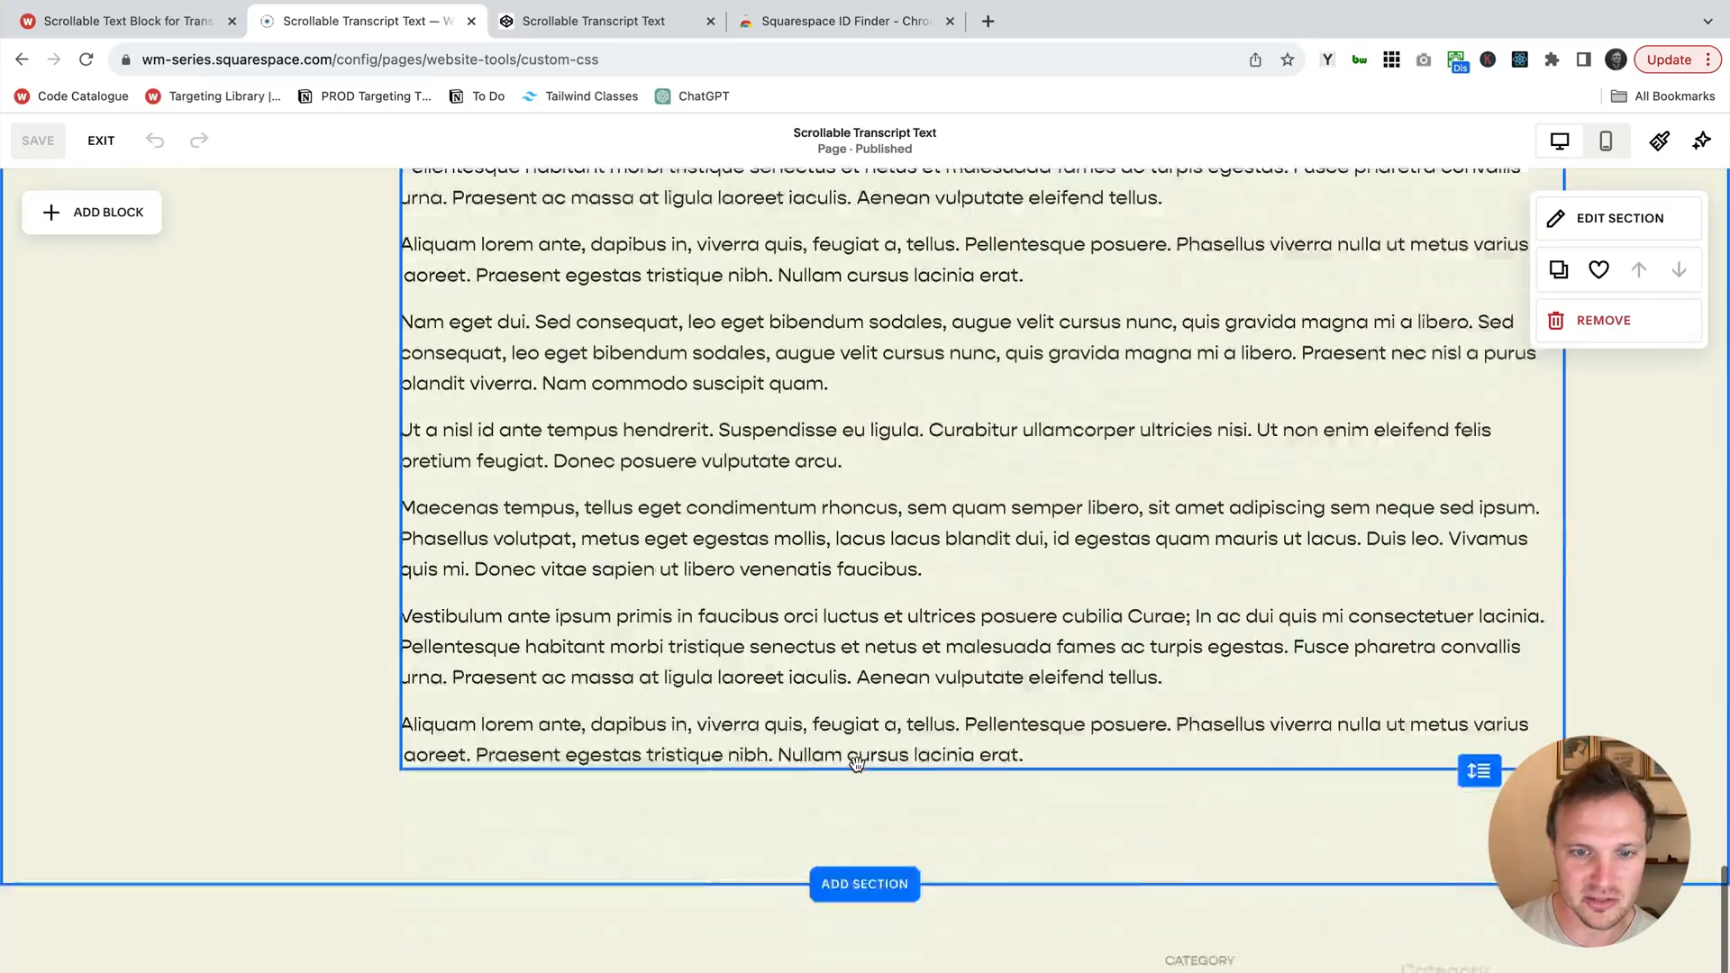
pyautogui.scroll(3)
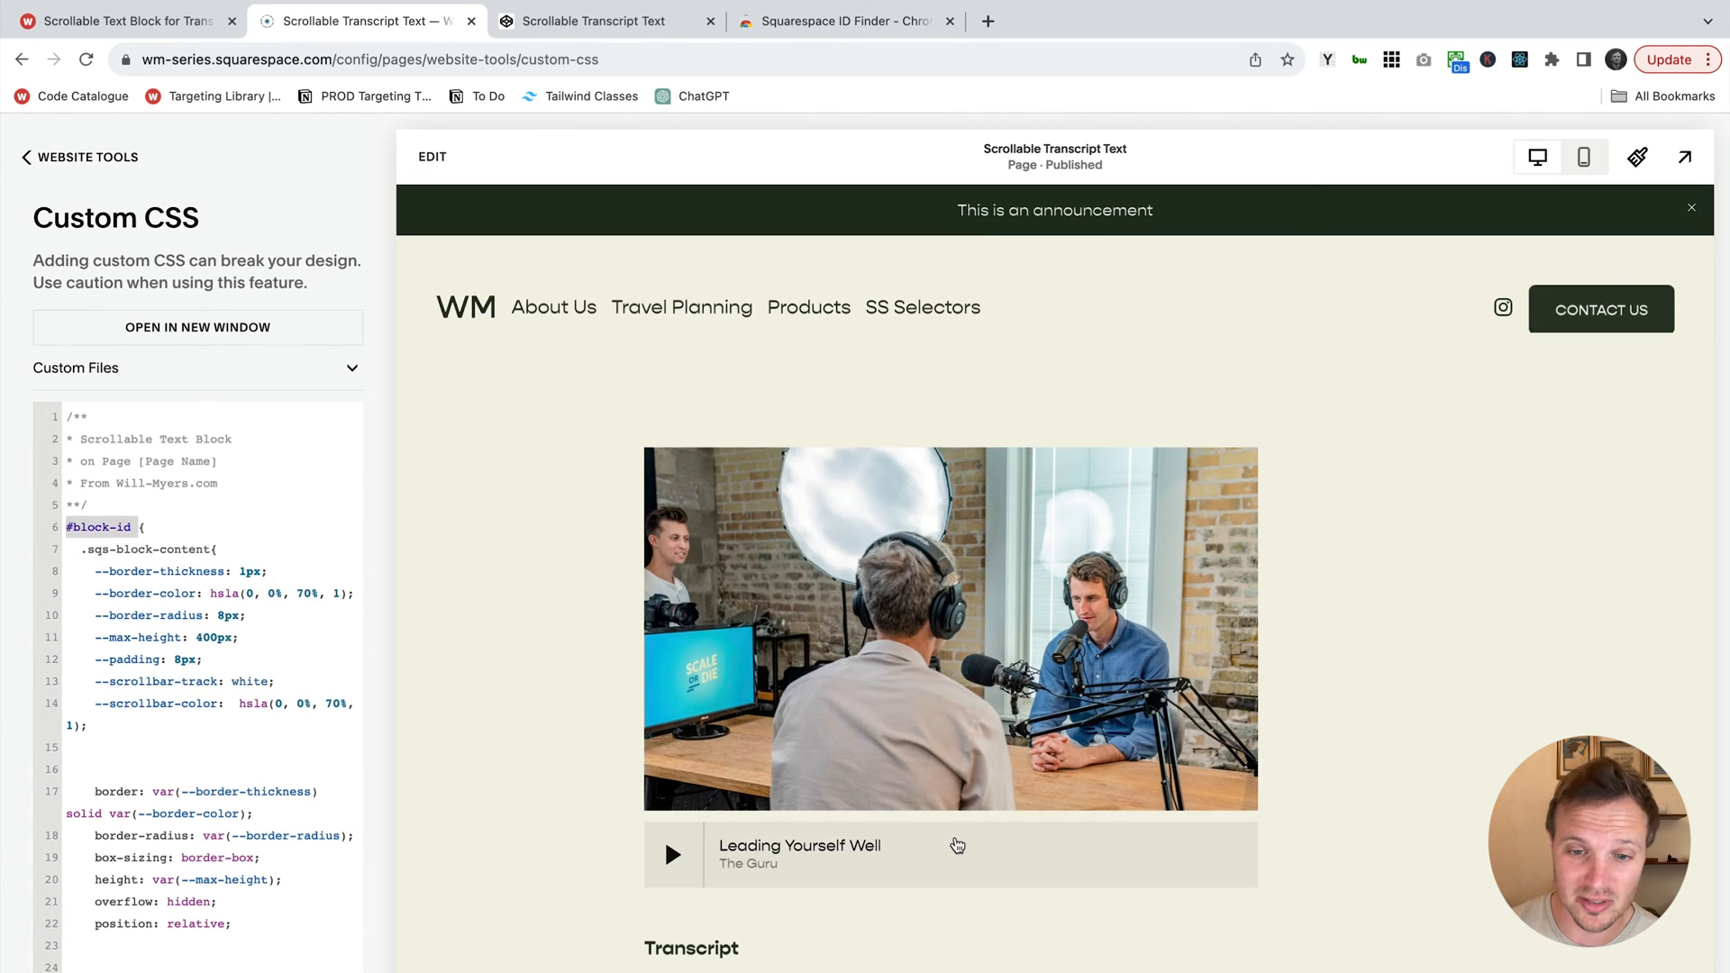
# - Scroll the page preview, then switch to the Squarespace ID Finder Chrome Web Store tab
pyautogui.scroll(-3)
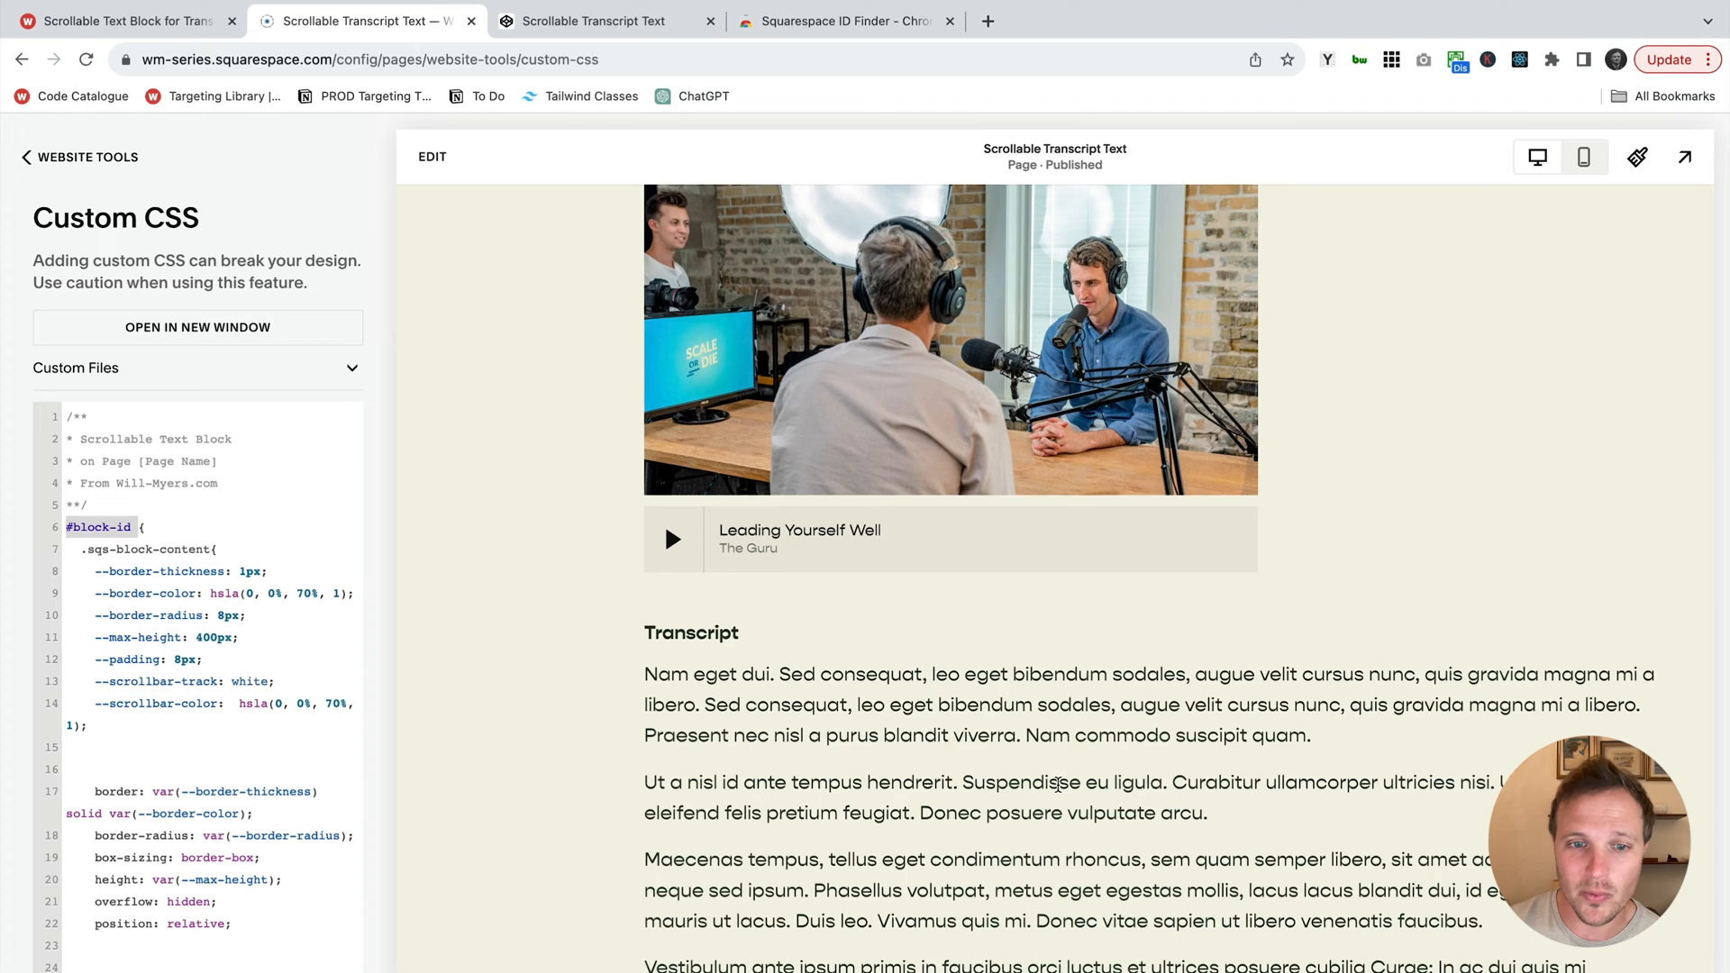
pyautogui.scroll(-3)
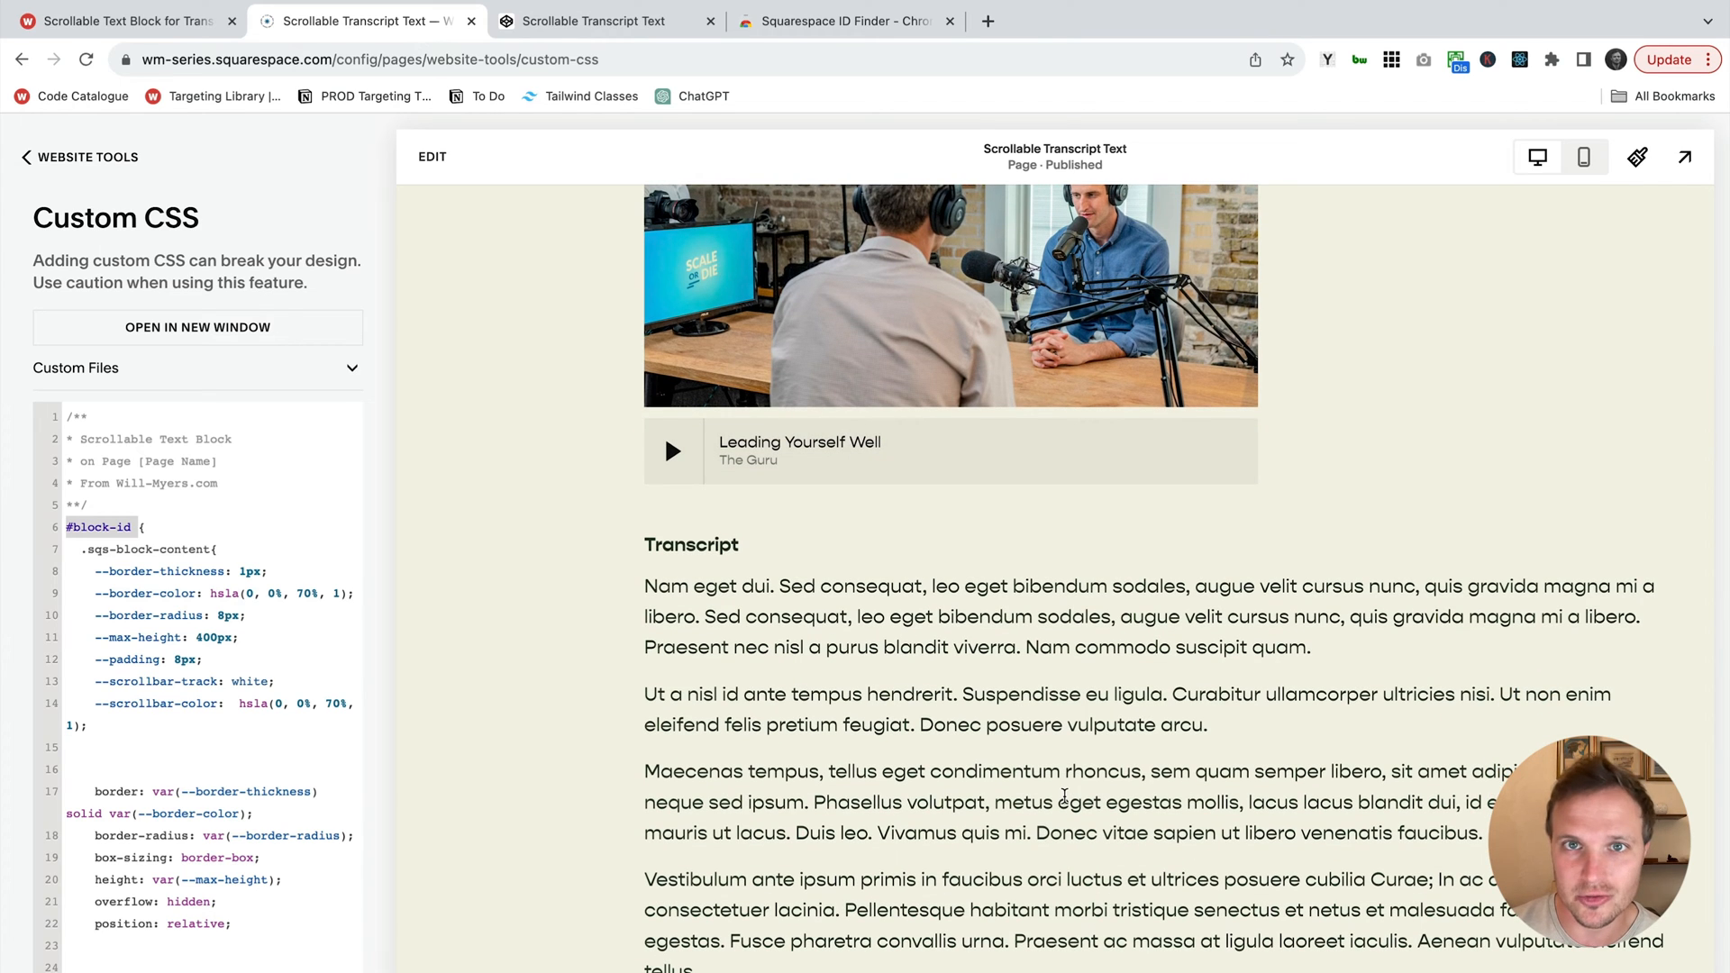
pyautogui.moveTo(1493, 469)
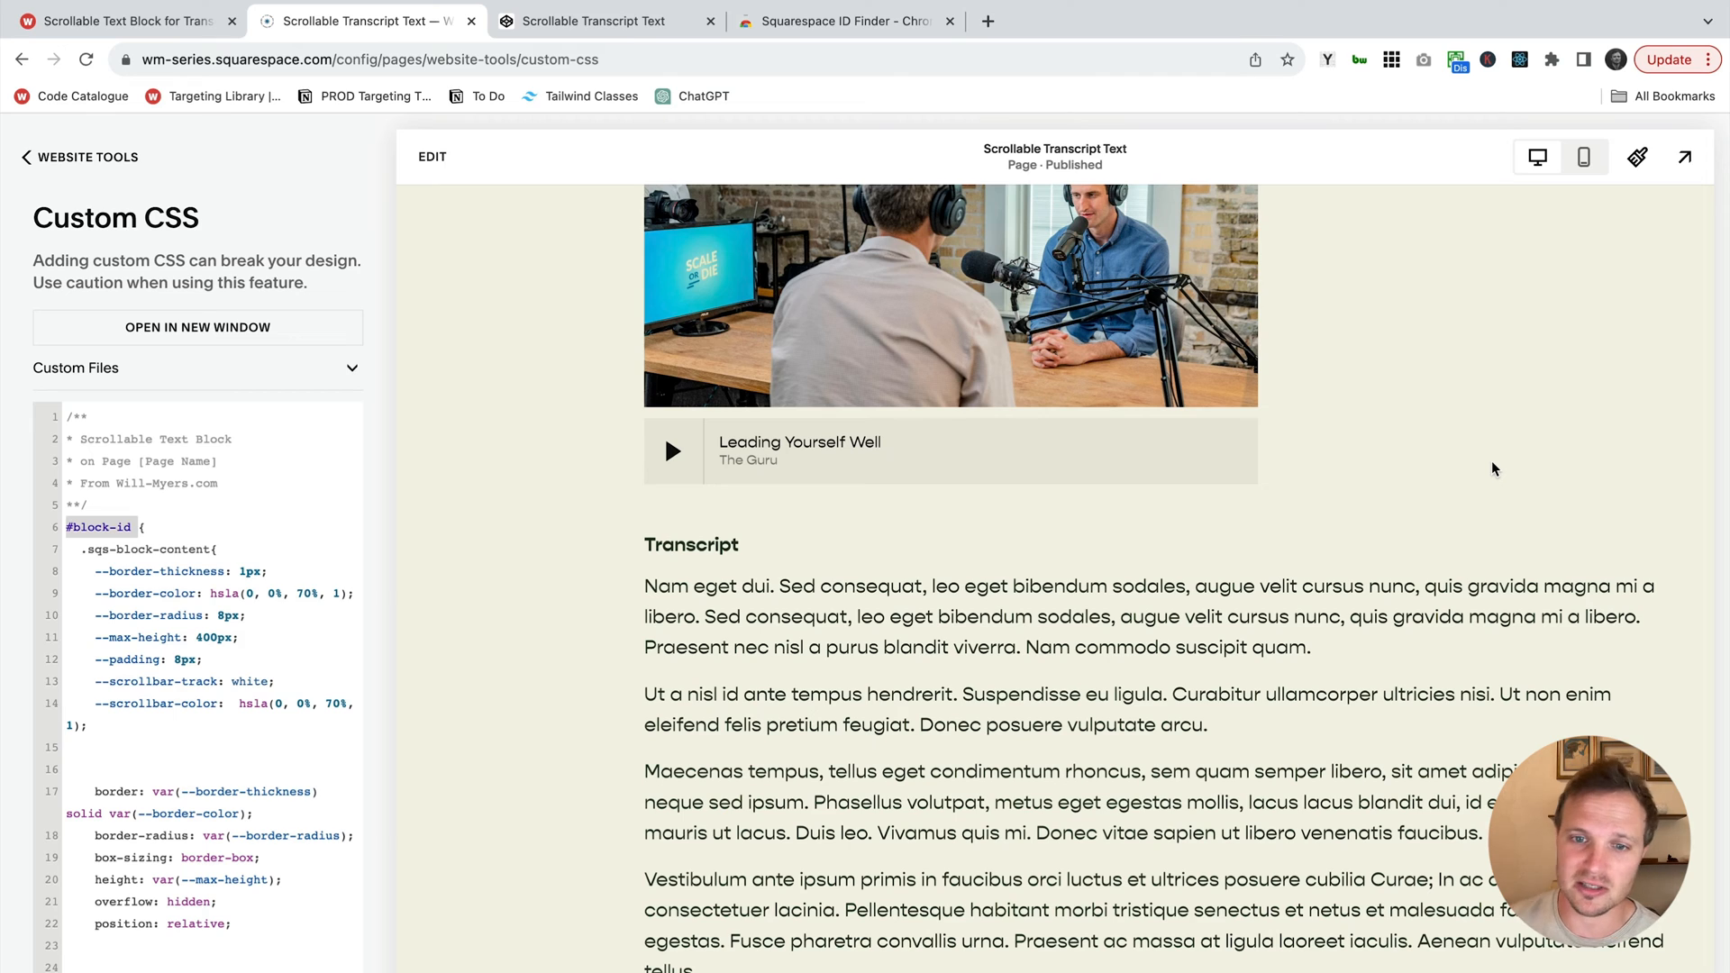
pyautogui.moveTo(1201, 613)
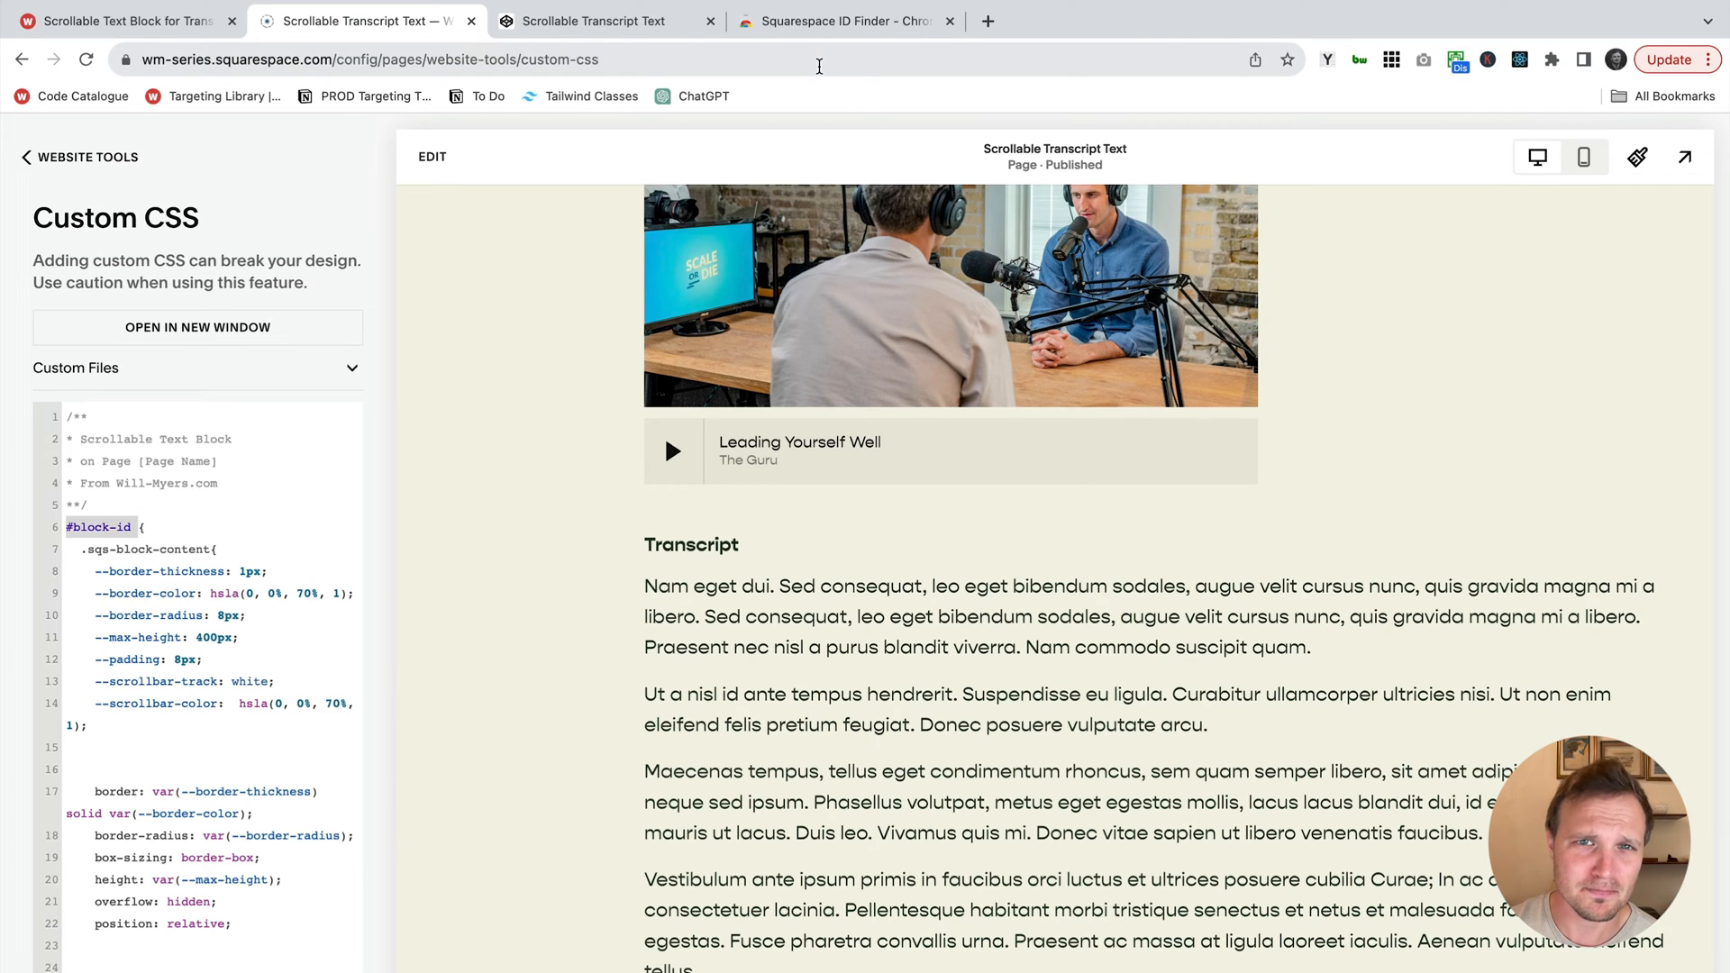
pyautogui.click(843, 22)
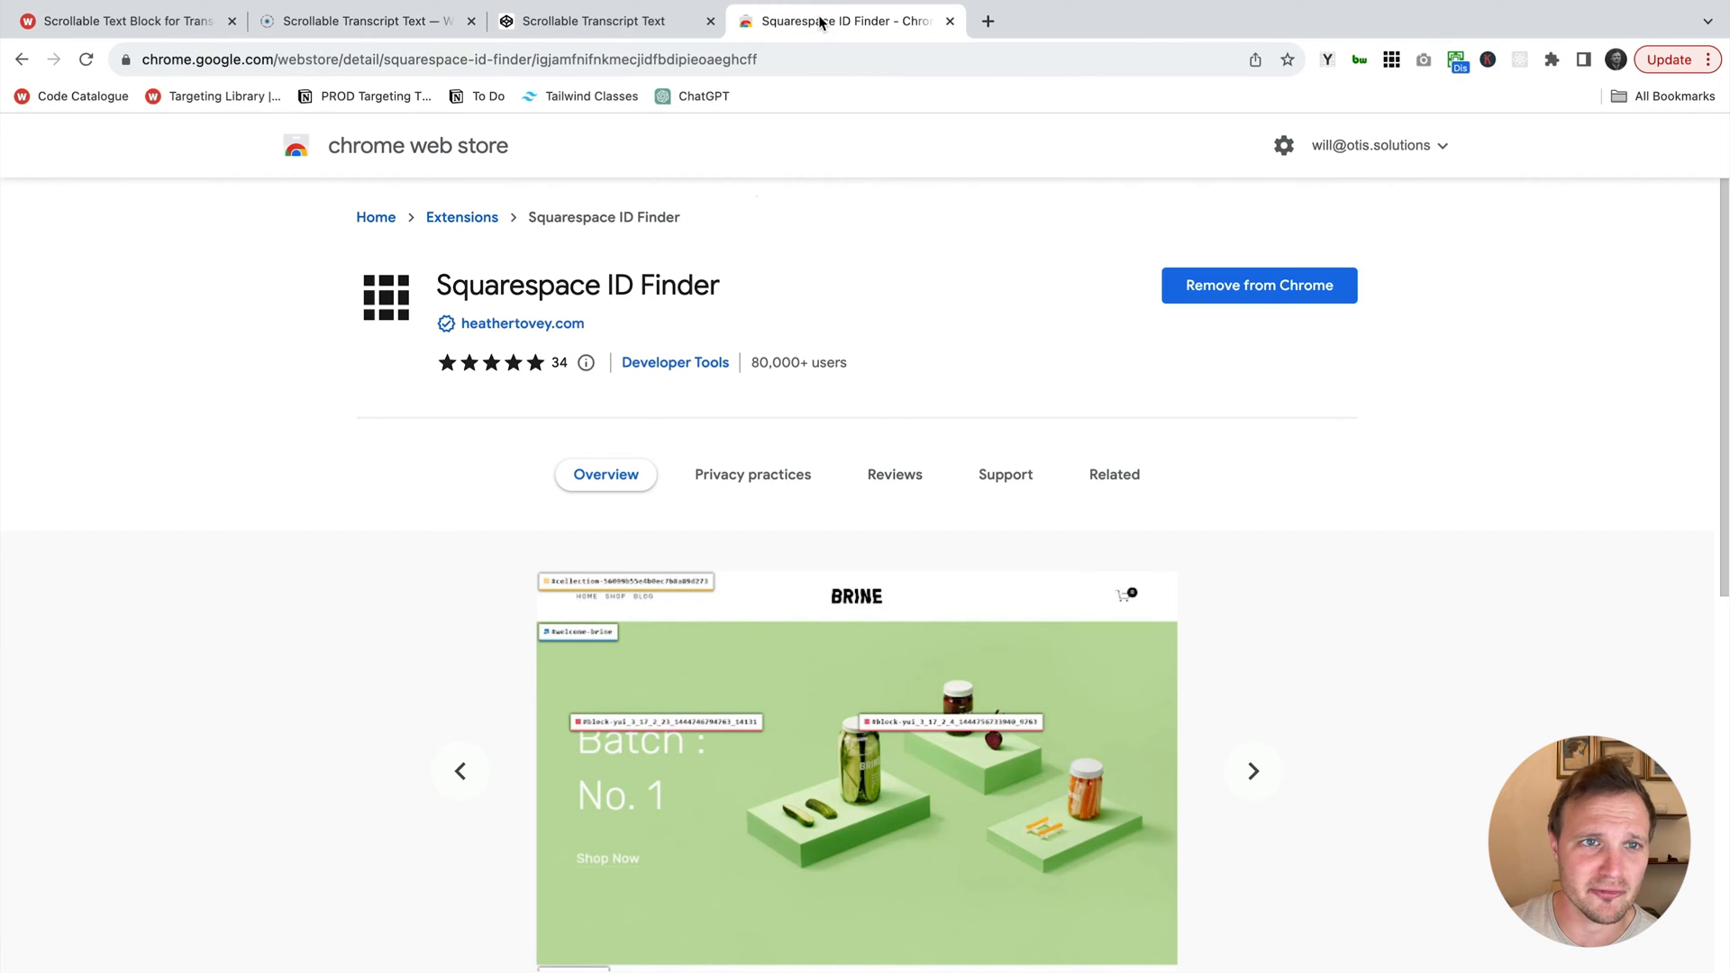
pyautogui.moveTo(431, 292)
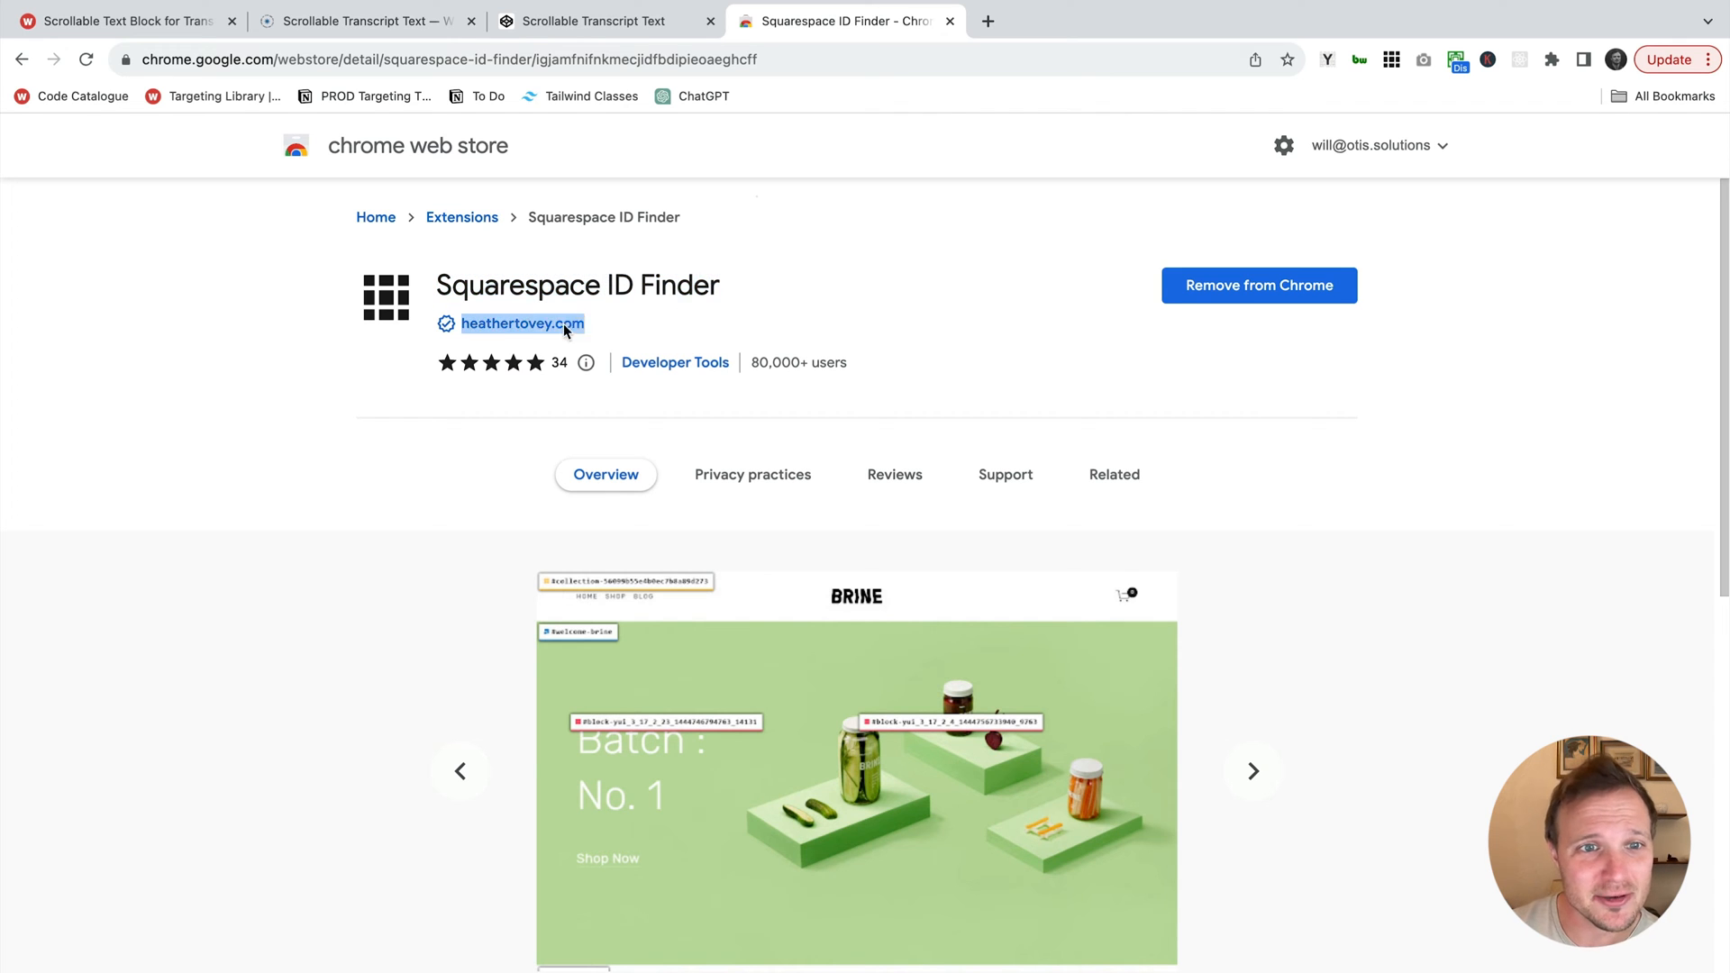
pyautogui.moveTo(655, 335)
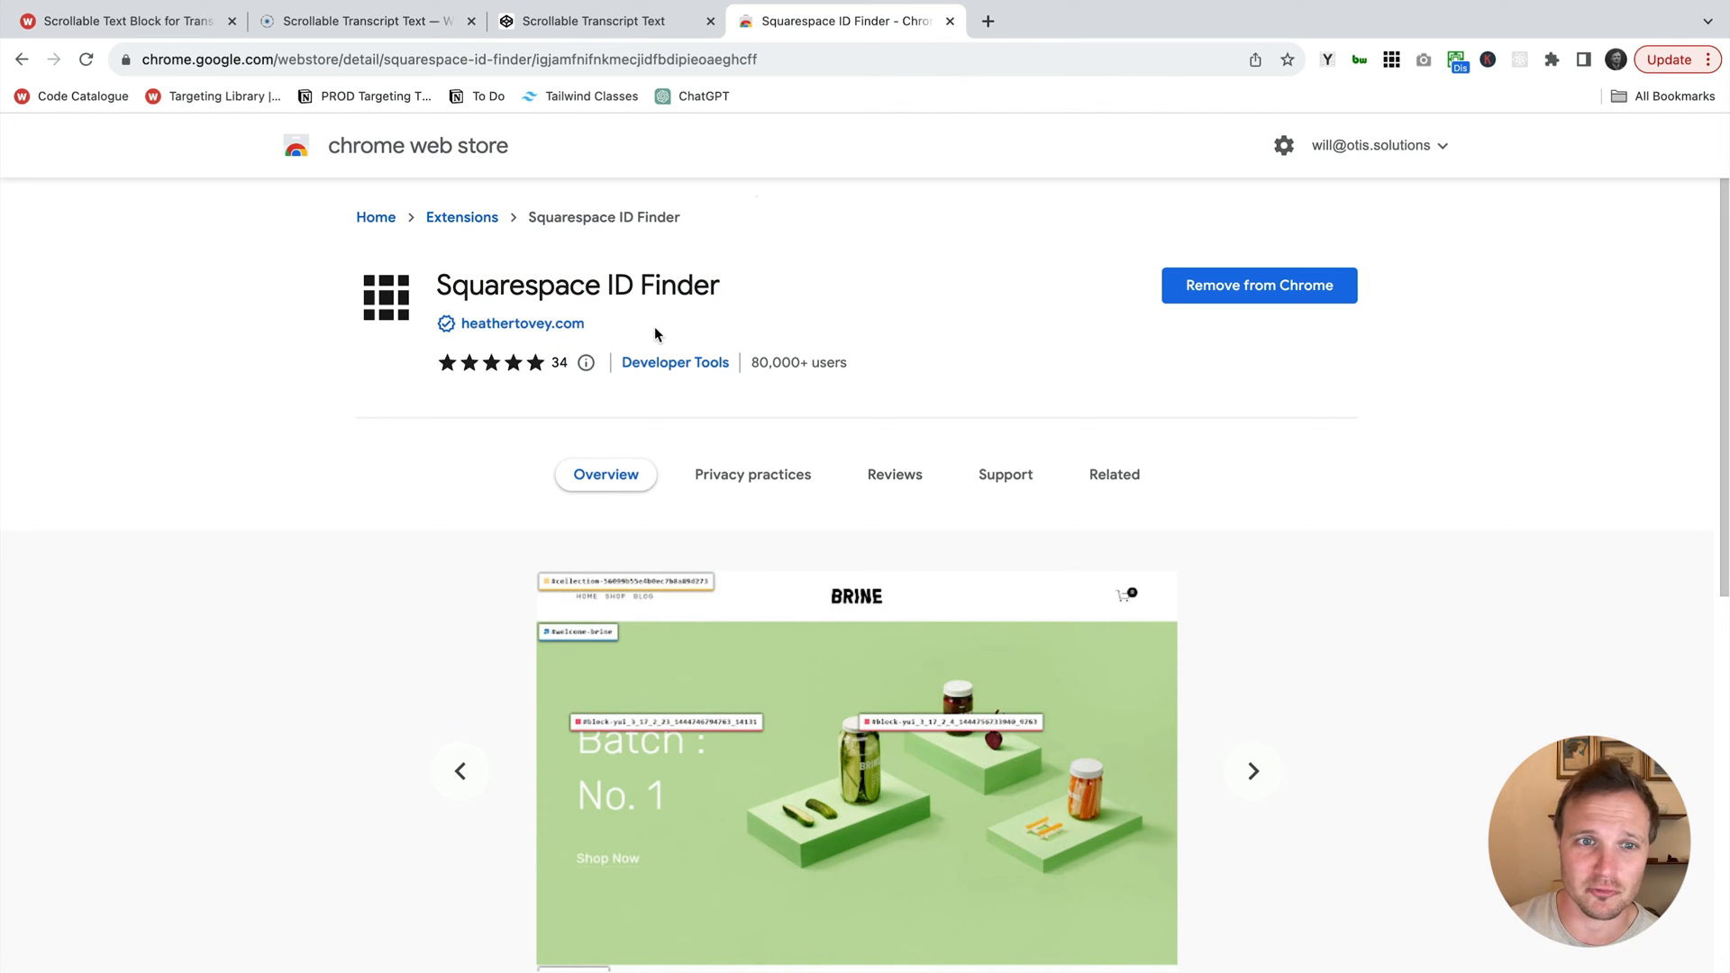
pyautogui.moveTo(1258, 285)
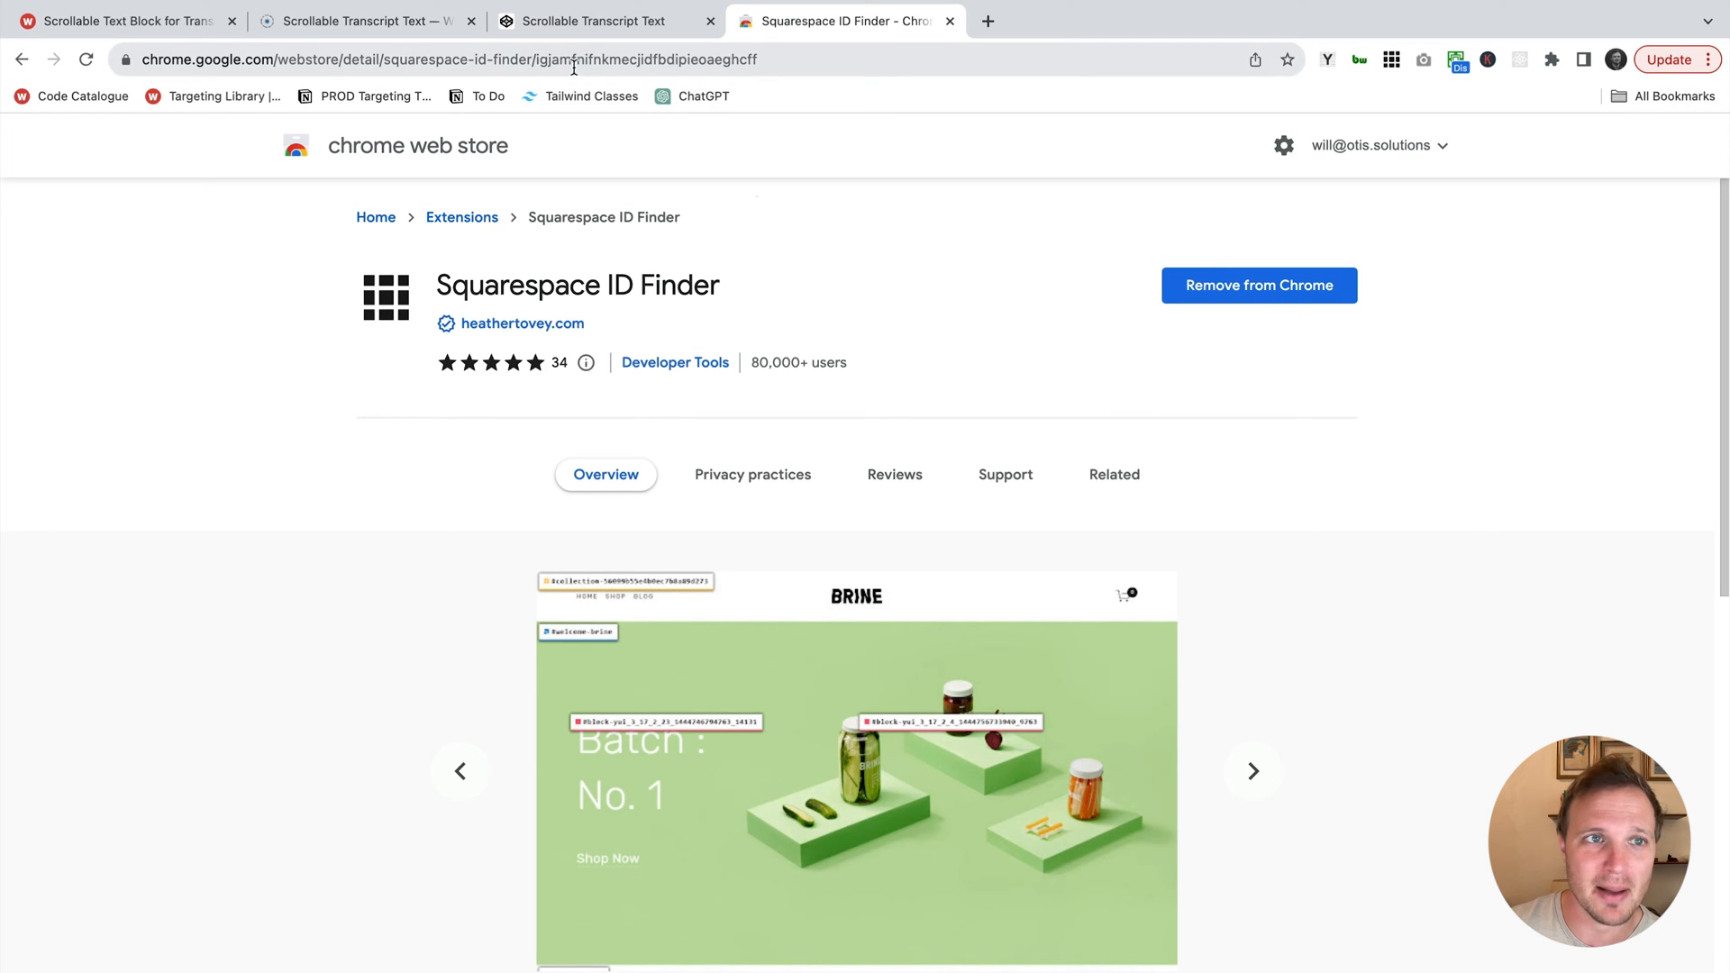
# - Leave the ID Finder extension listing and return to the Squarespace Custom CSS tab
pyautogui.click(364, 49)
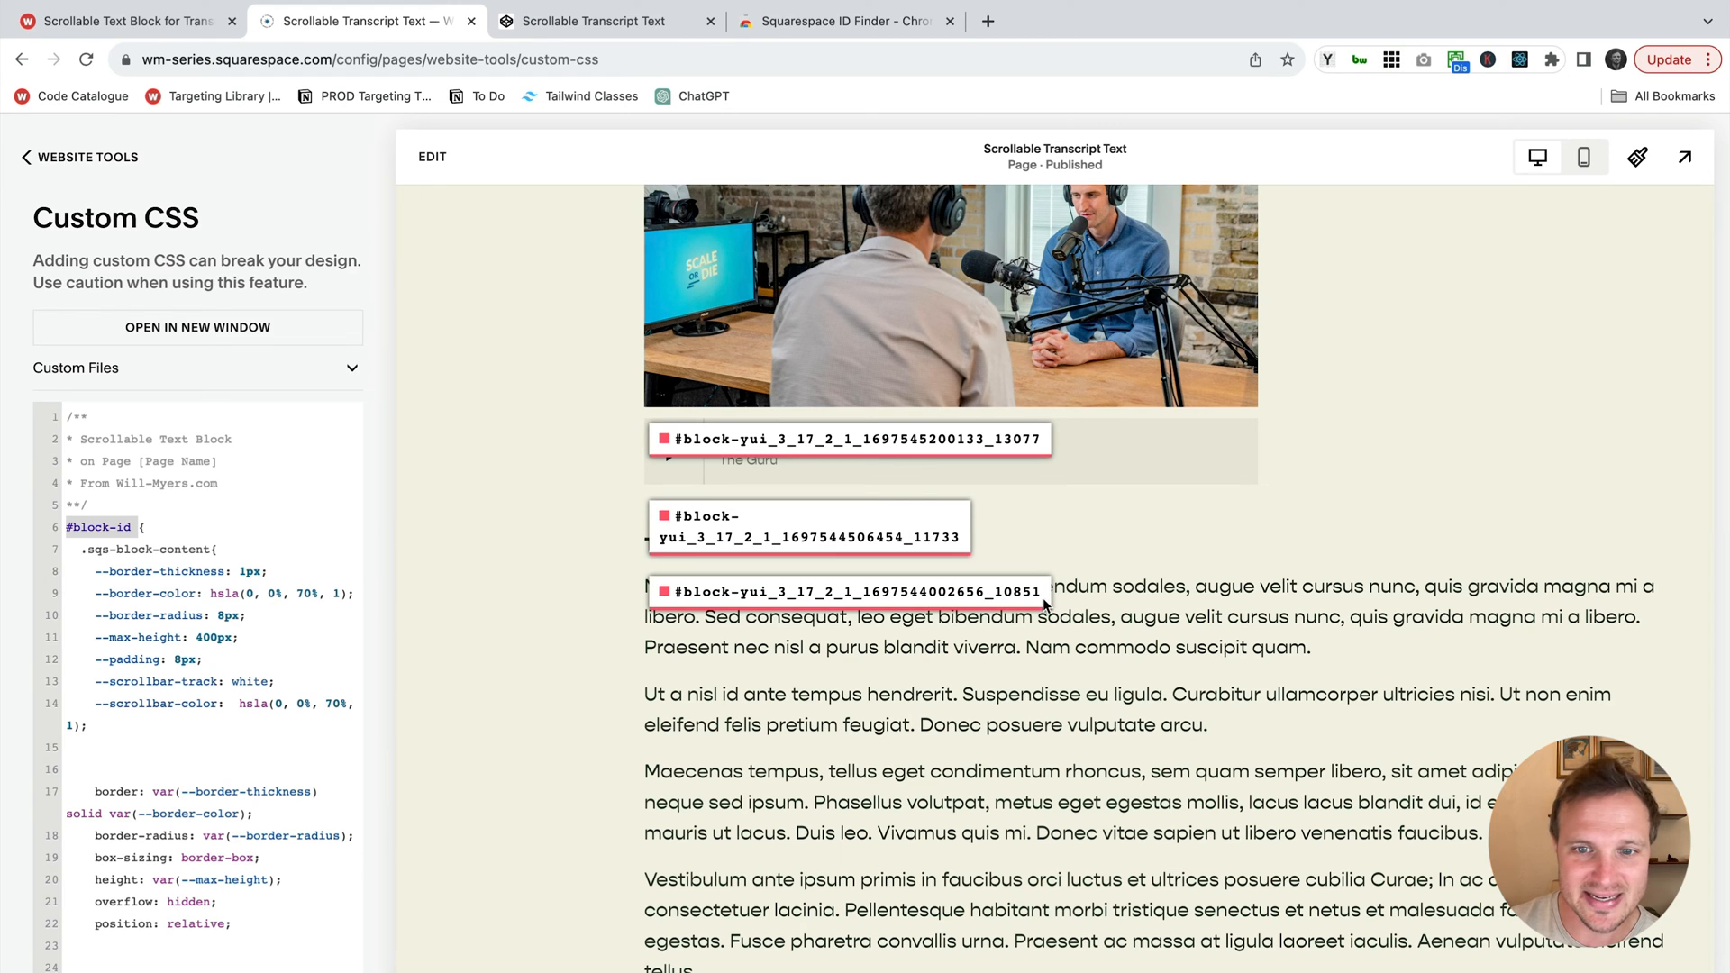
# - Copy the transcript block's ID from ID Finder and paste it over #block-id so the transcript scrolls in its box
pyautogui.click(855, 592)
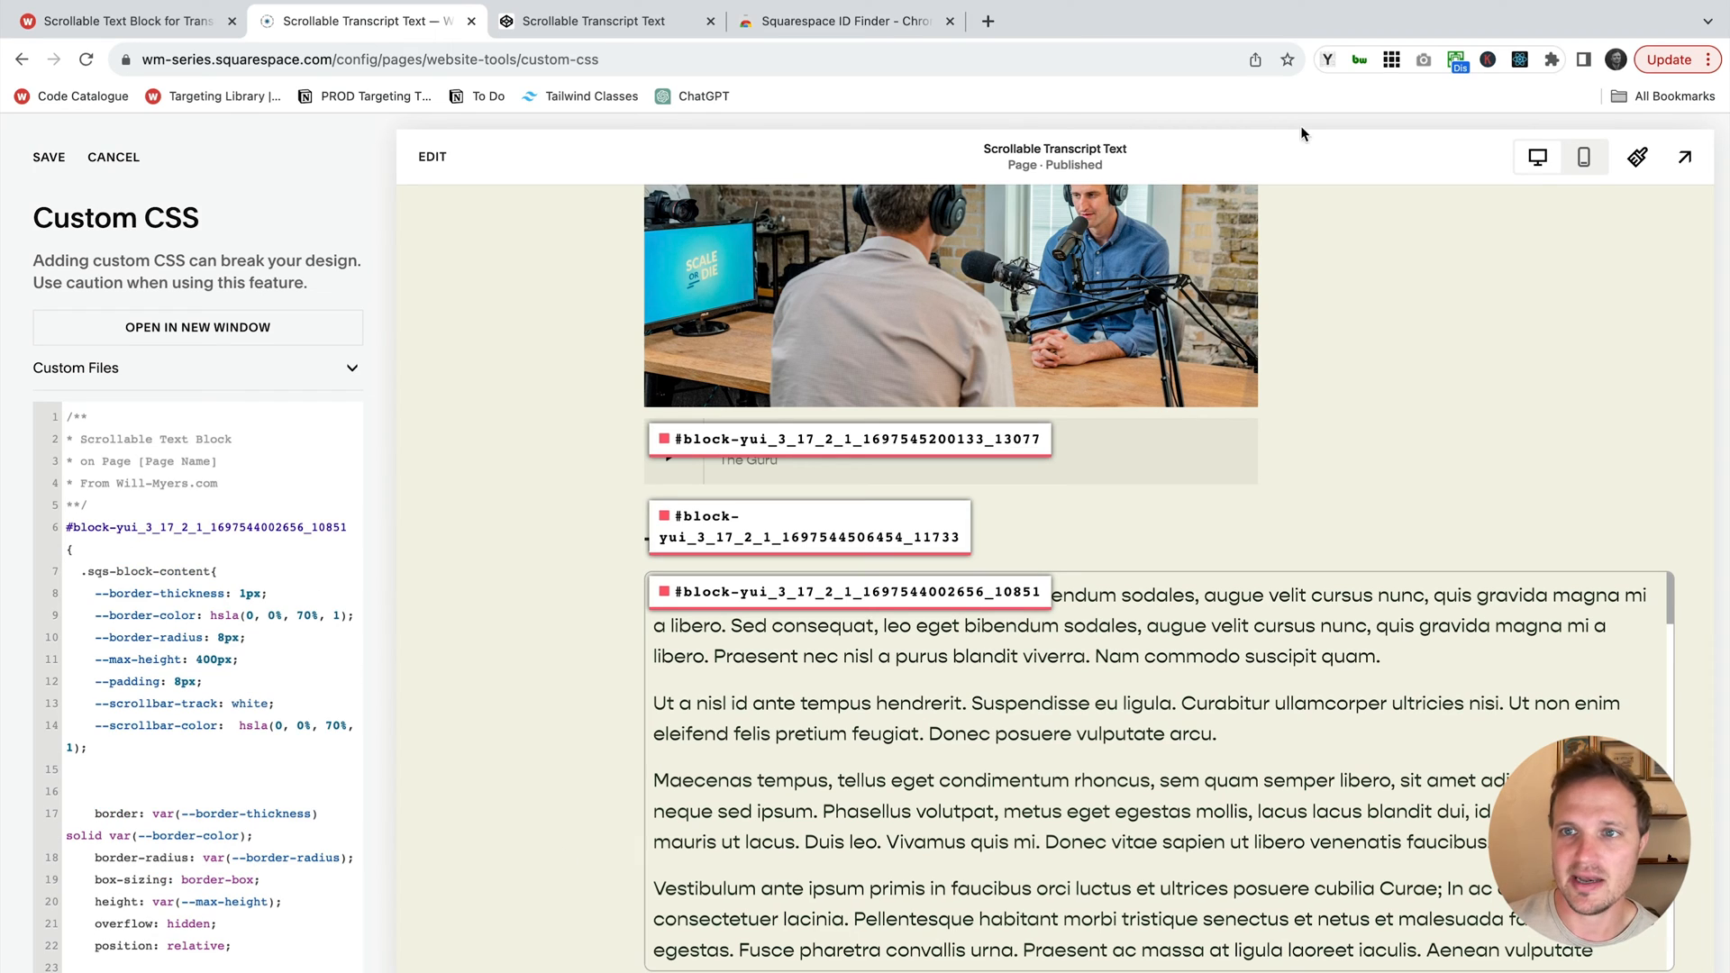
pyautogui.scroll(-3)
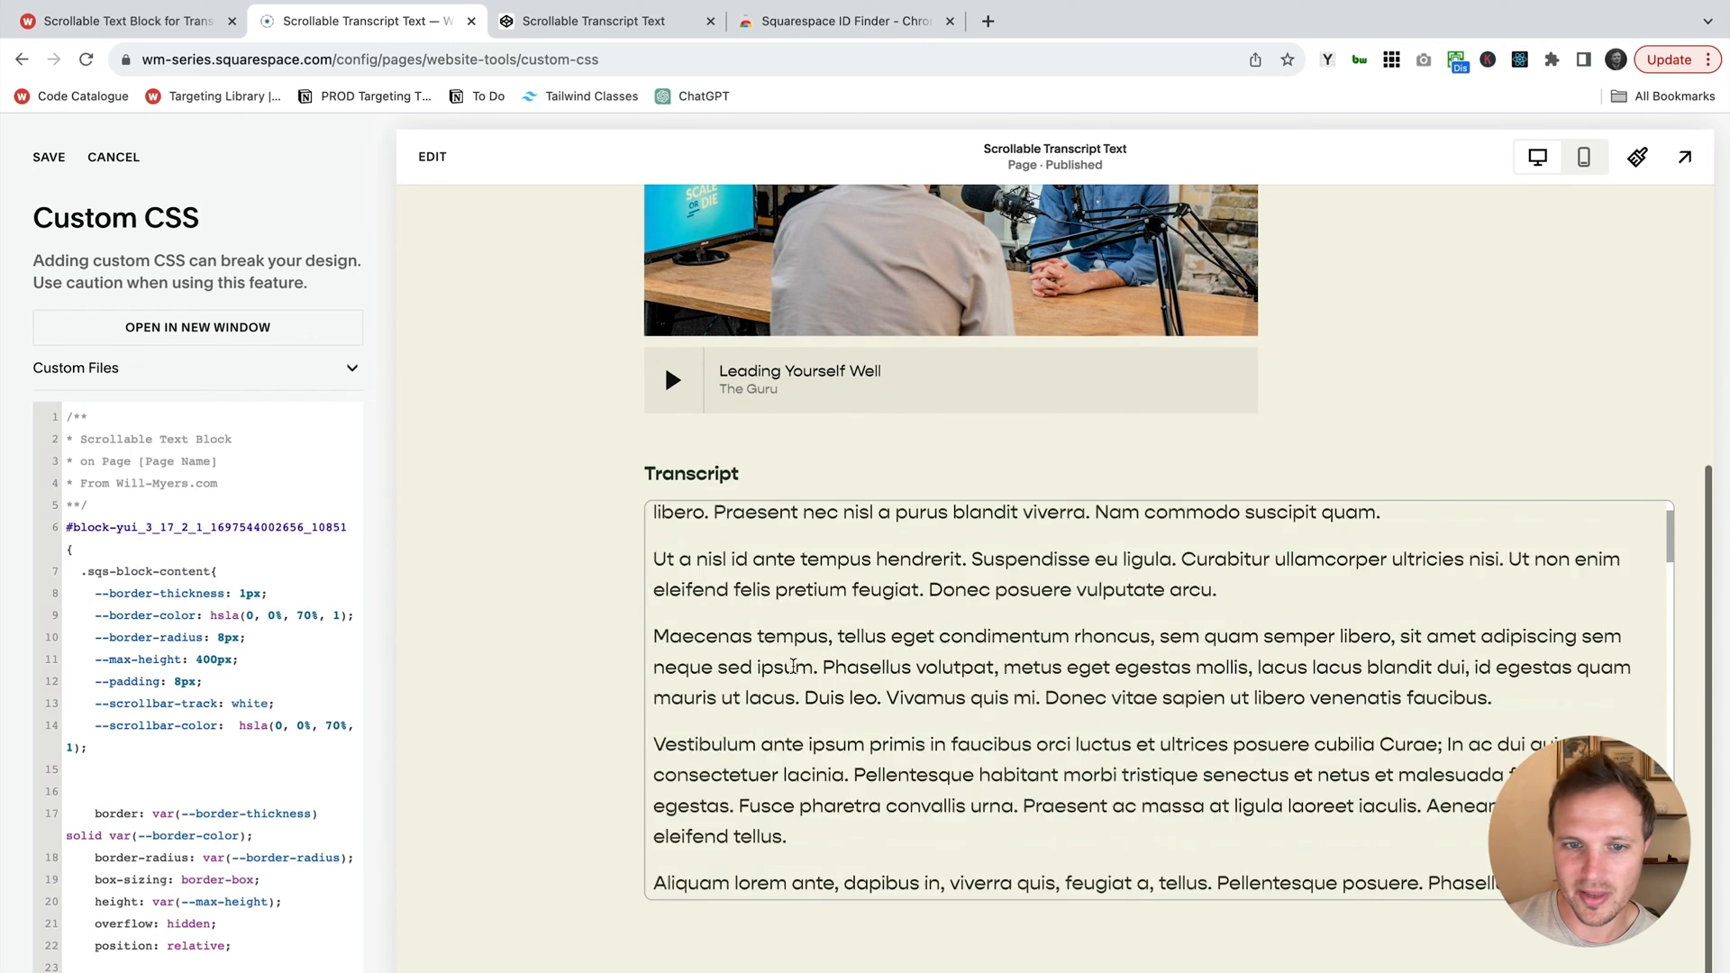
pyautogui.scroll(3)
pyautogui.write('0')
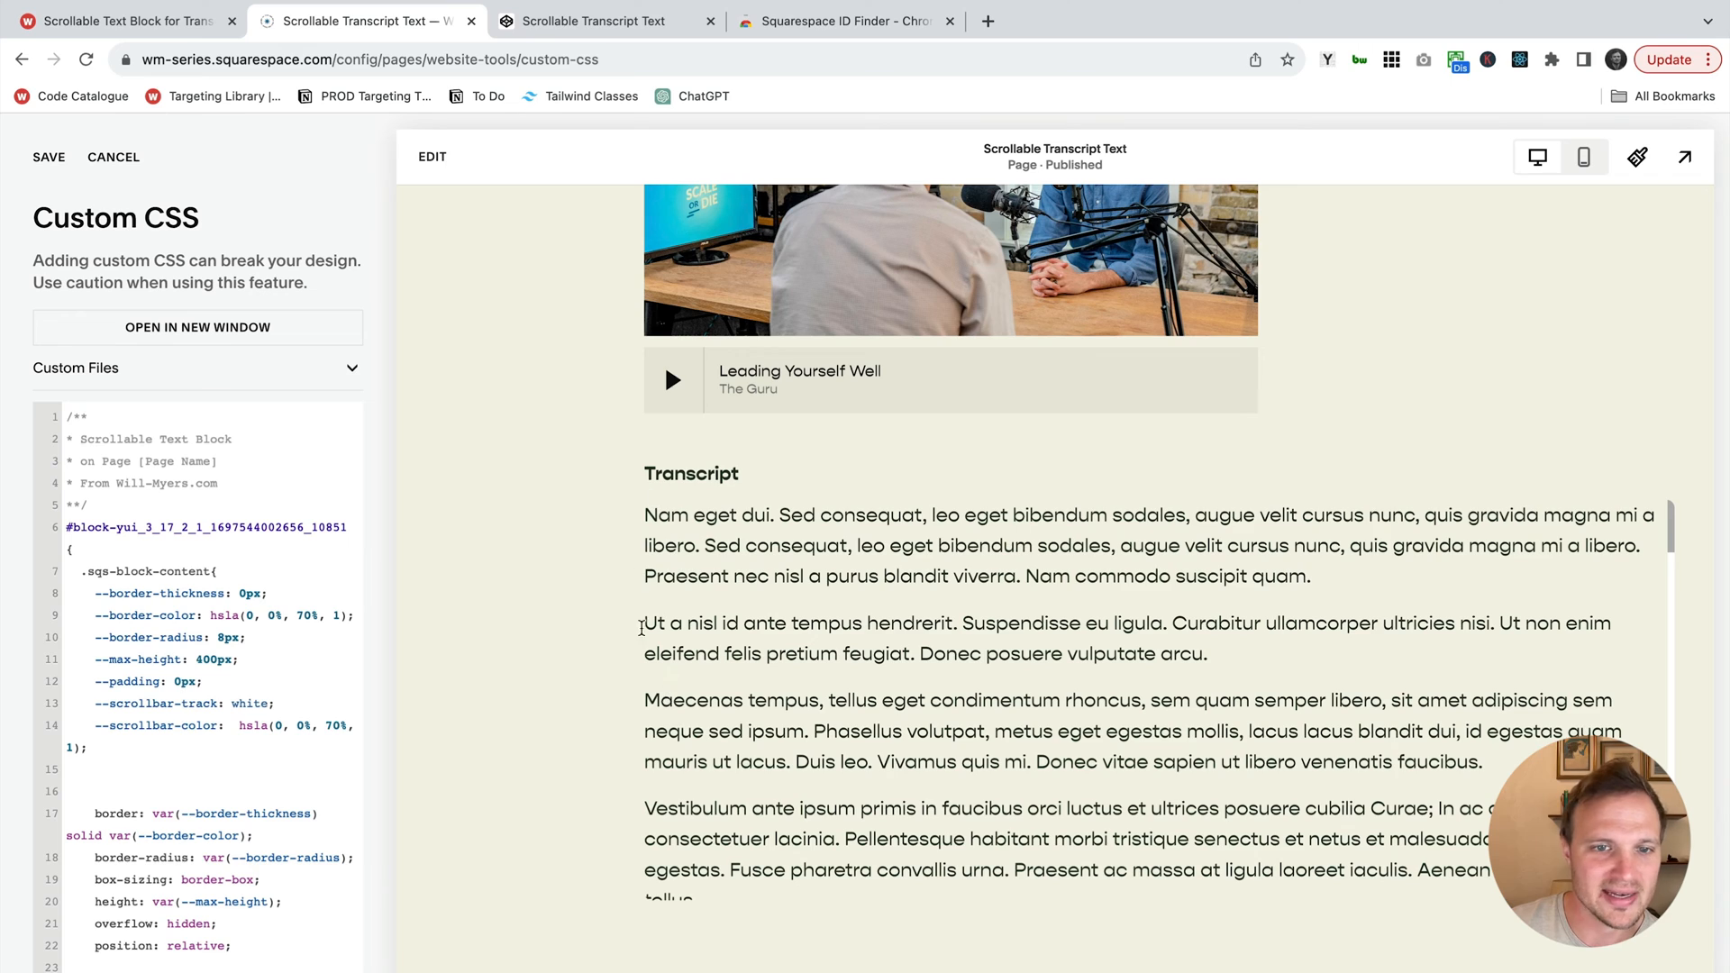
pyautogui.scroll(-3)
pyautogui.write('8')
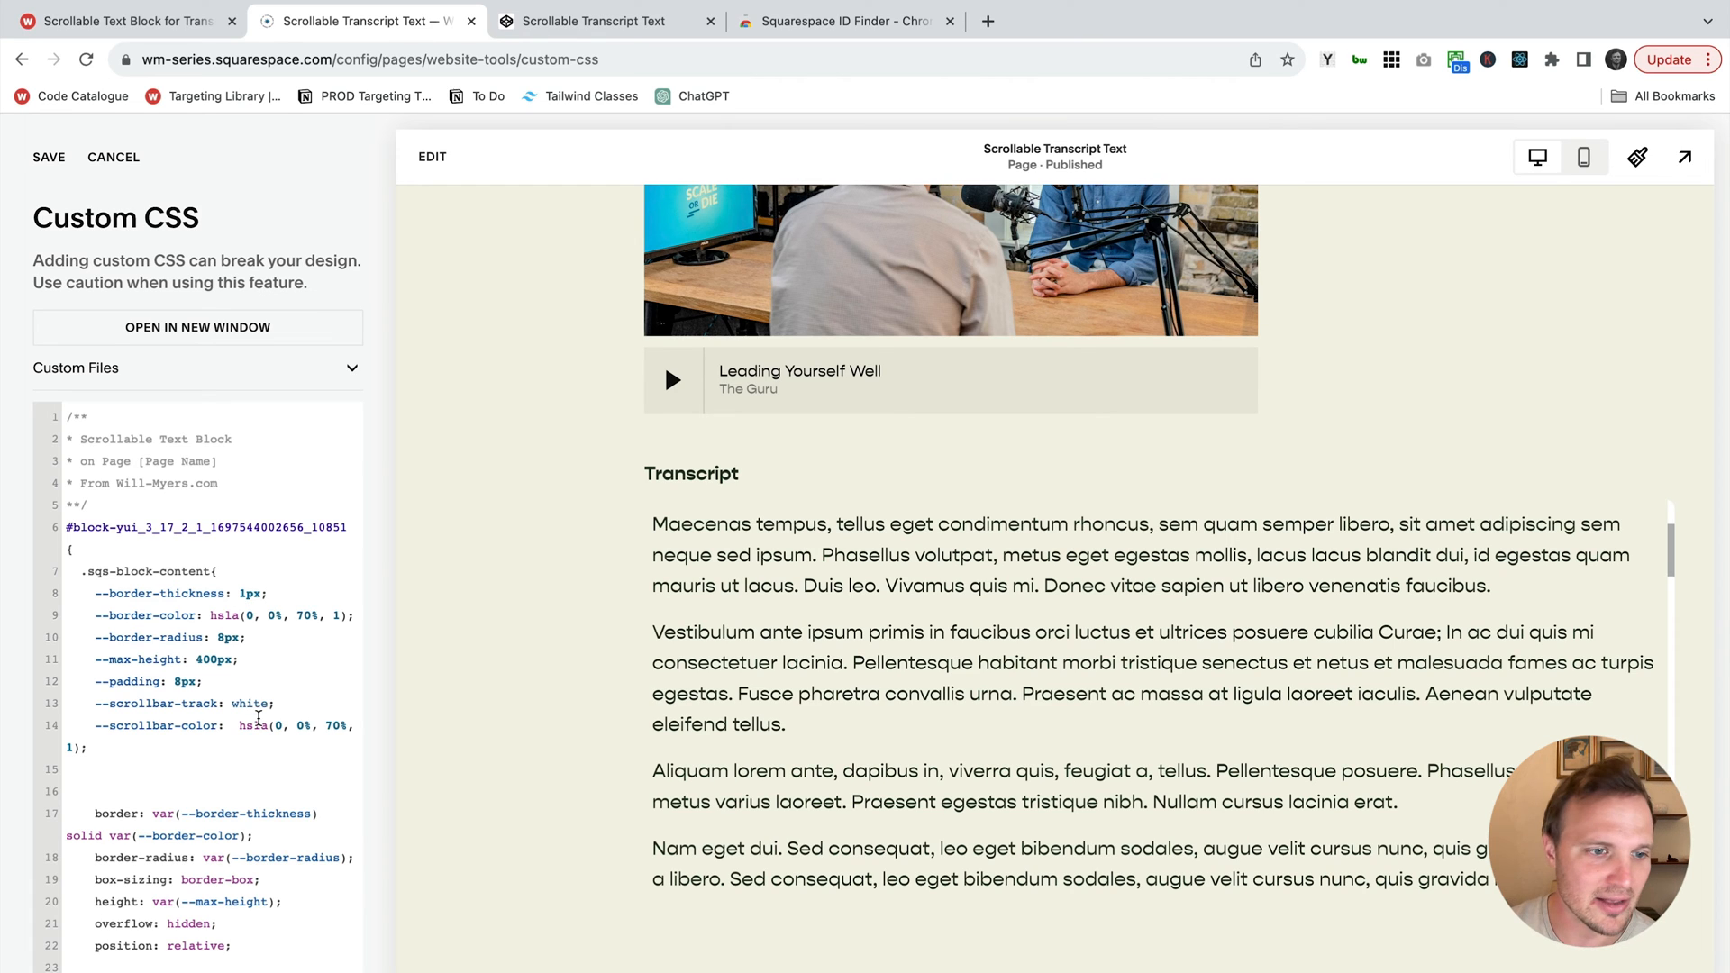
pyautogui.doubleClick(249, 703)
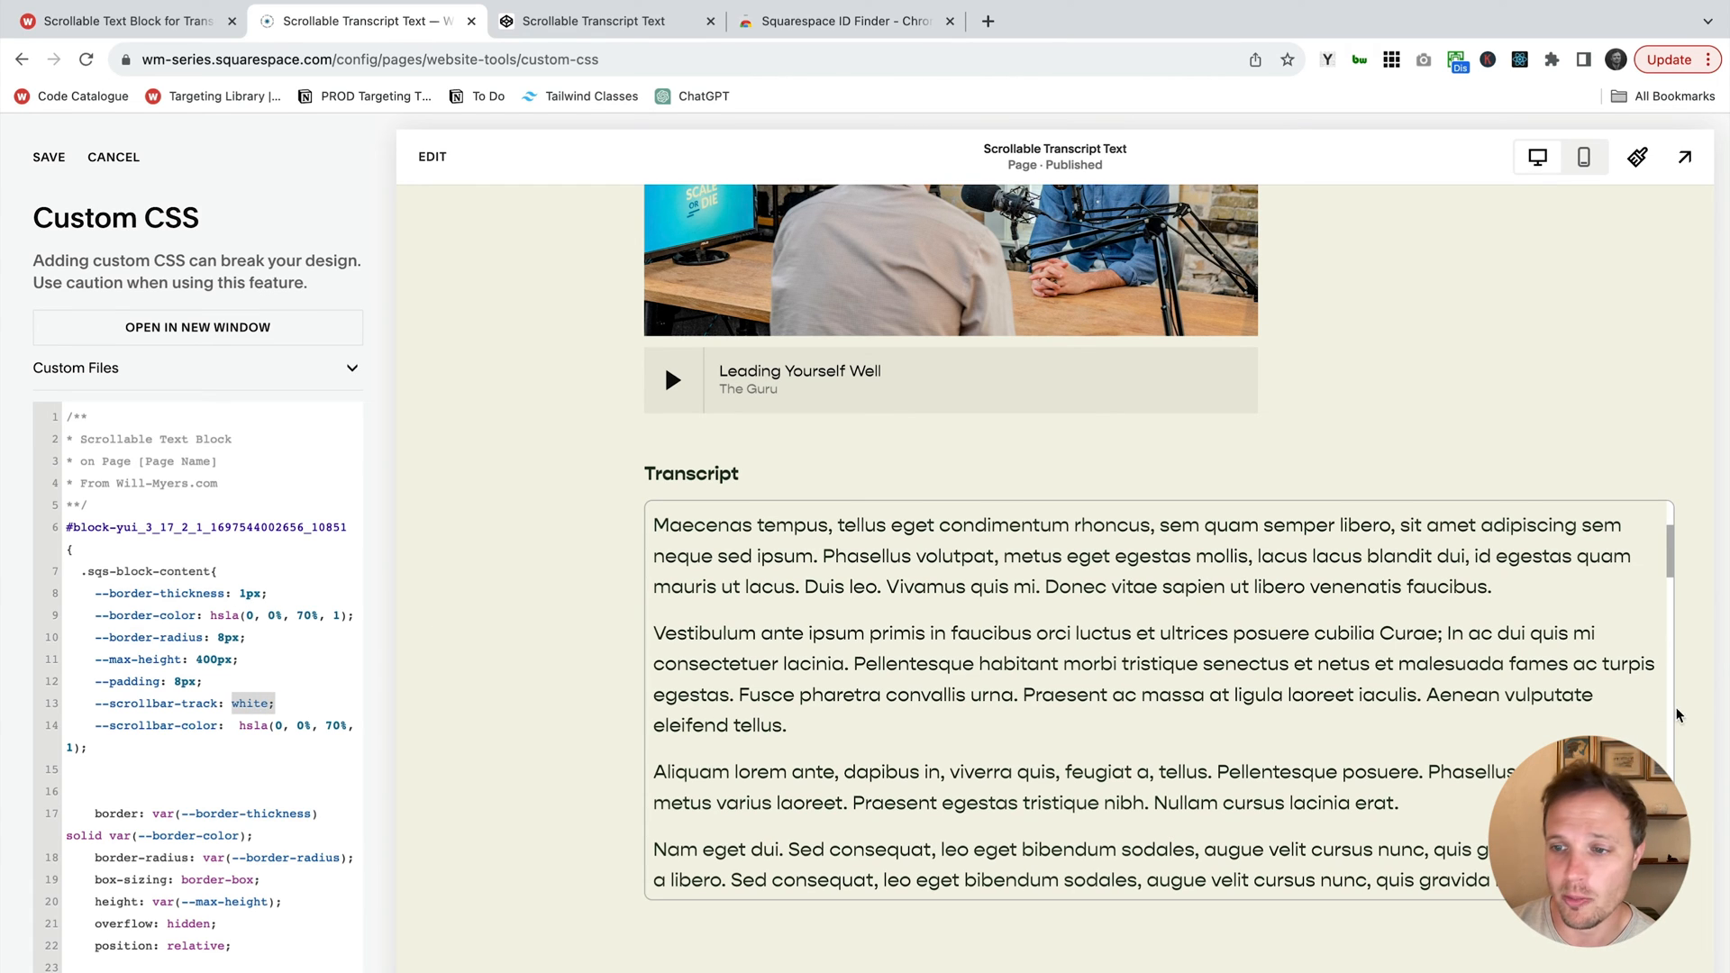
pyautogui.moveTo(1523, 609)
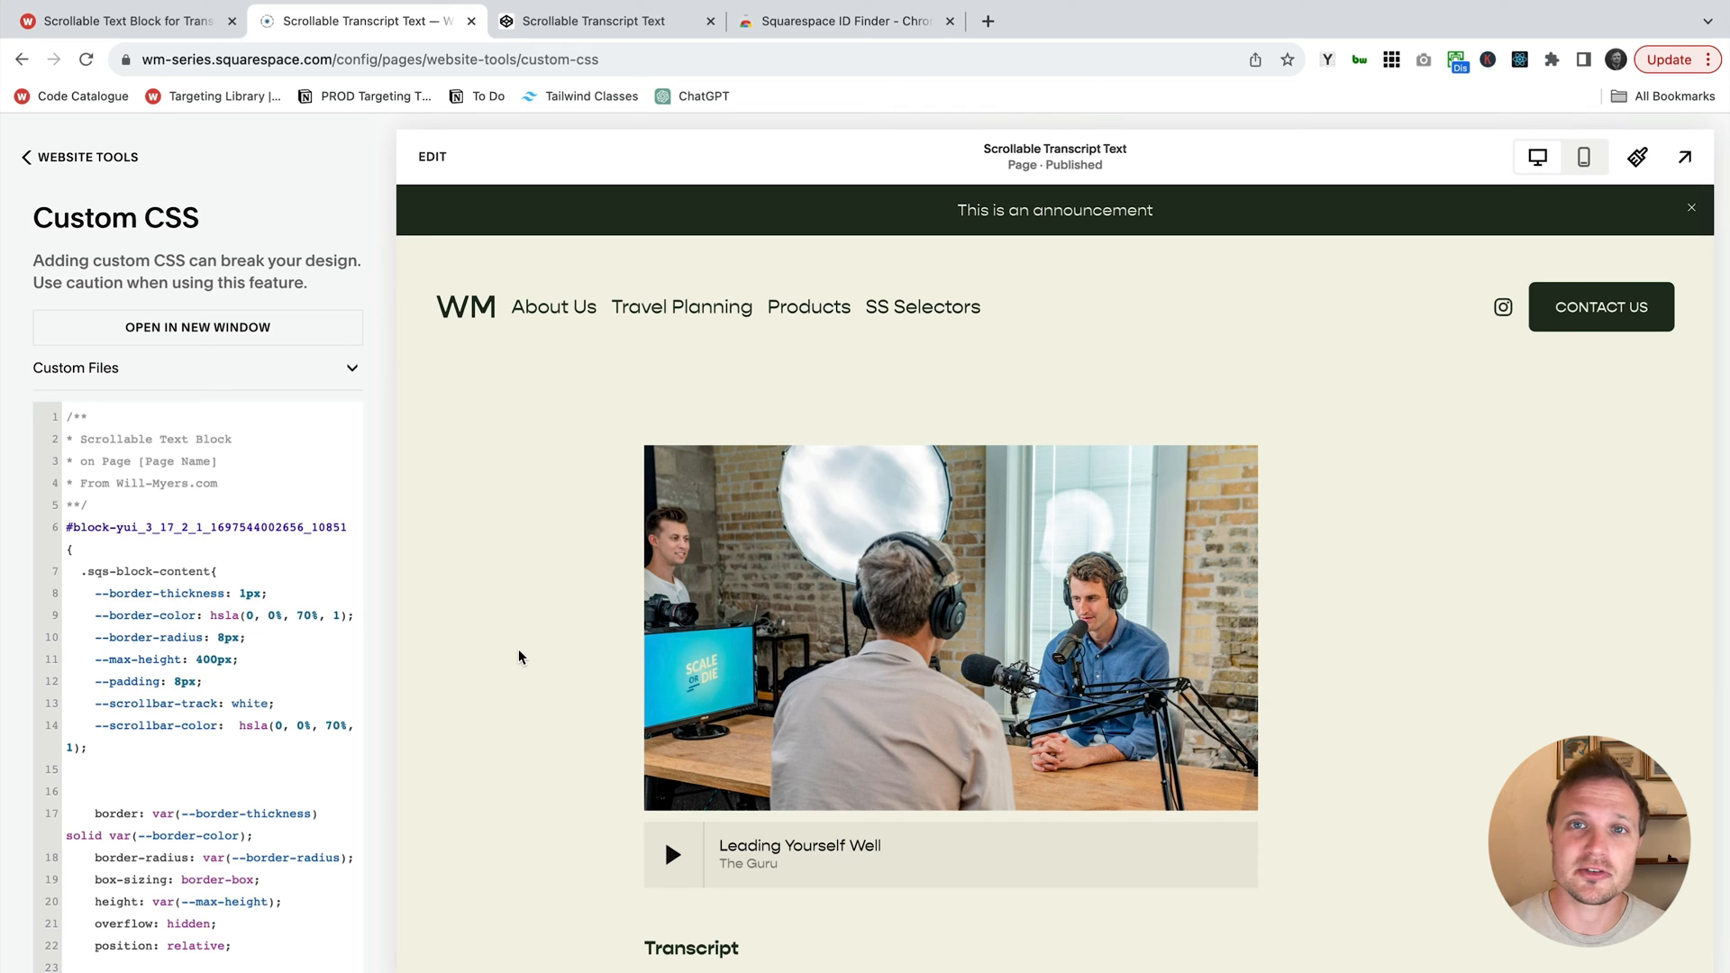
# - Return to the Pages list and scroll to the Scrollable Transcript Text page
pyautogui.scroll(-3)
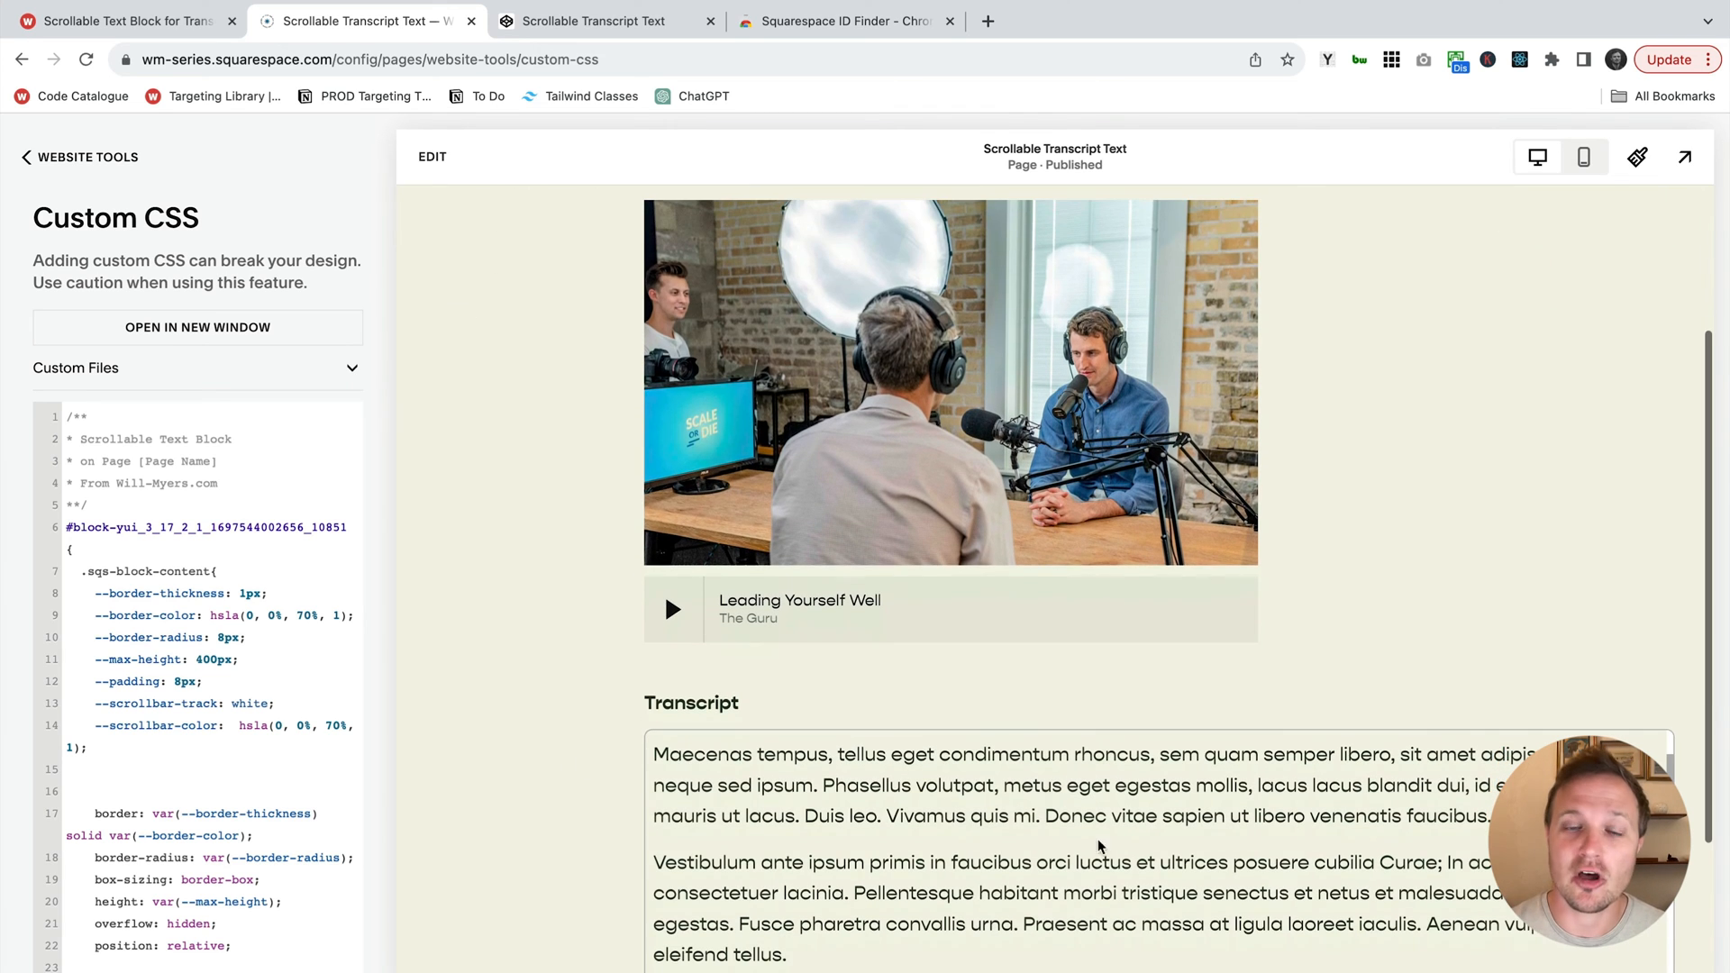
pyautogui.moveTo(489, 796)
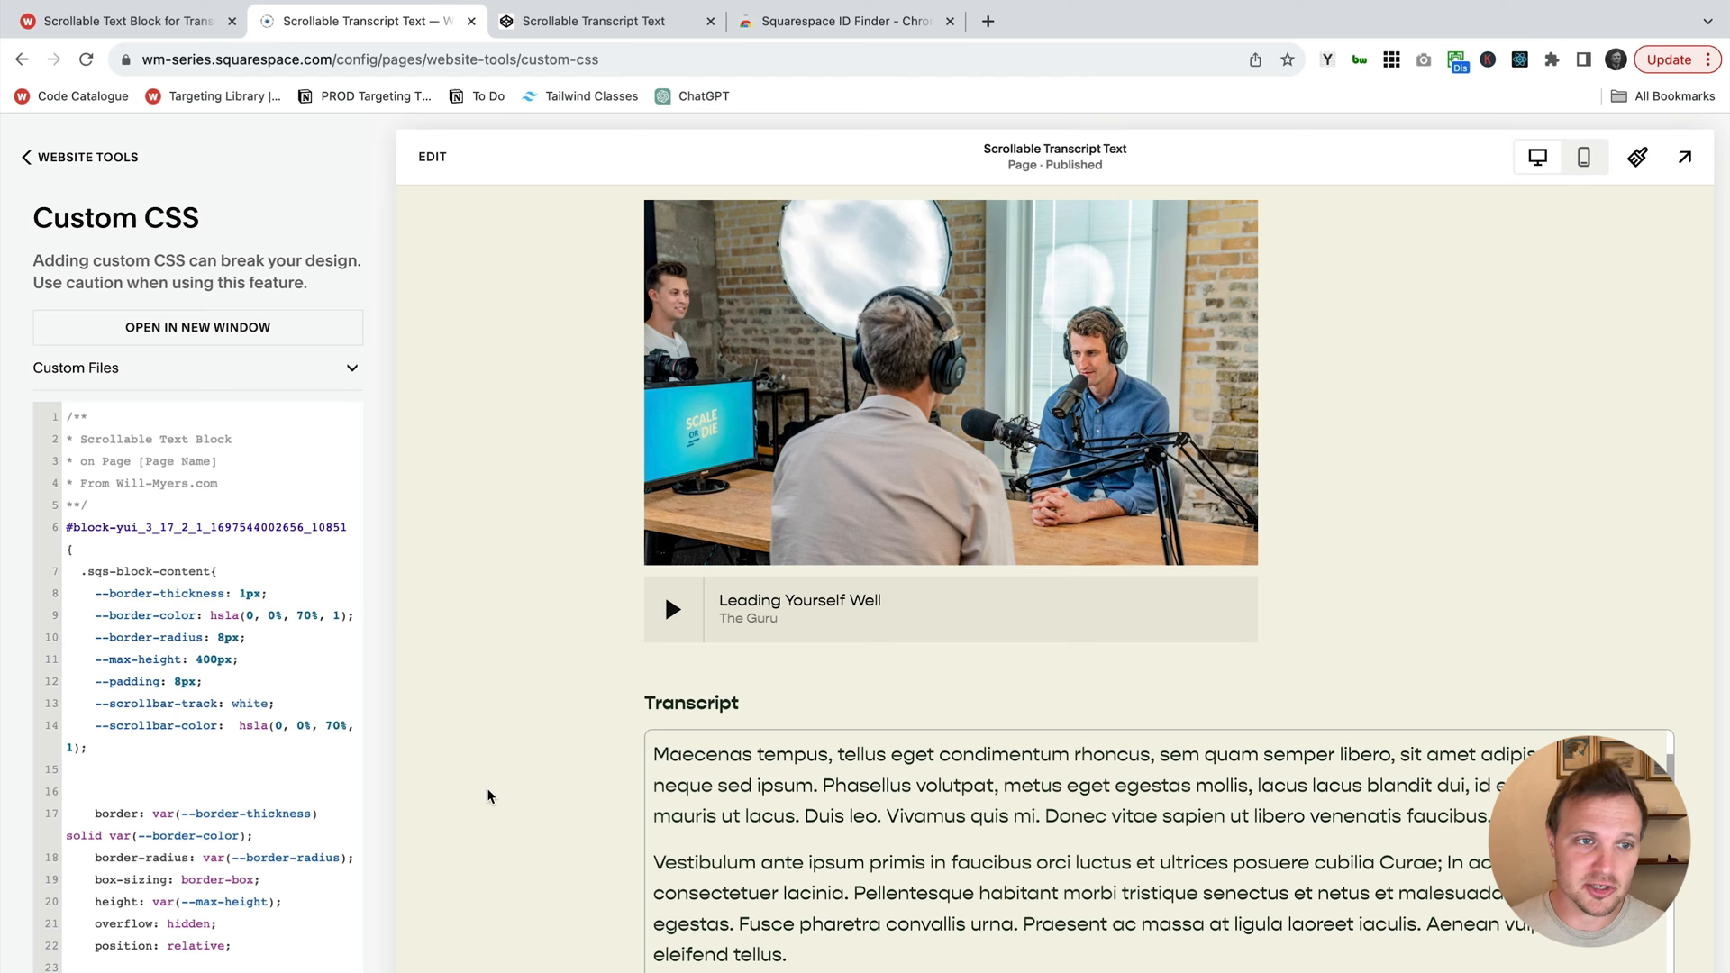
pyautogui.click(79, 157)
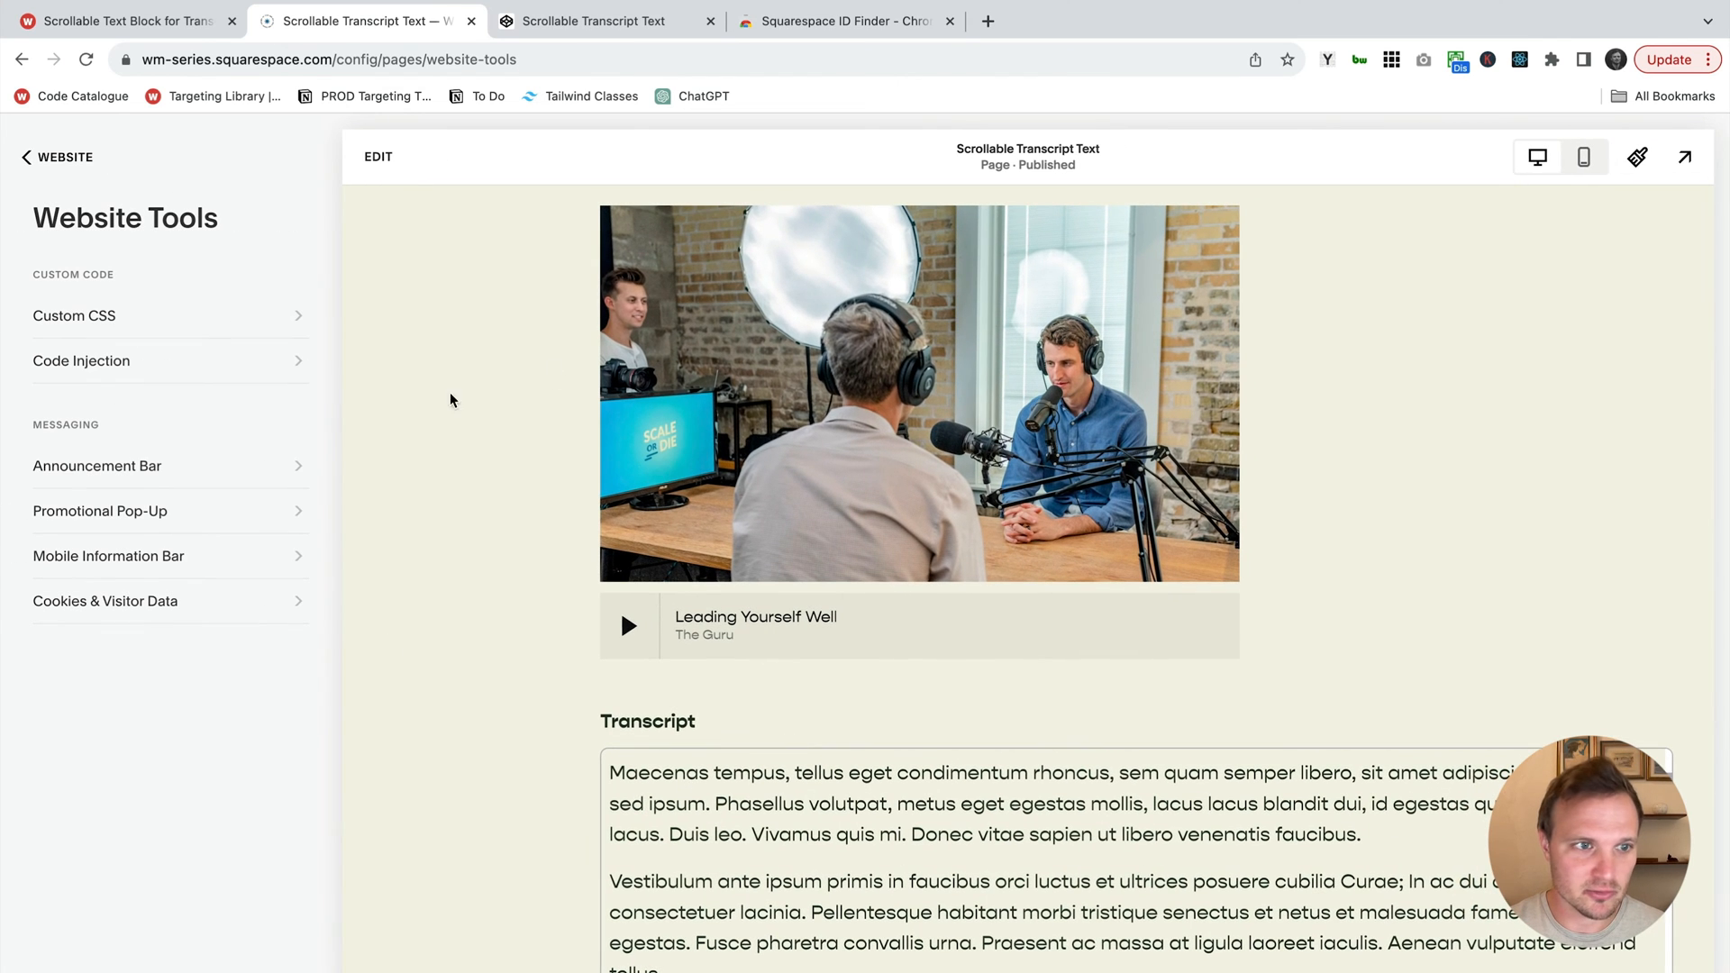
pyautogui.click(56, 157)
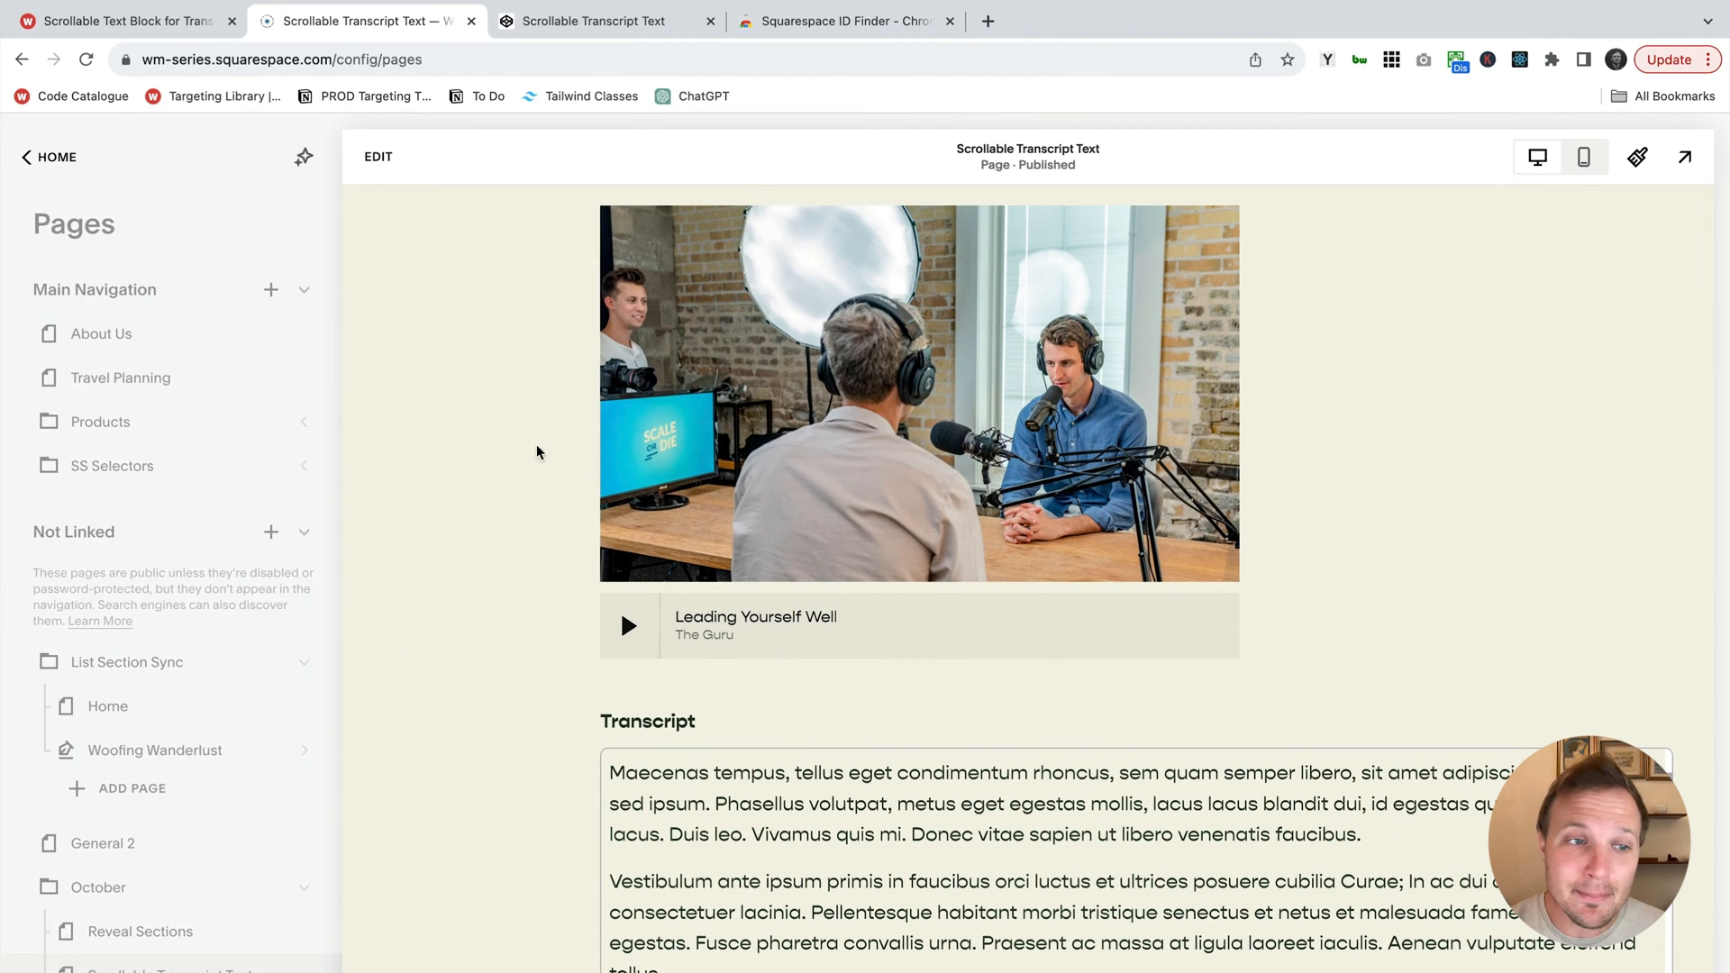
pyautogui.scroll(-3)
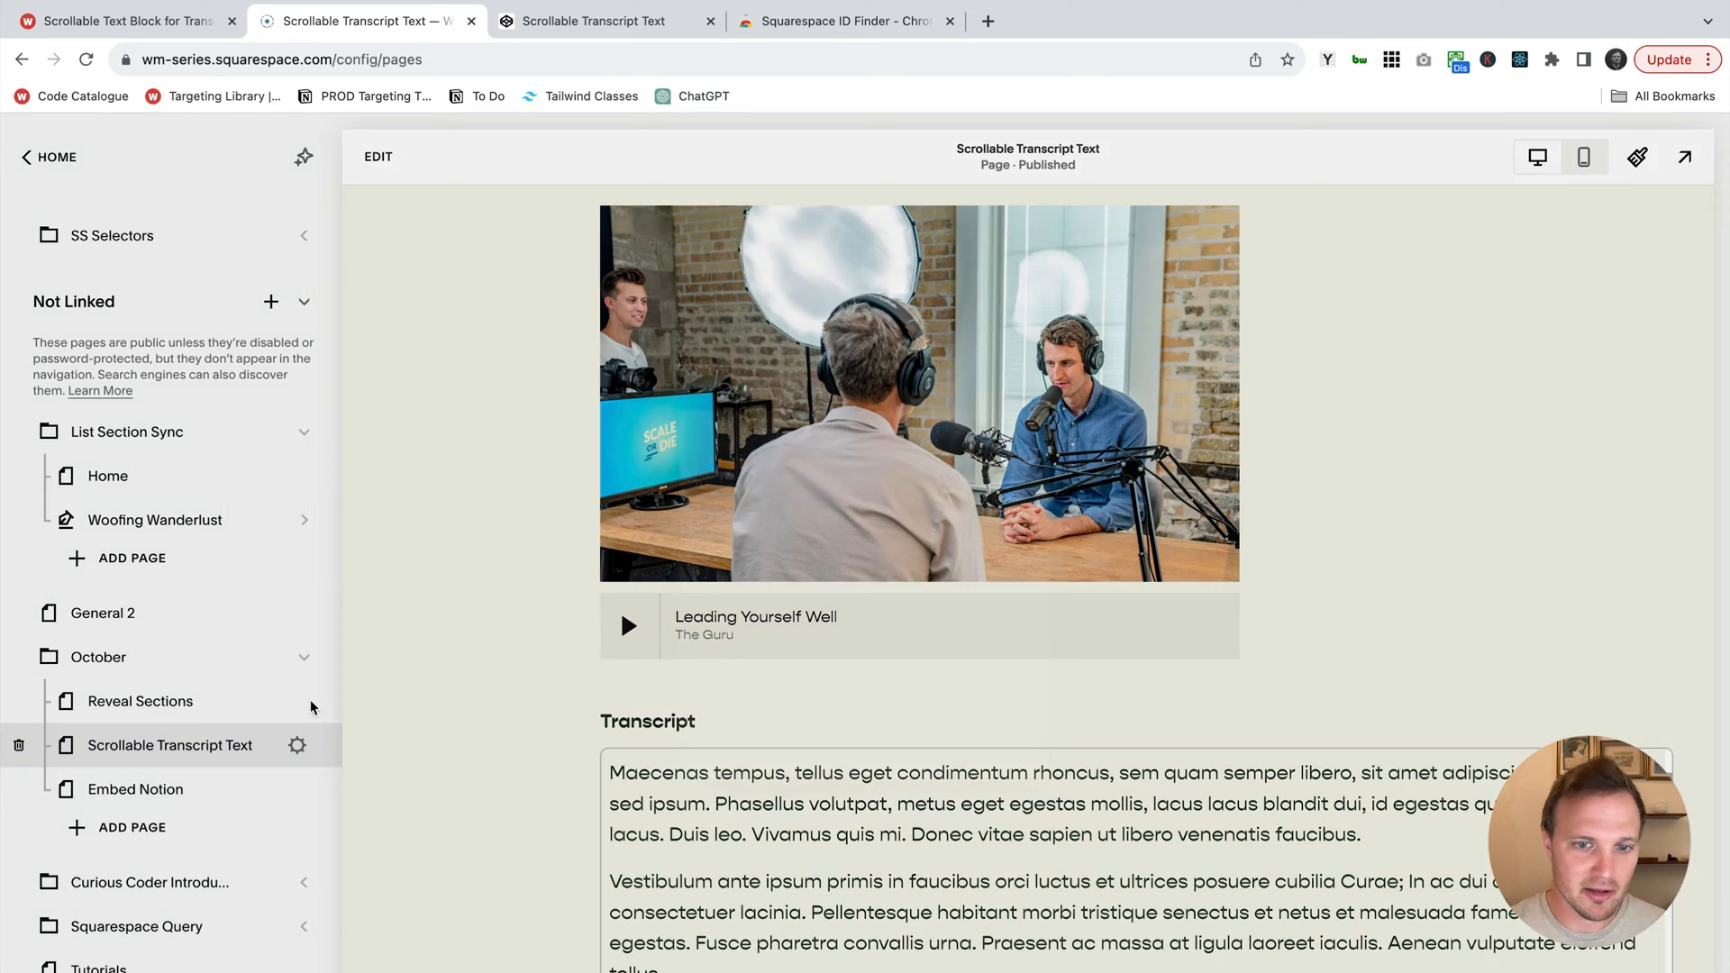
# - Duplicate the Scrollable Transcript Text page from its Page Settings
pyautogui.click(297, 745)
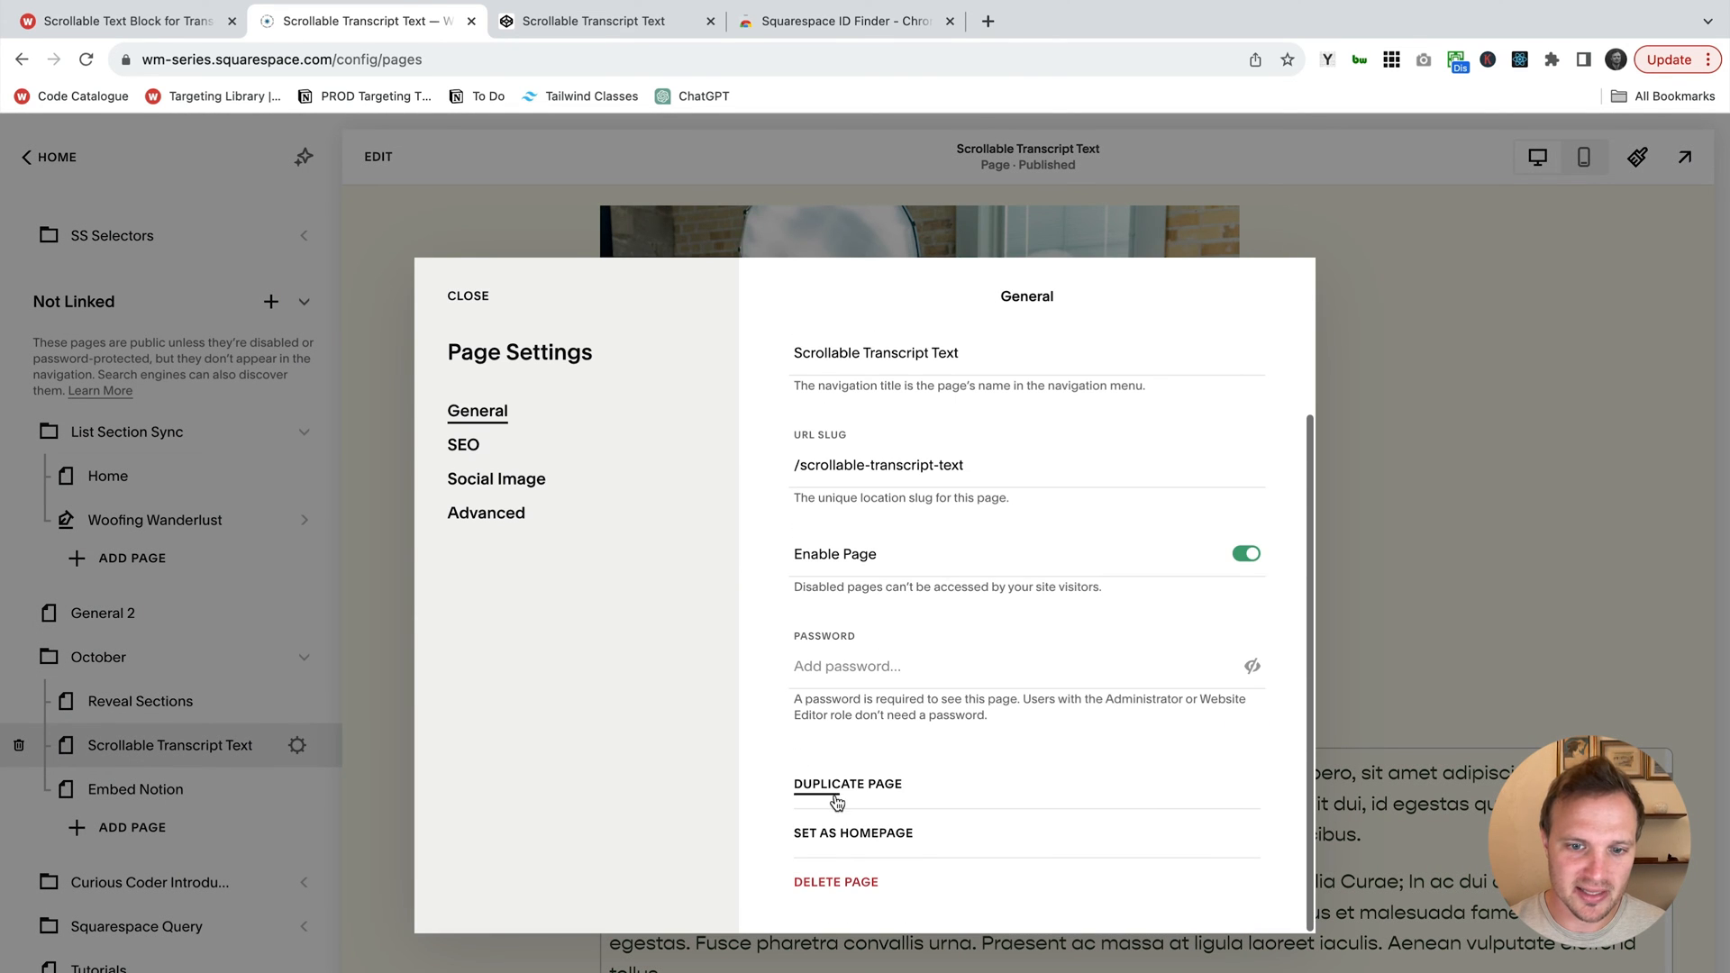
pyautogui.click(467, 294)
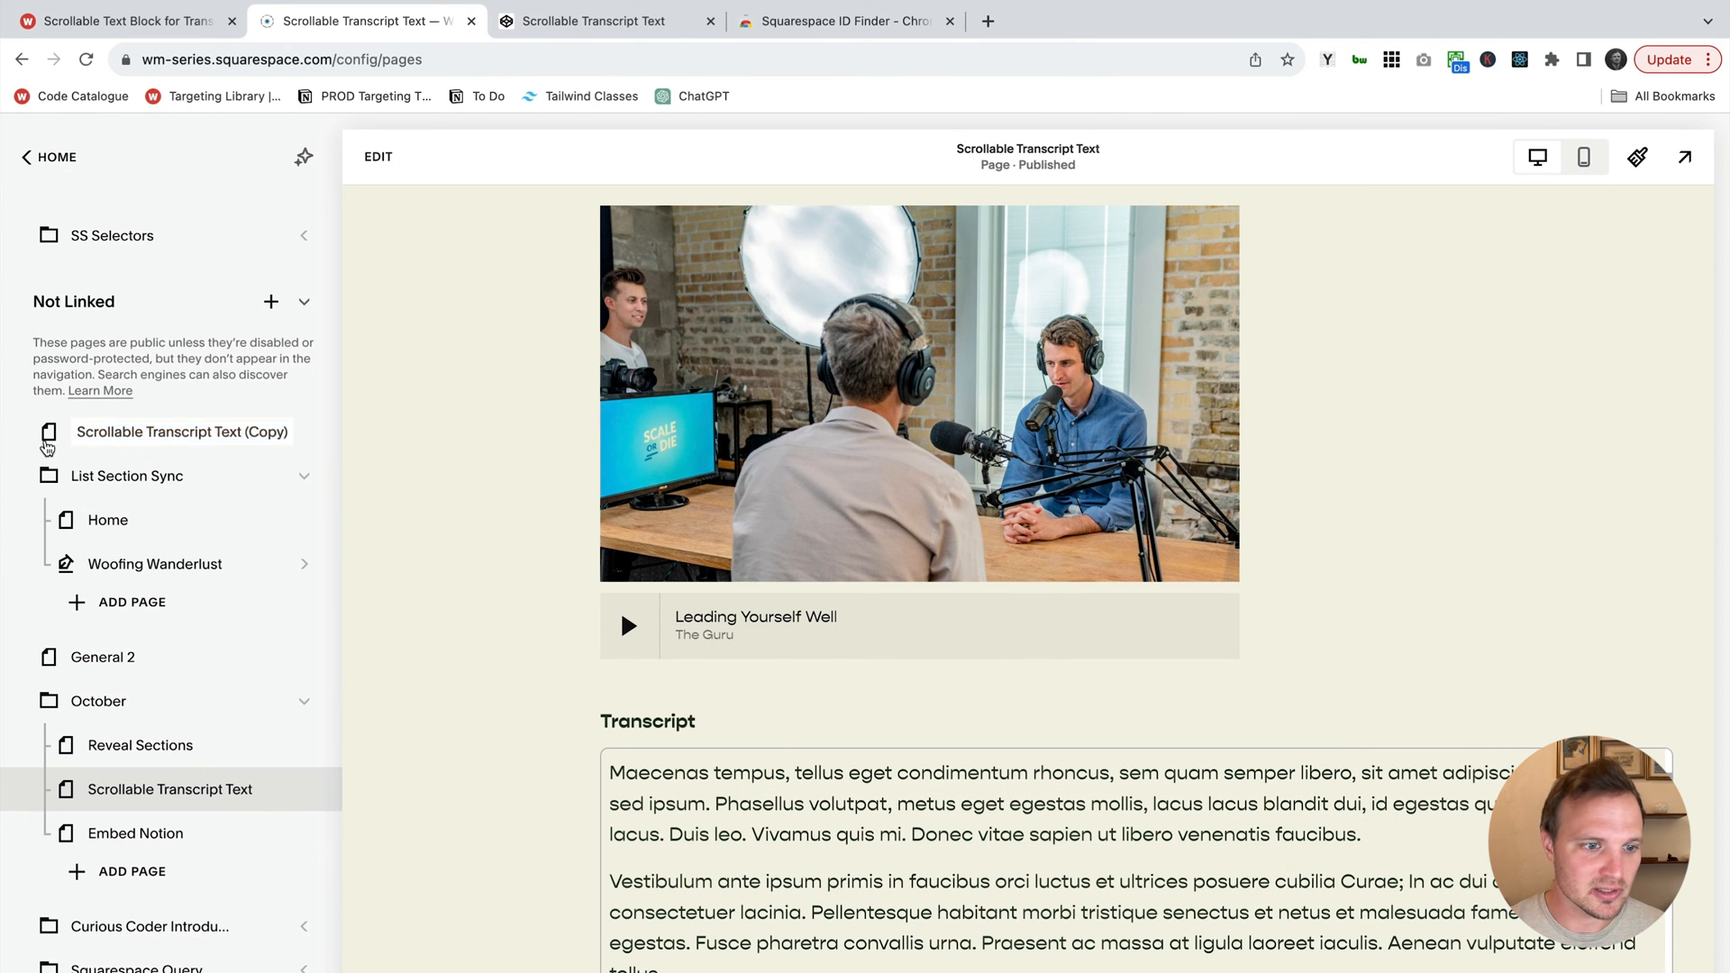
# - Open Scrollable Transcript Text (Copy) and compare its plain-text transcript with the original page's scrollable box
pyautogui.click(183, 431)
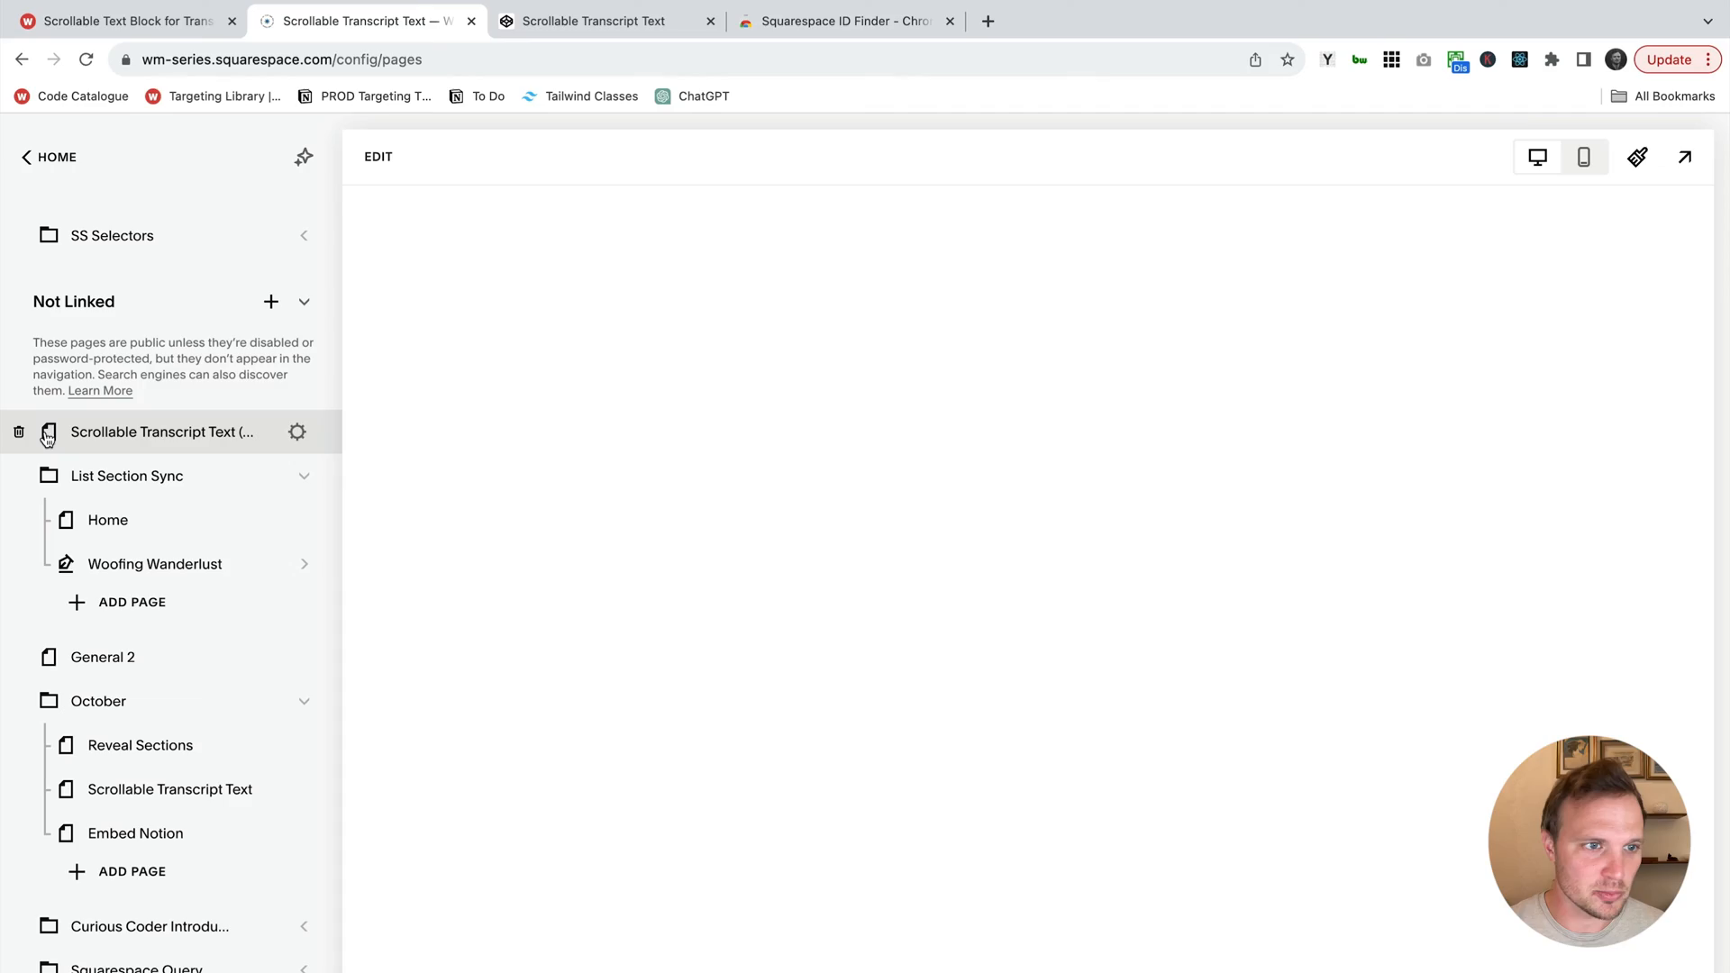
pyautogui.click(161, 431)
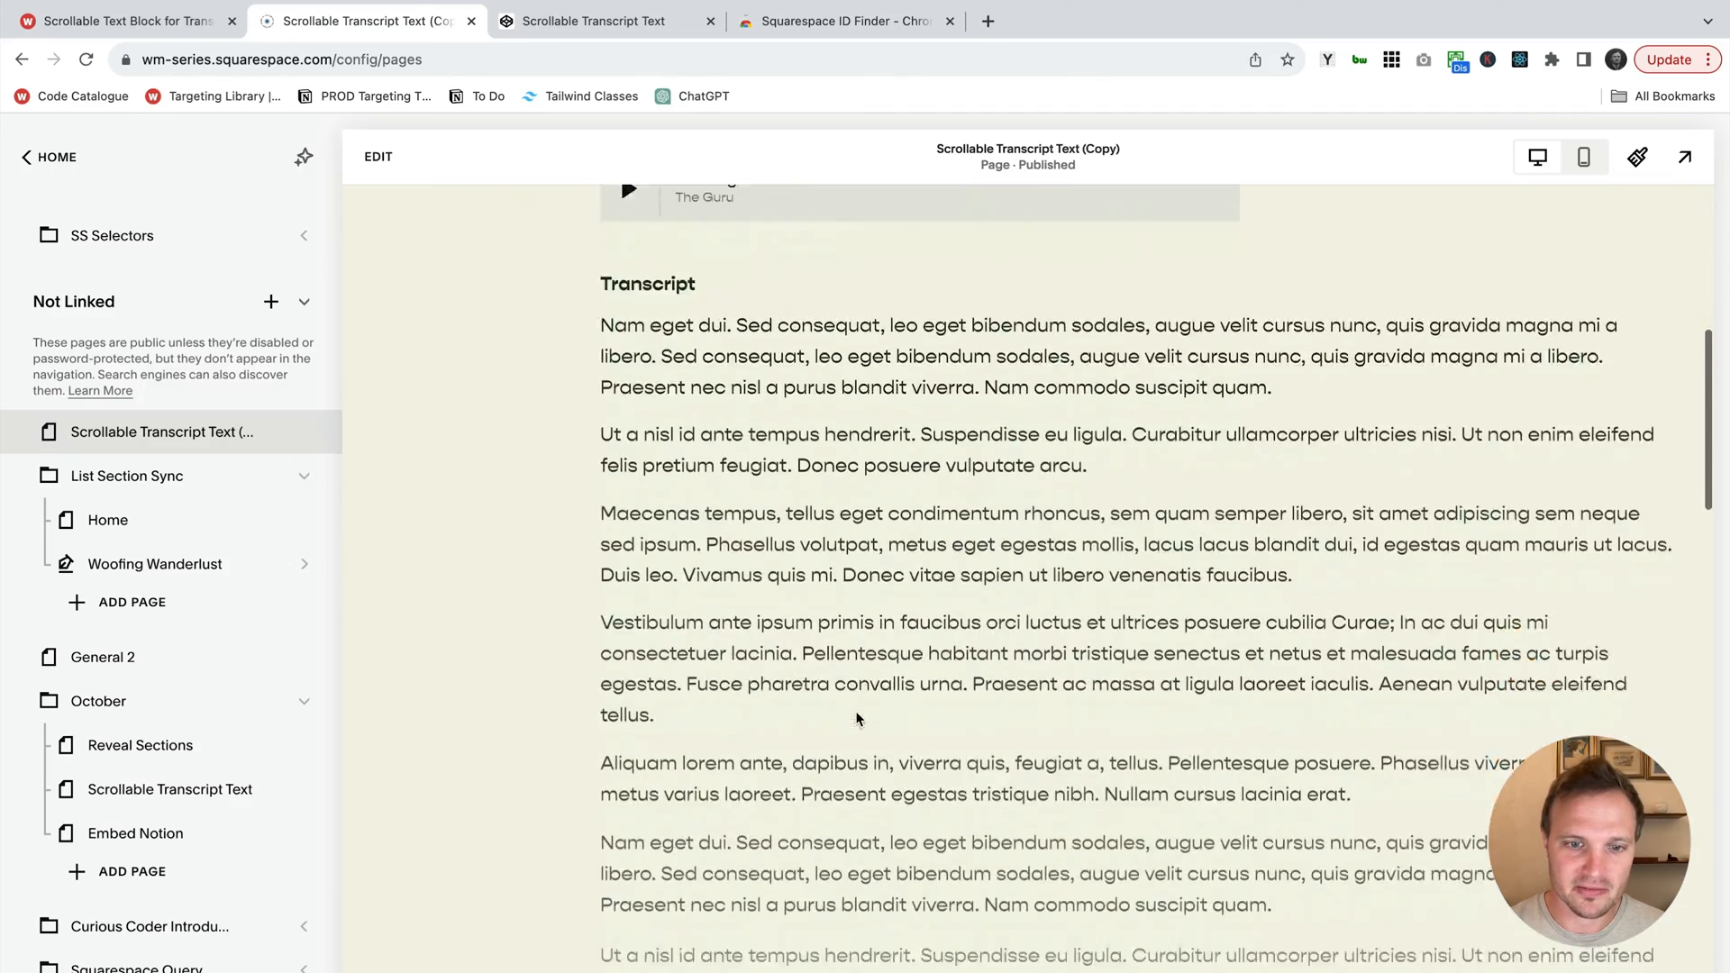
pyautogui.scroll(-3)
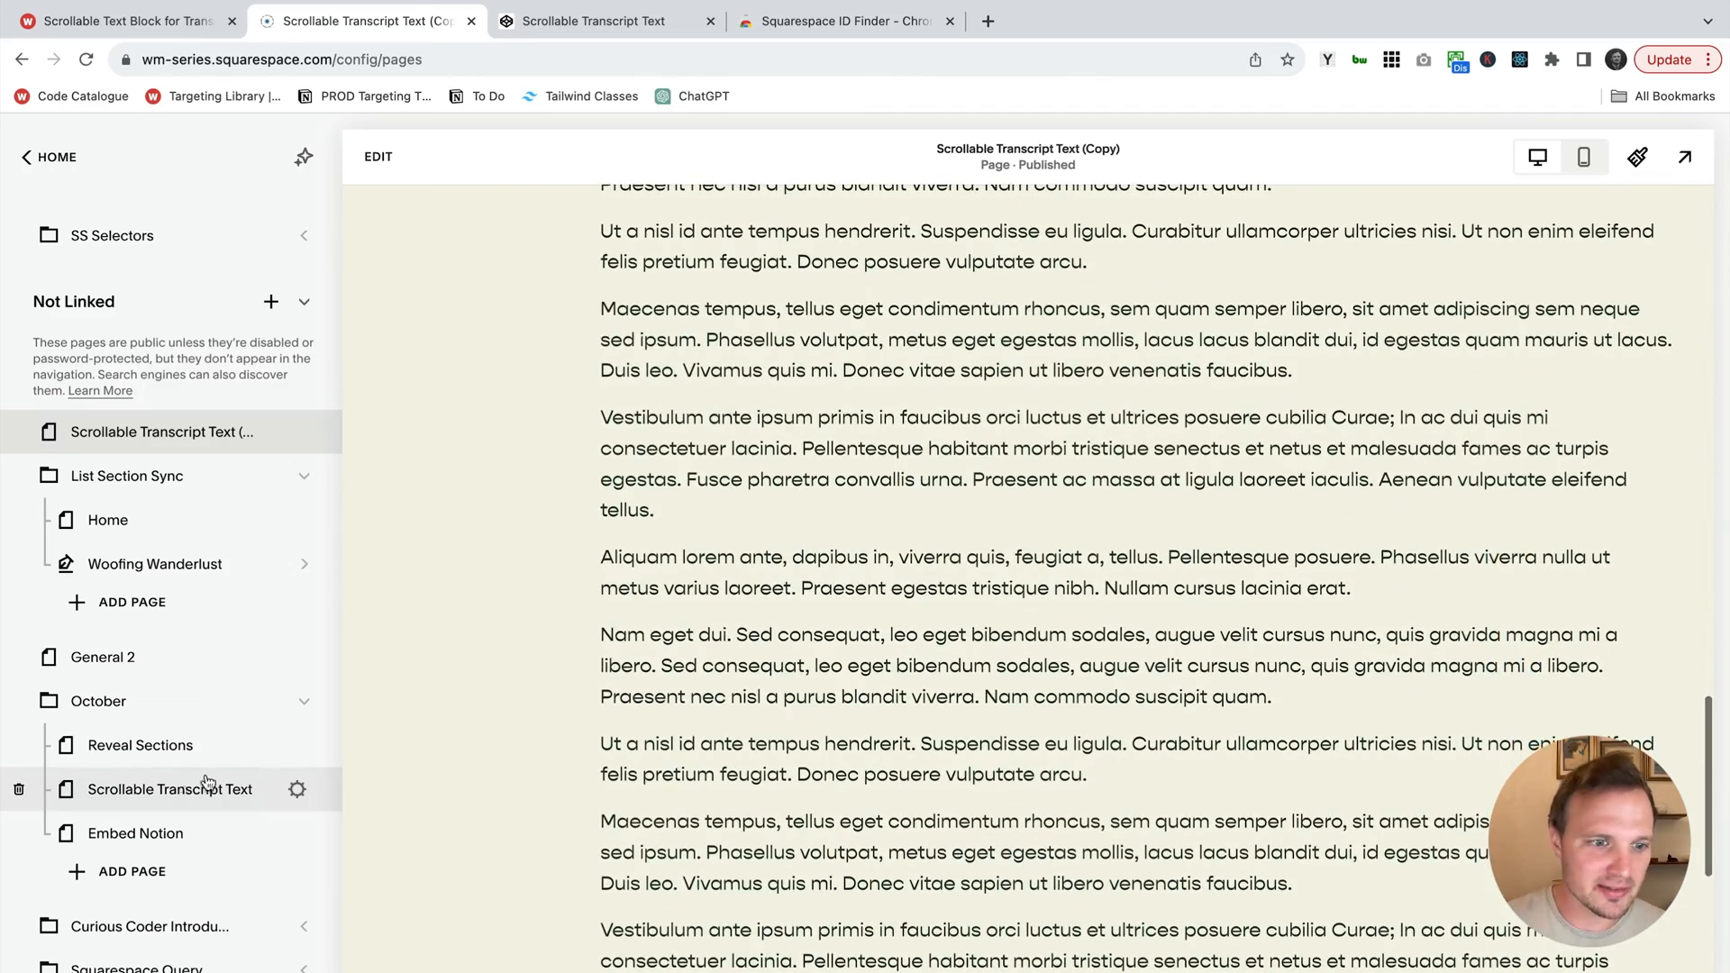
pyautogui.click(169, 789)
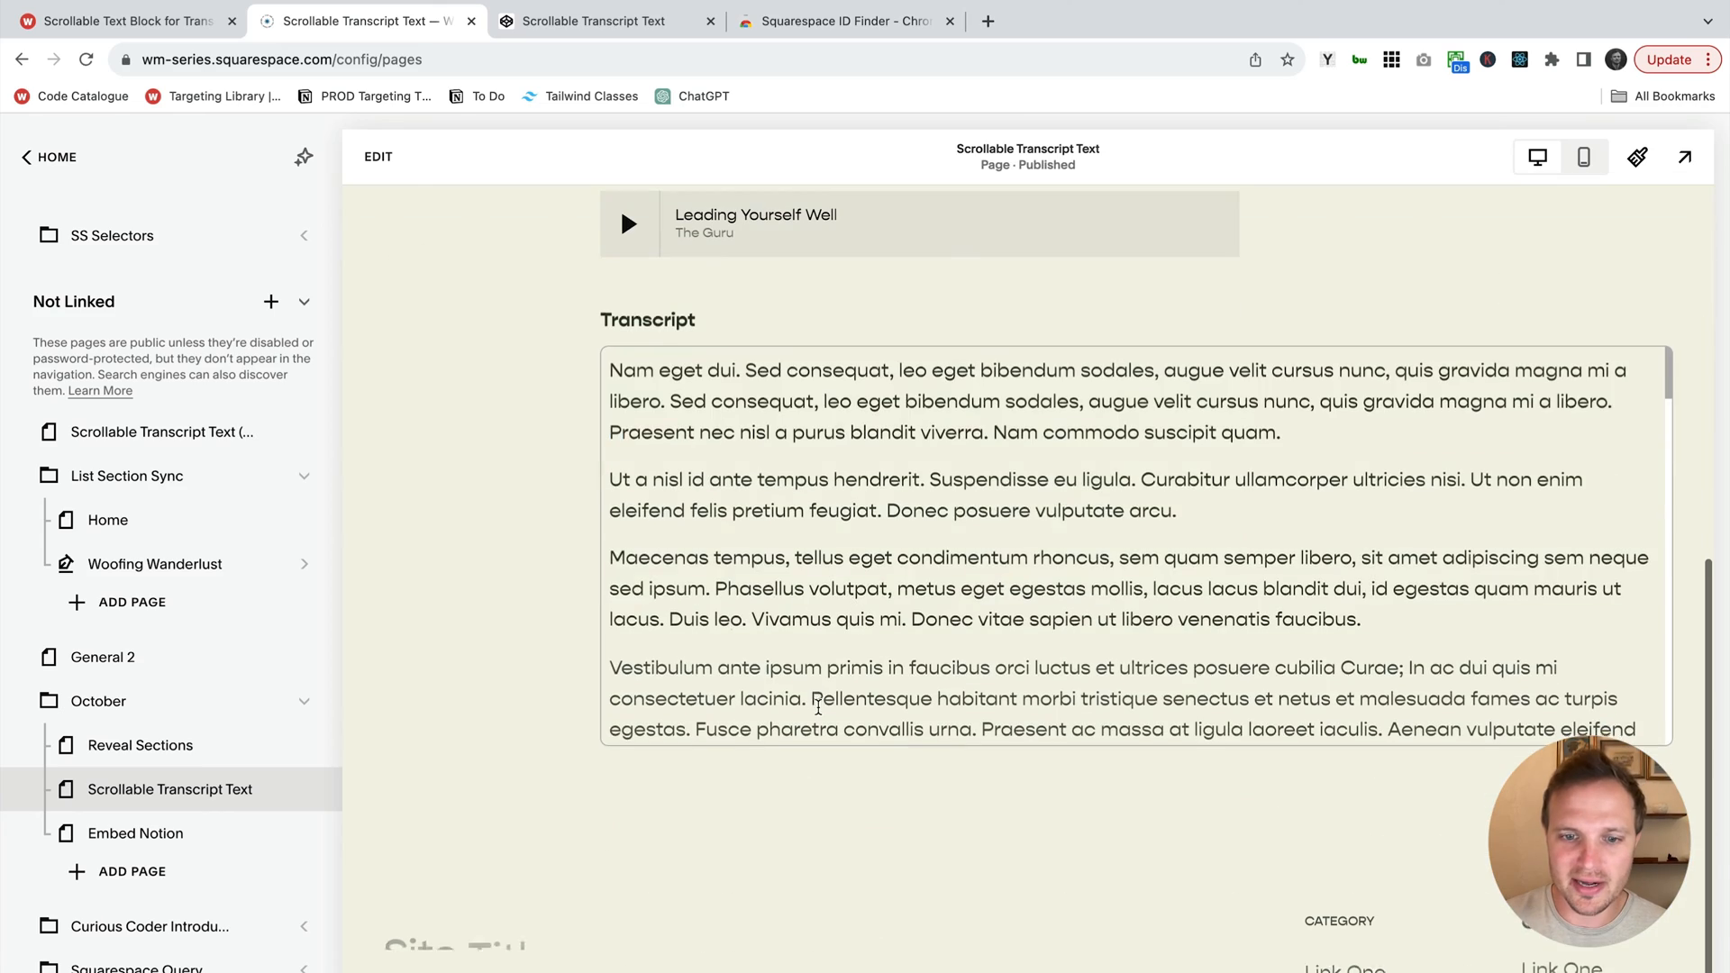
pyautogui.scroll(-3)
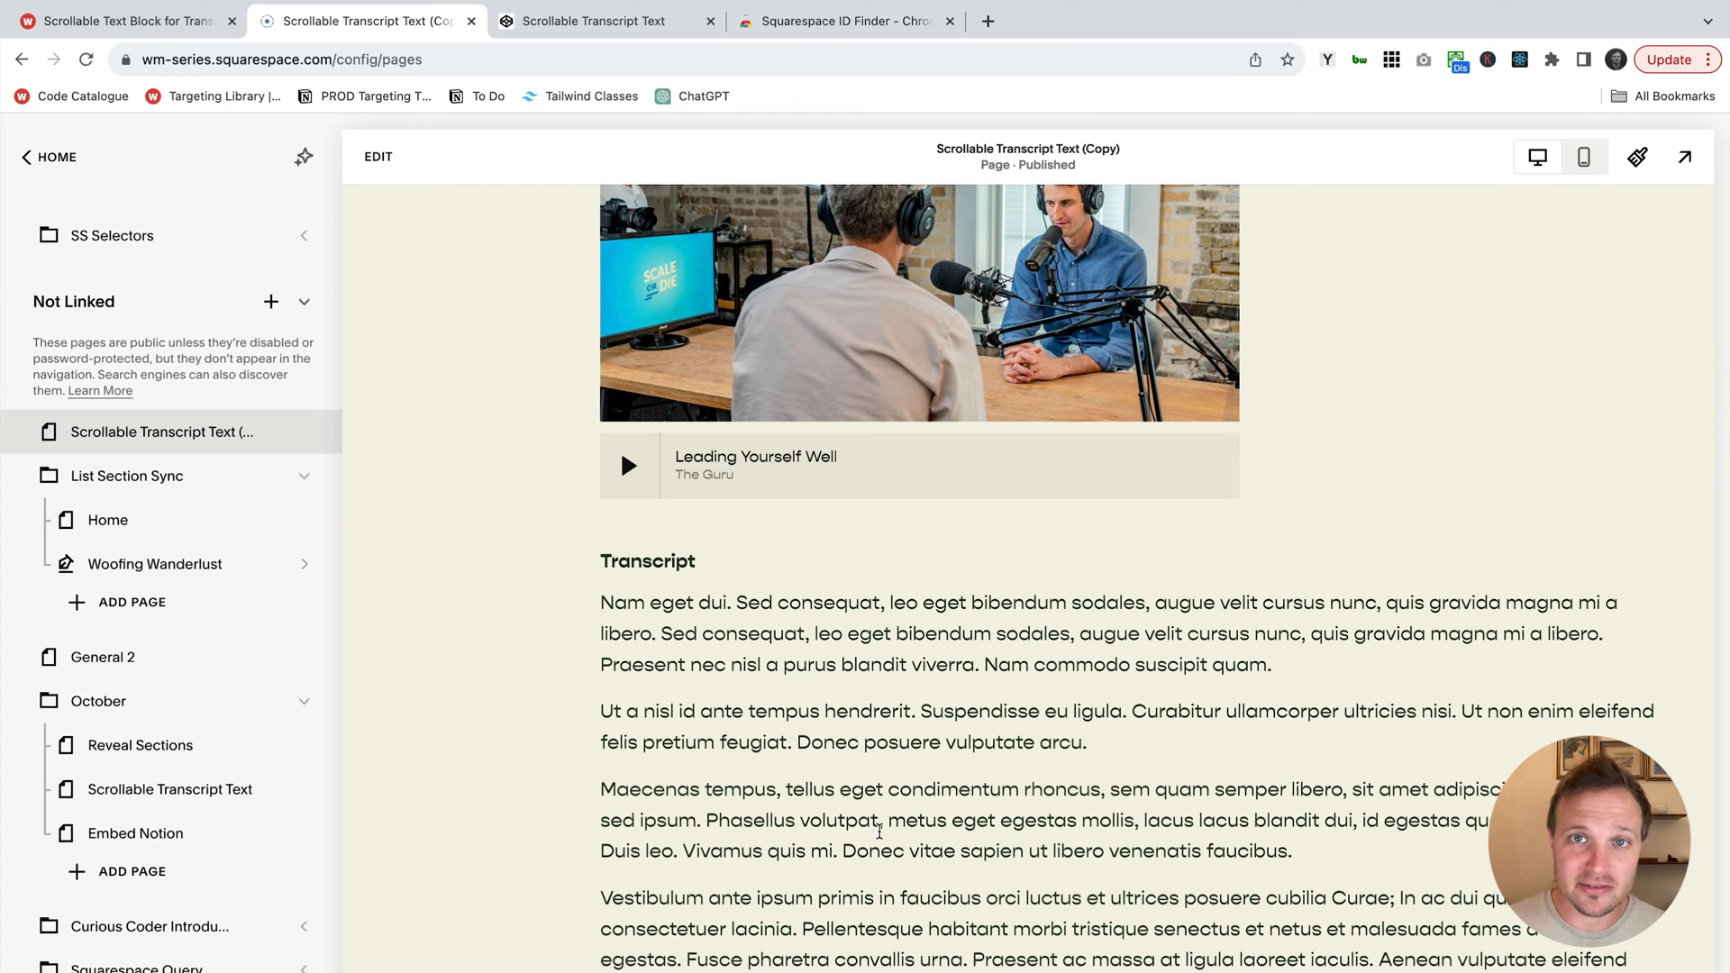
pyautogui.moveTo(218, 700)
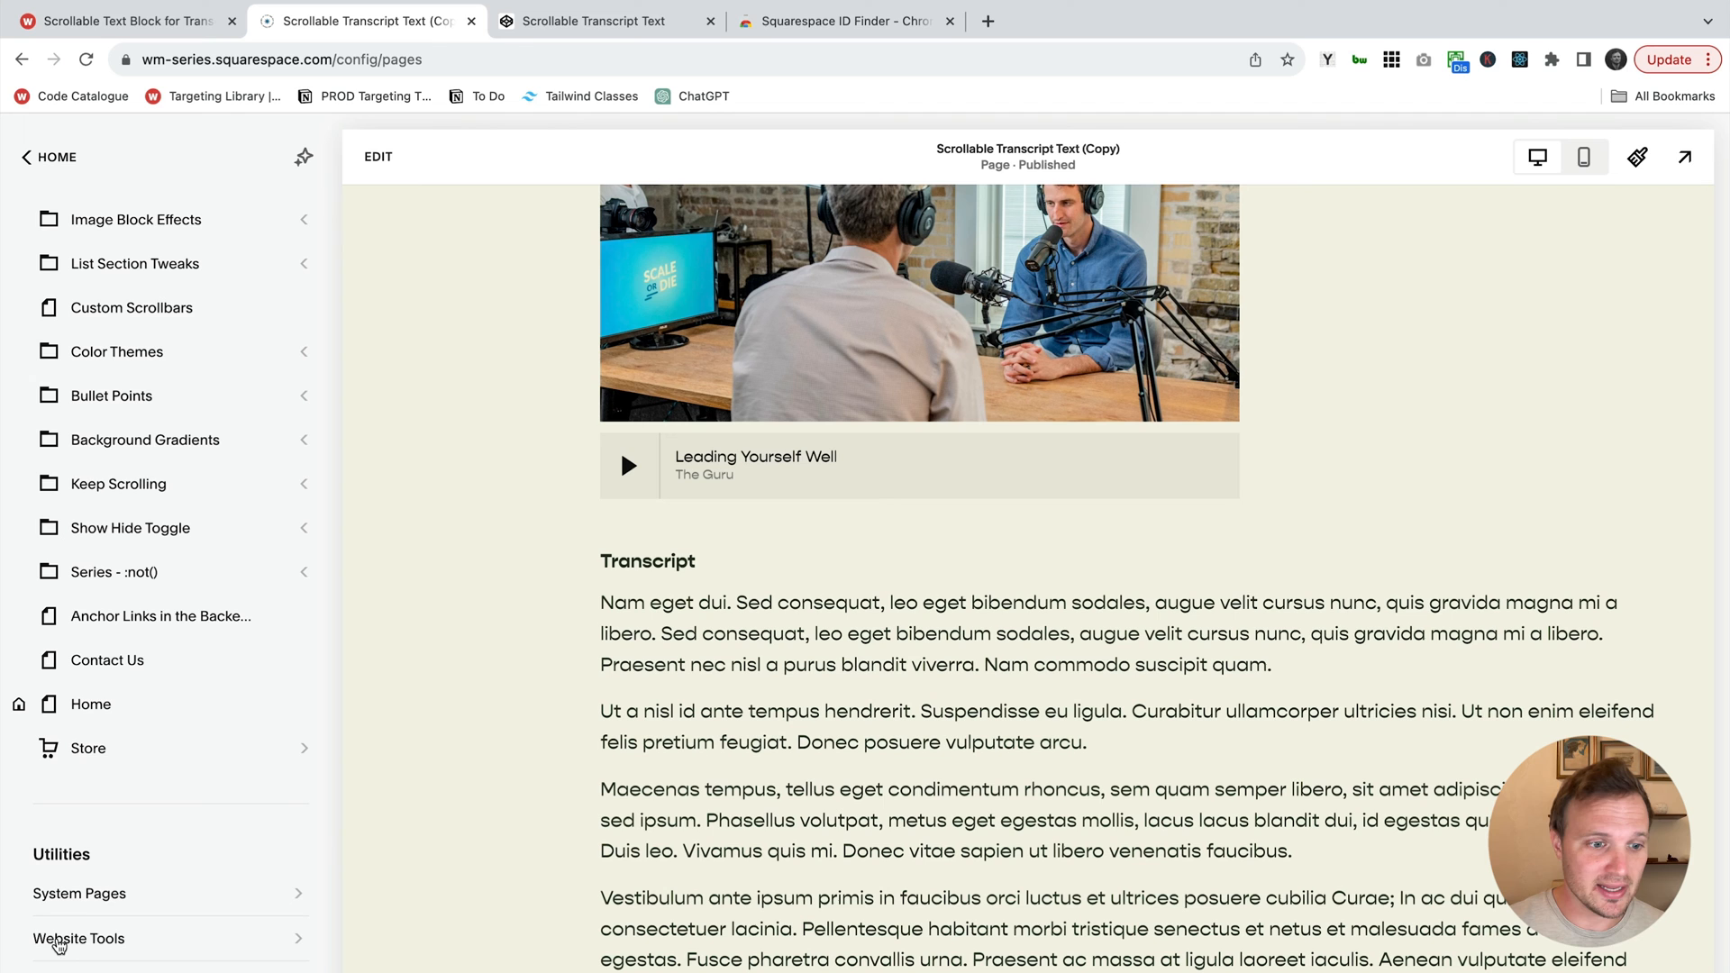
# - Open Custom CSS from Website Tools and reveal block IDs with the ID Finder extension
pyautogui.click(77, 938)
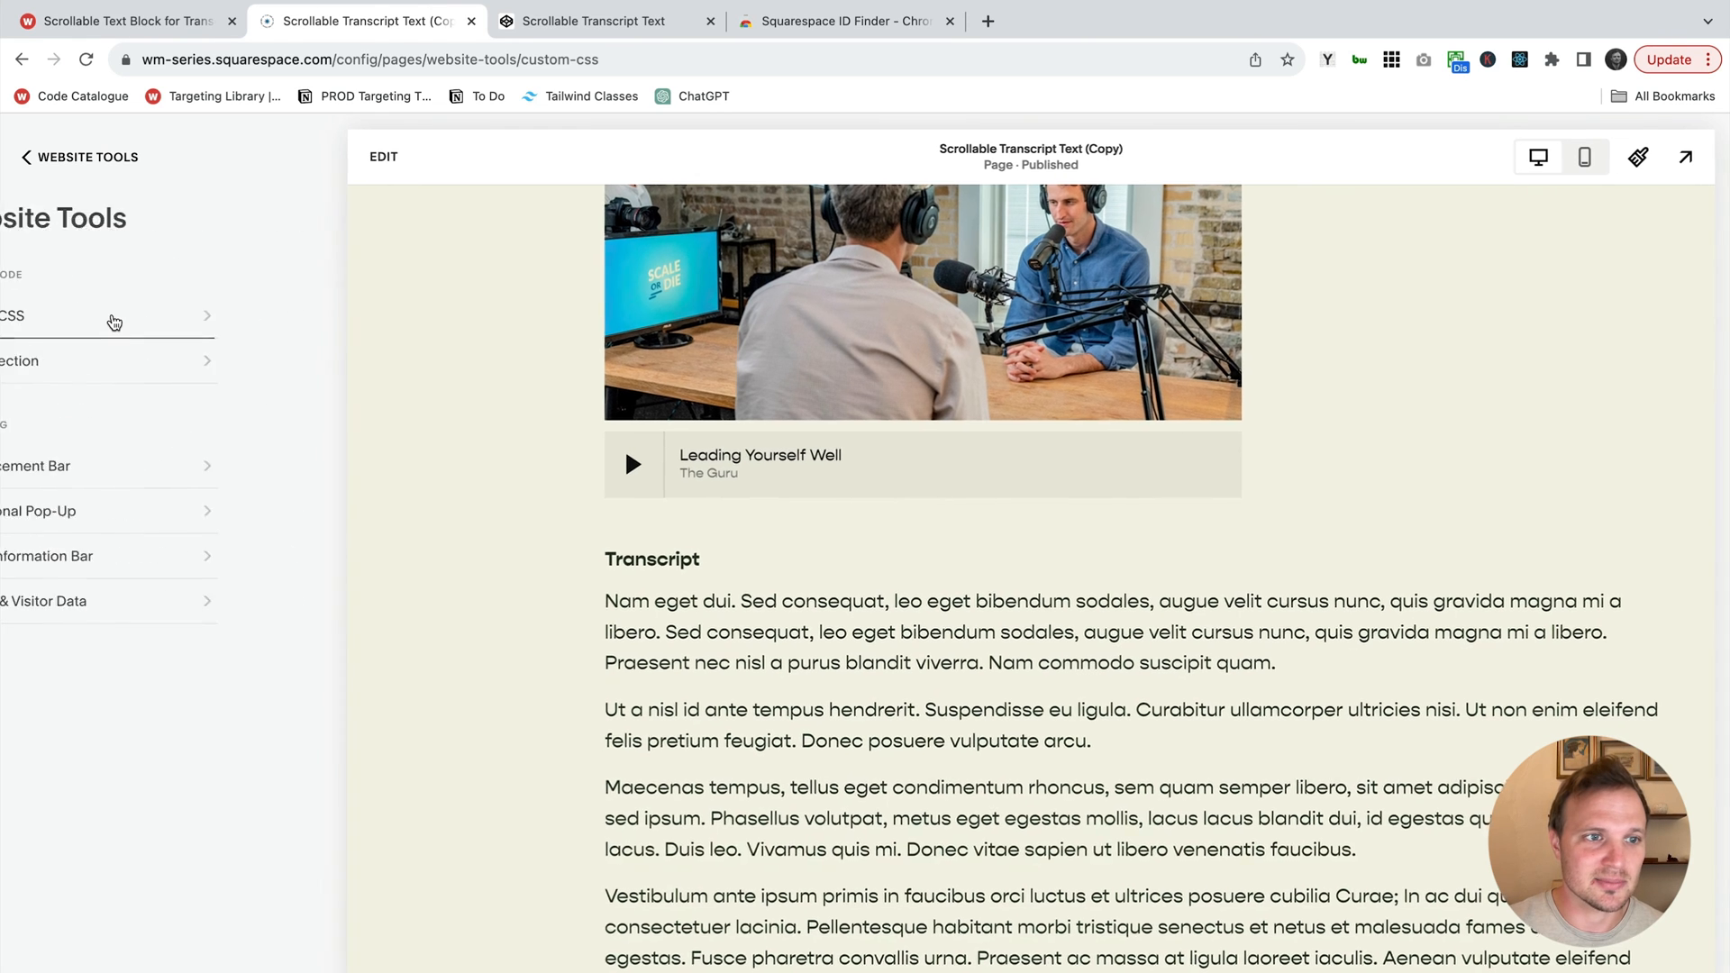
pyautogui.click(99, 315)
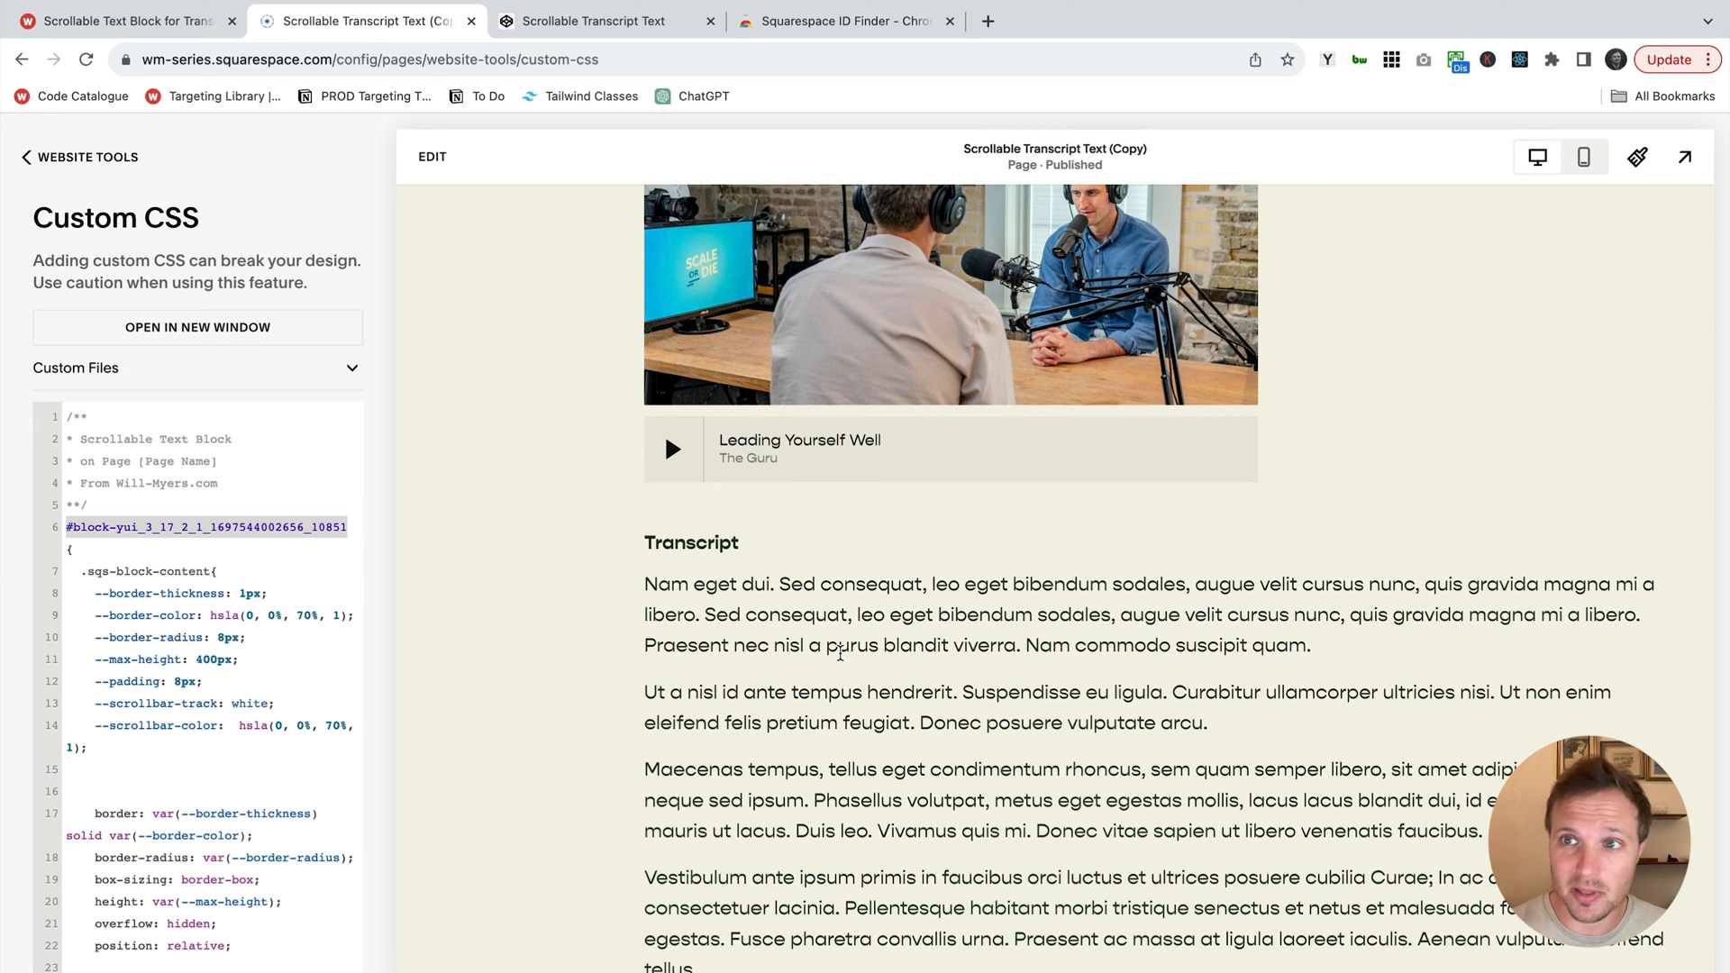
pyautogui.click(1391, 59)
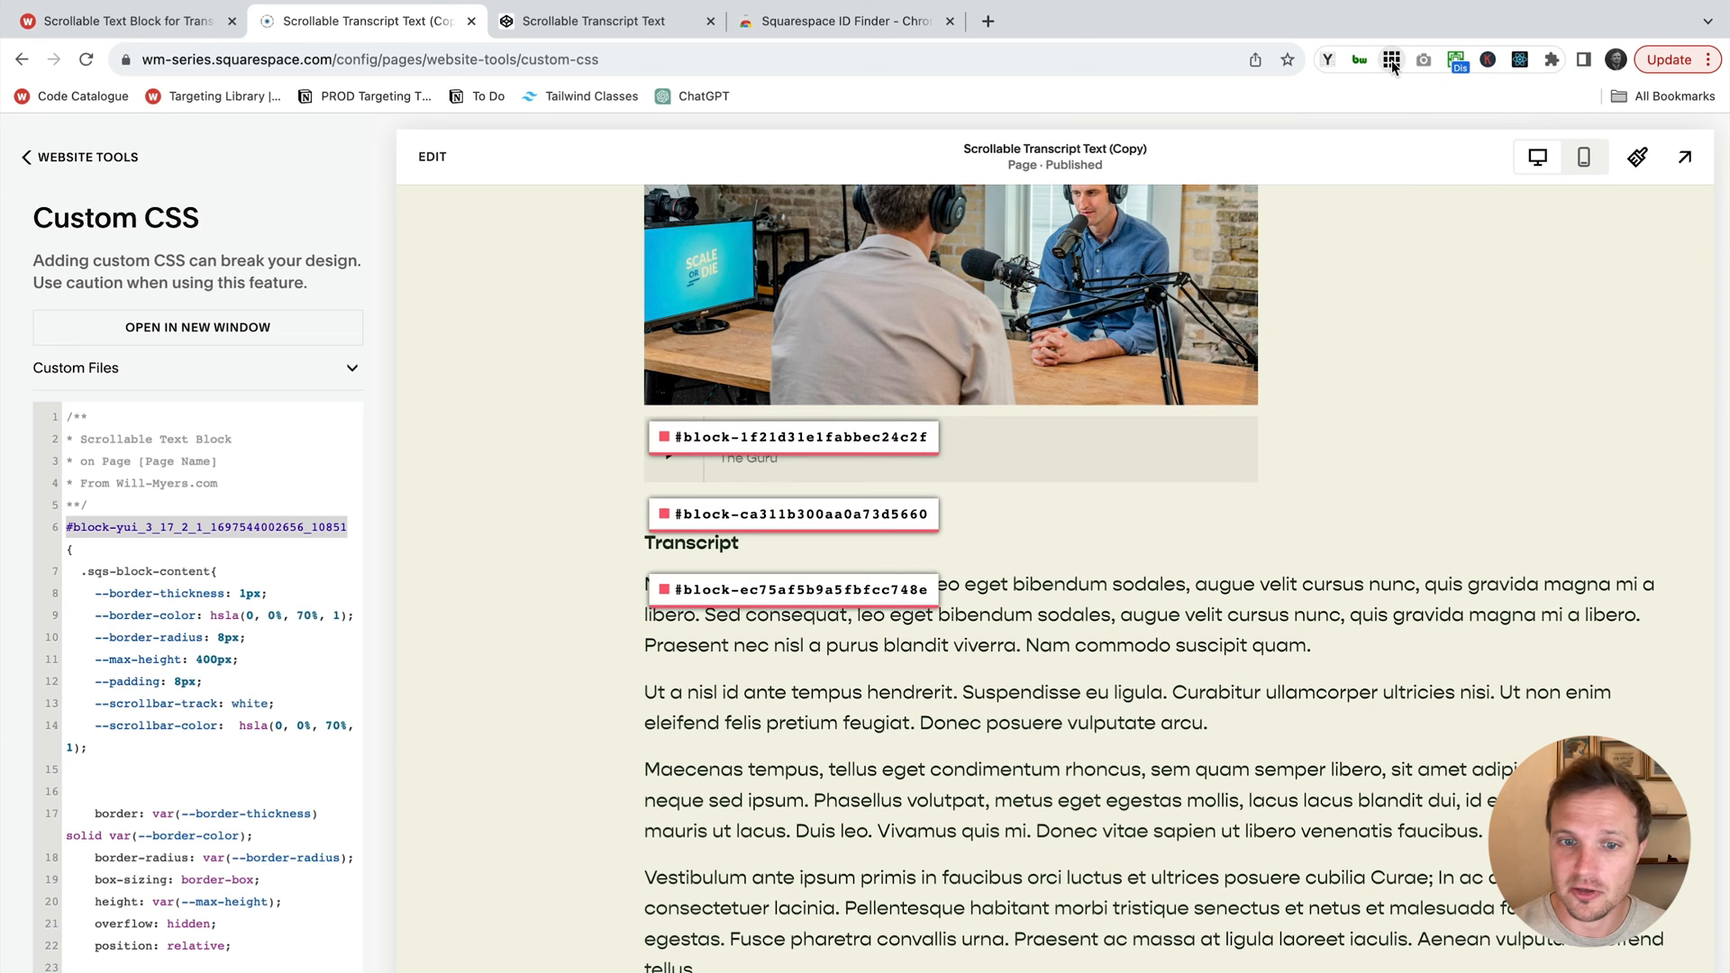
# - Add #block-ec75af5b9a5fbfcc748e to the CSS selector for the copied page's transcript and save
pyautogui.click(793, 590)
pyautogui.write(',')
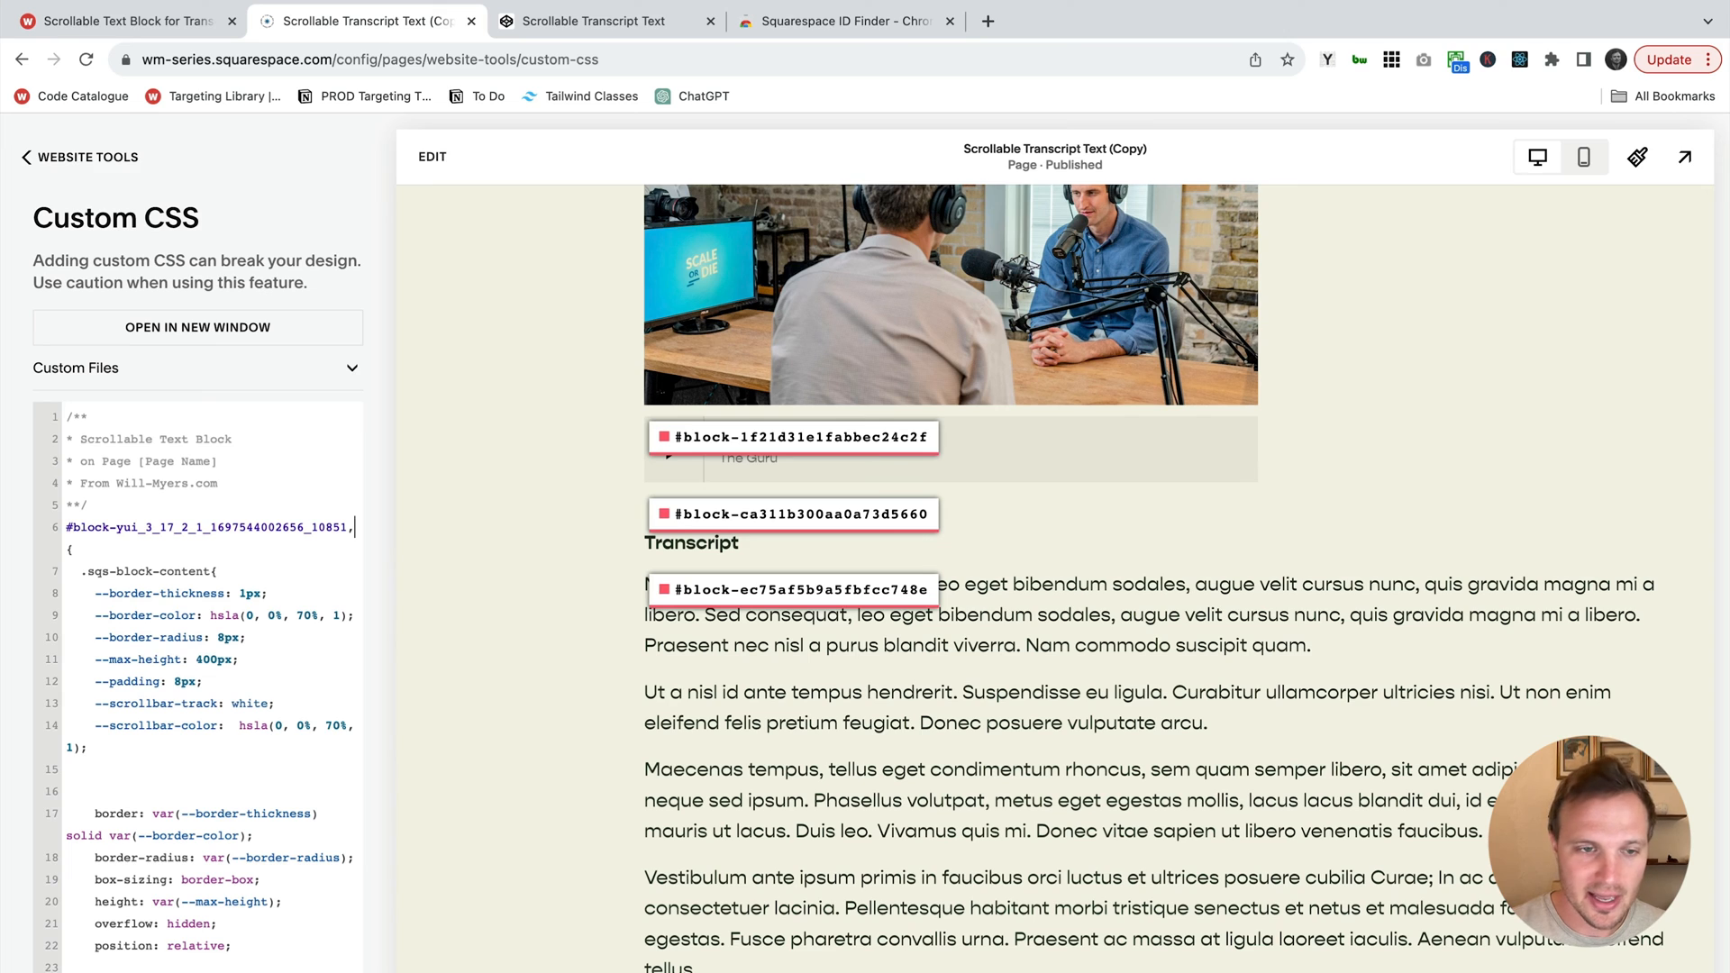
pyautogui.write('#block-ec75af5b9a5fbfcc748e')
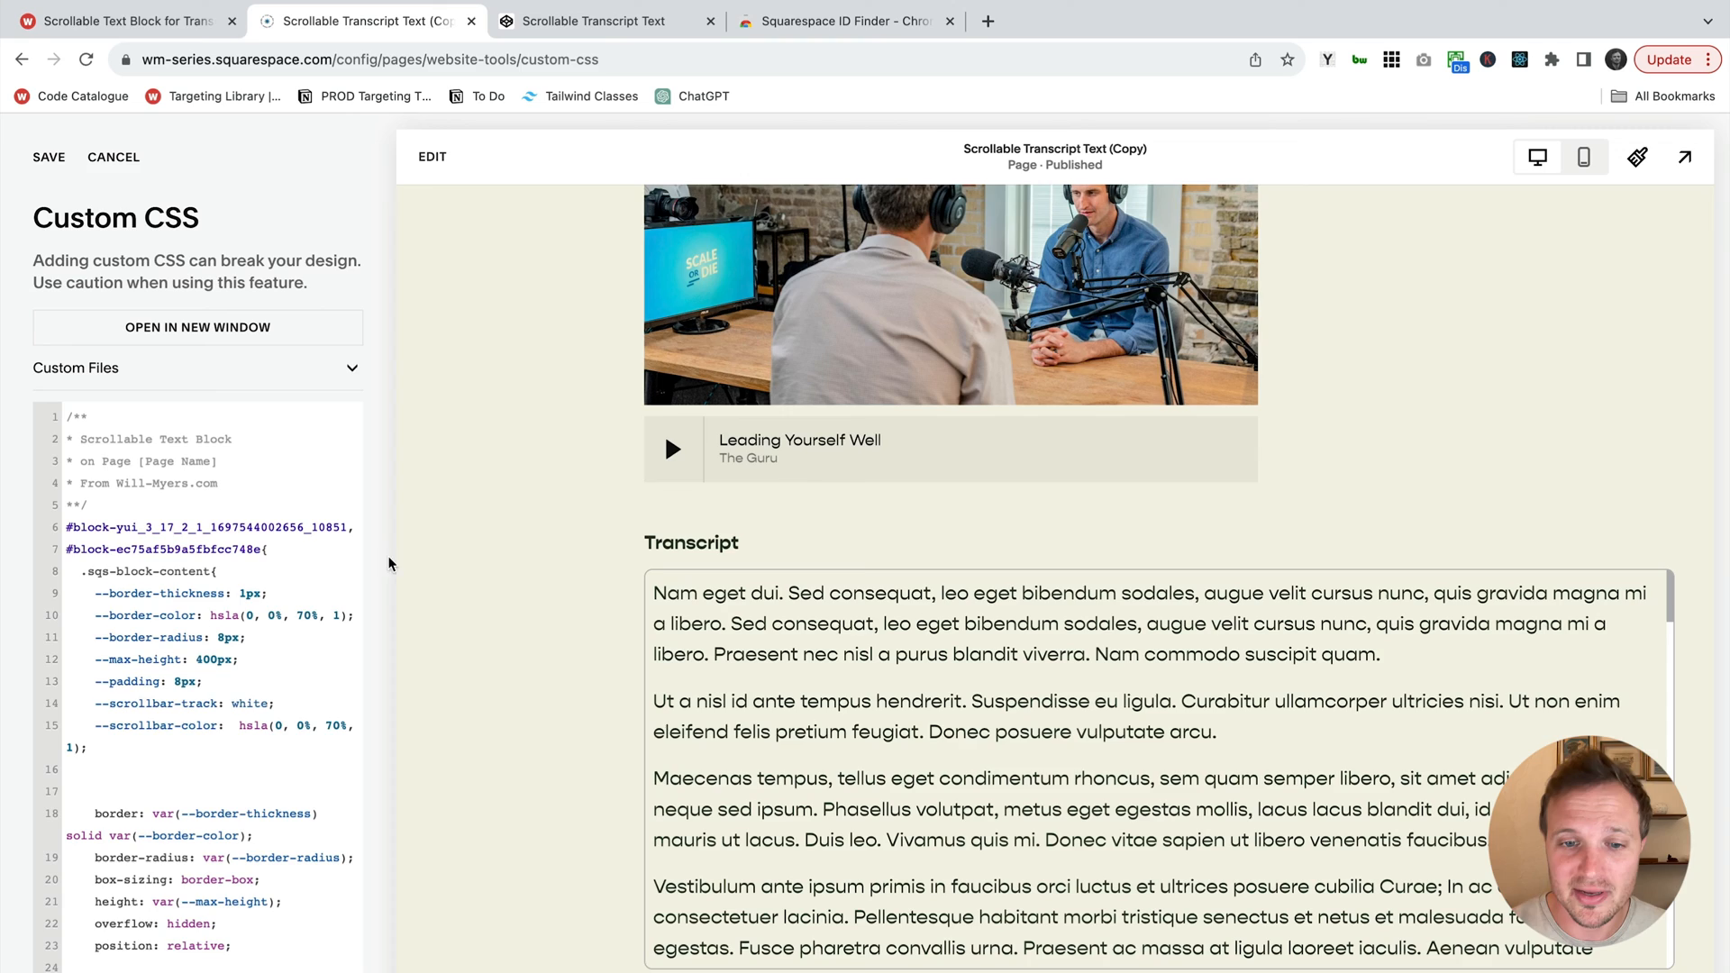
pyautogui.click(125, 21)
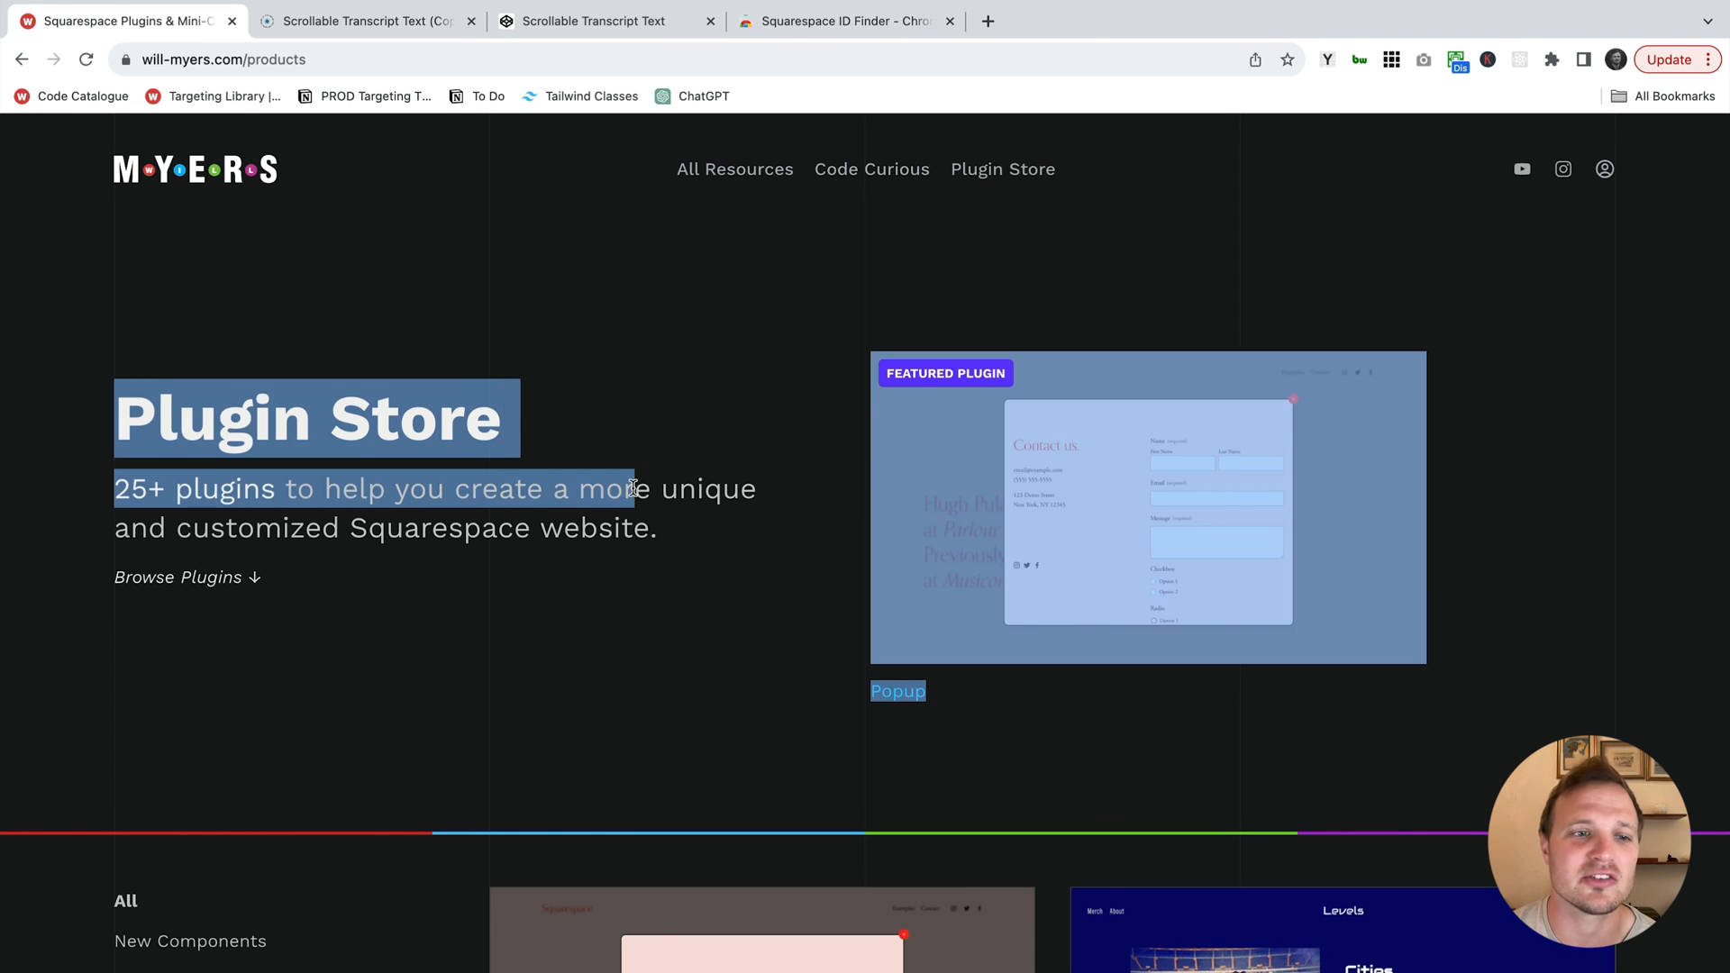
# - Scroll through the will-myers.com Plugin Store catalogue of Squarespace plugins and prices
pyautogui.scroll(-3)
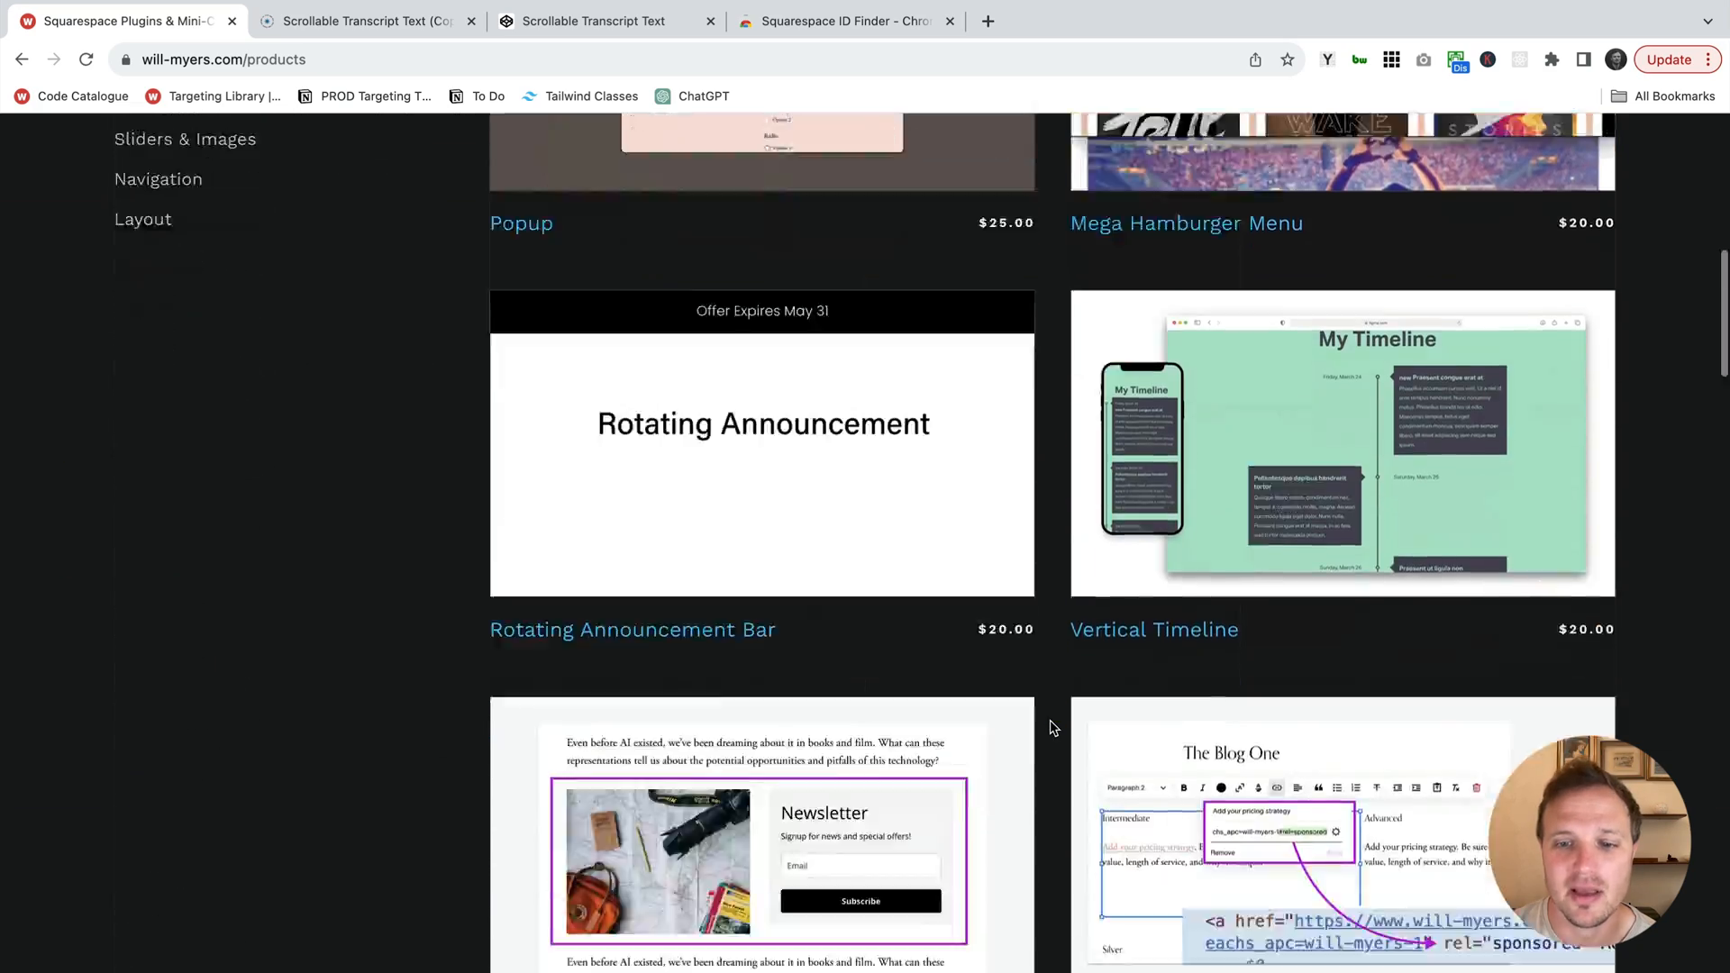
pyautogui.scroll(-3)
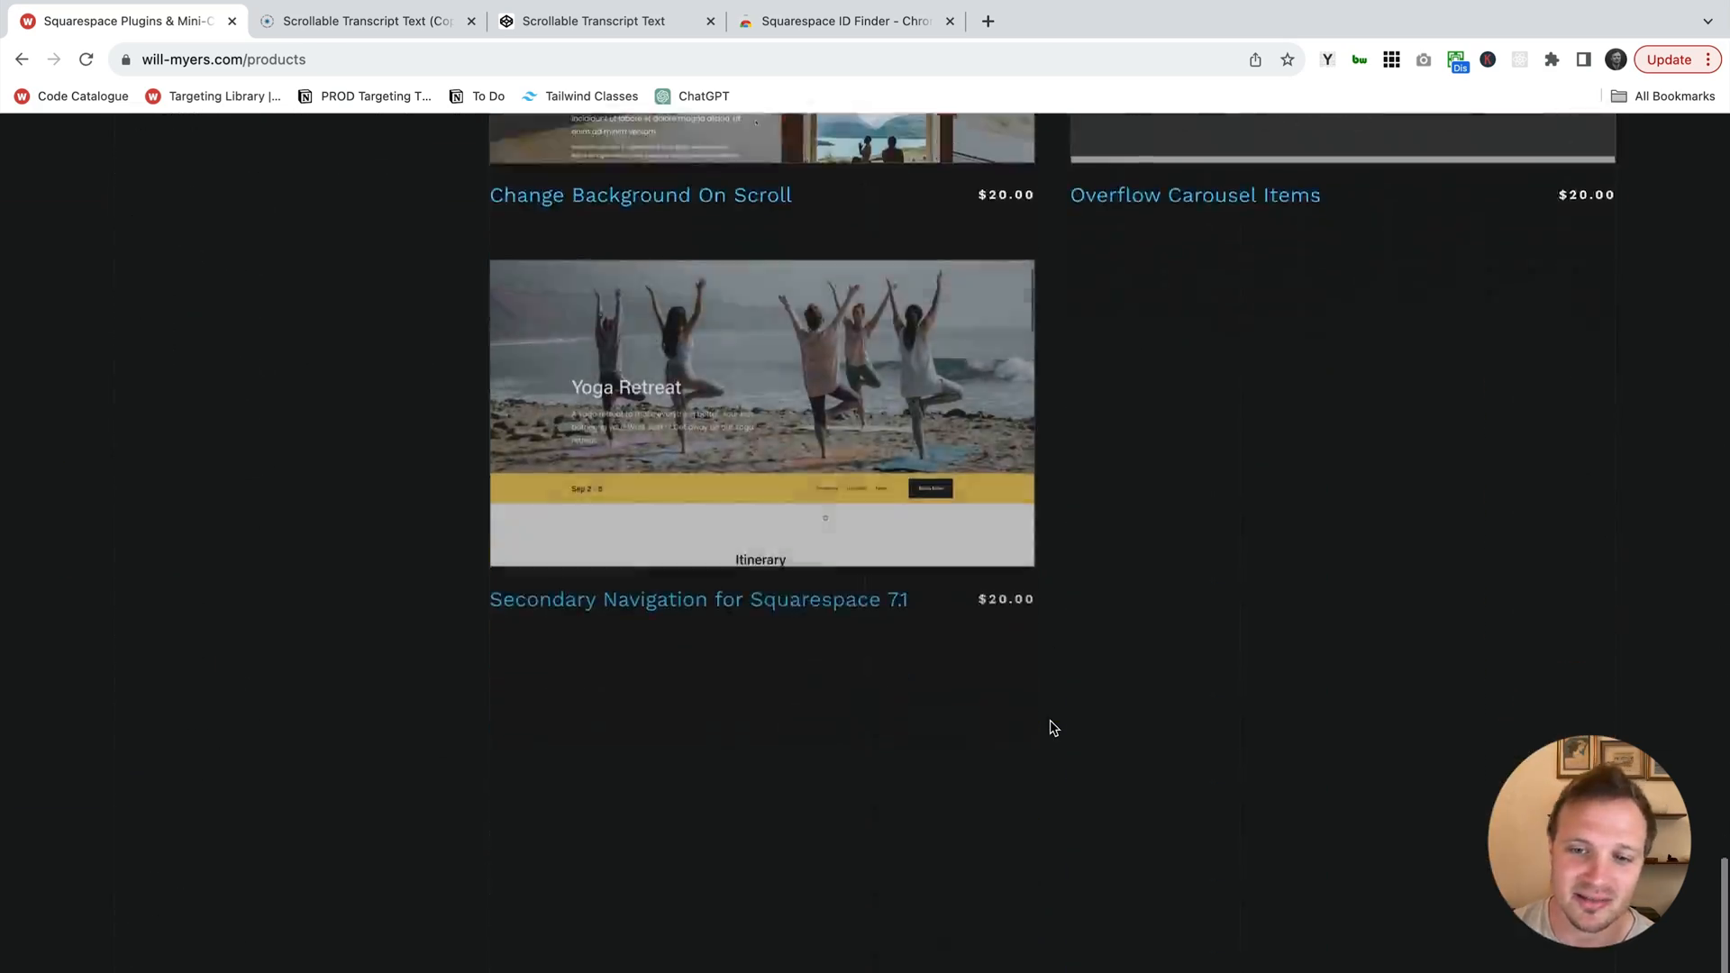
pyautogui.scroll(3)
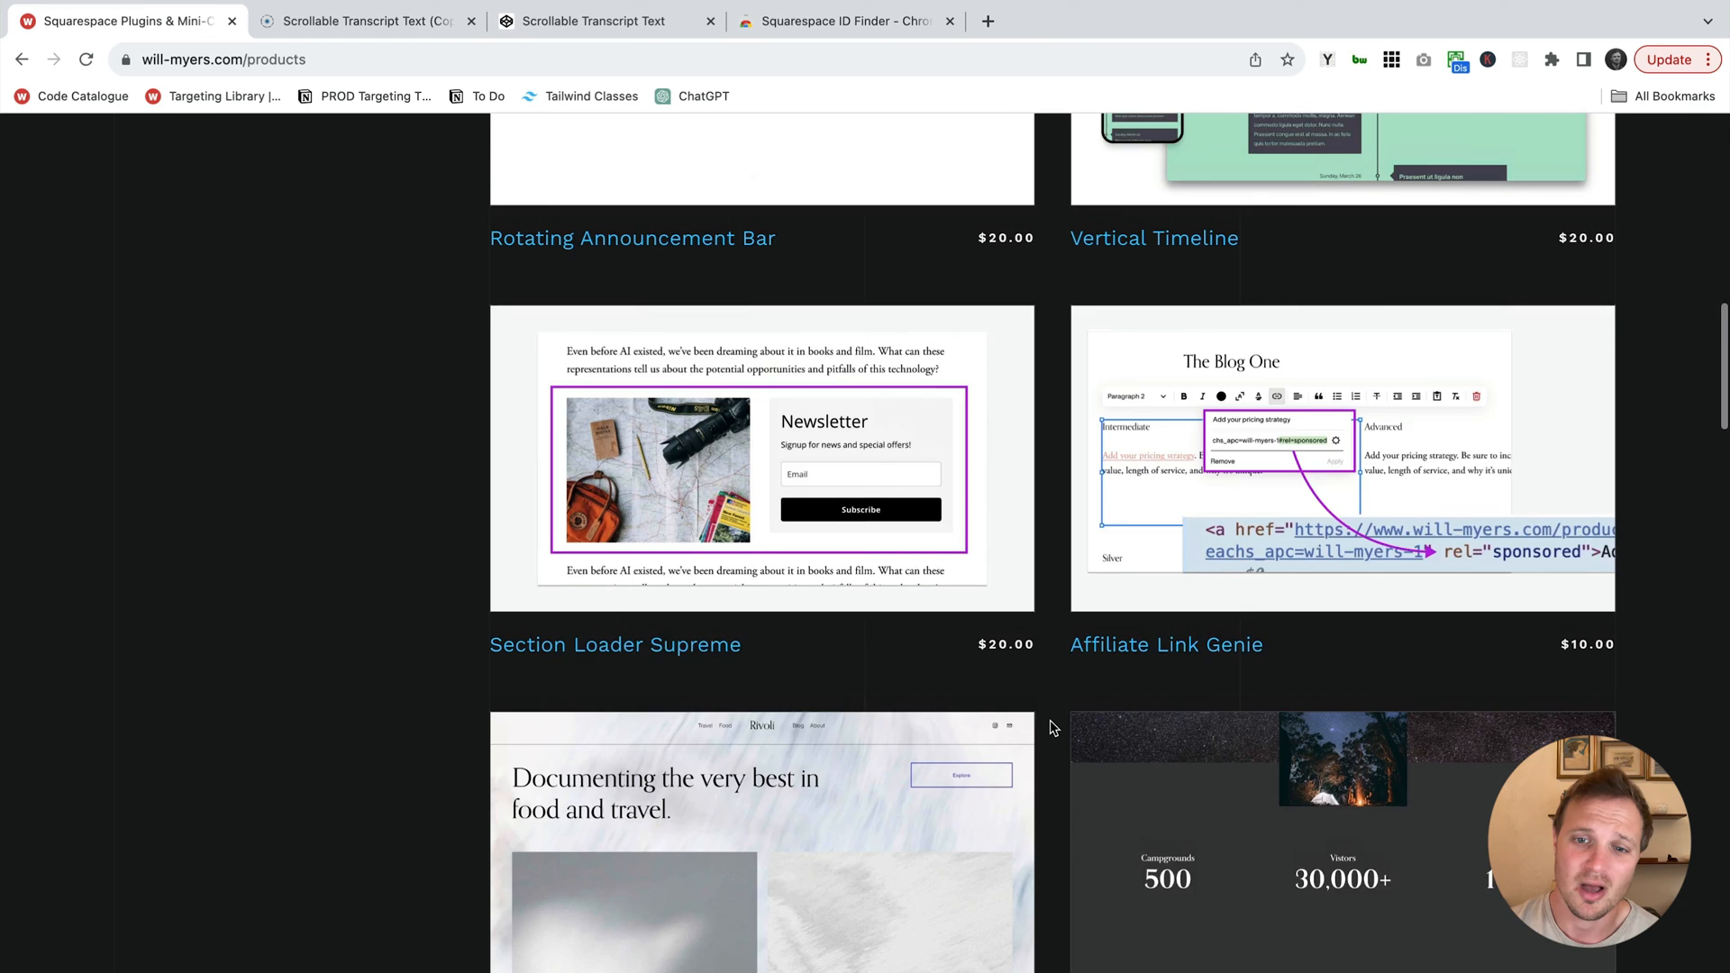
pyautogui.scroll(3)
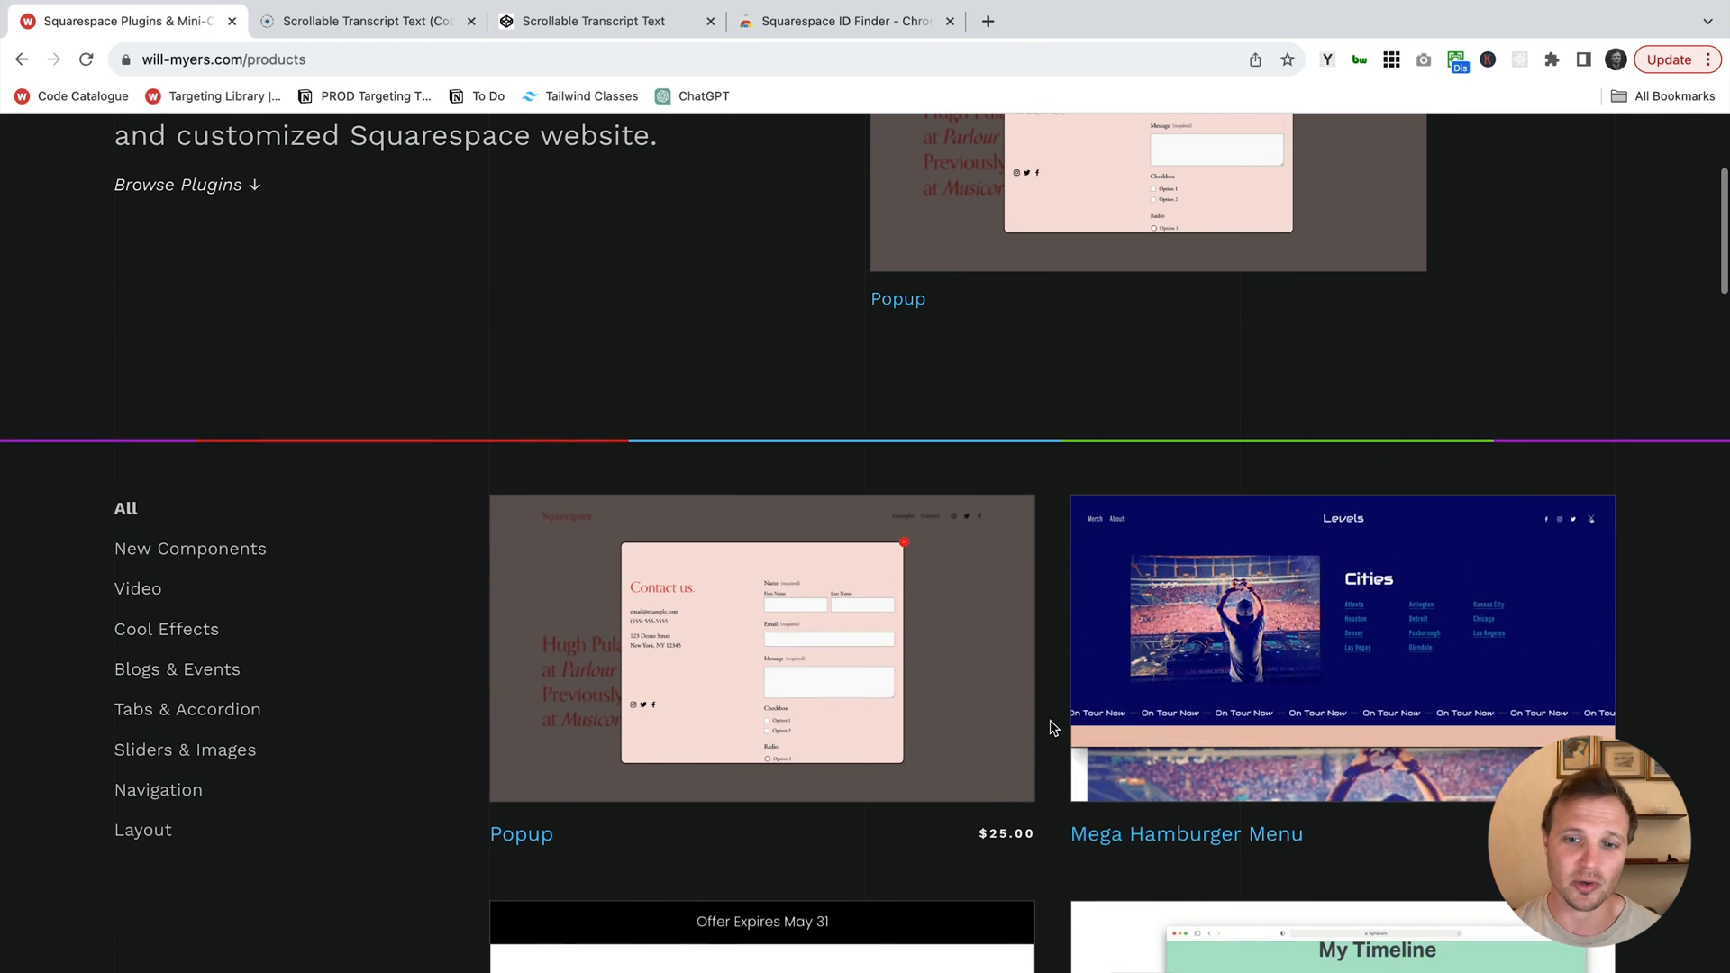
pyautogui.scroll(-3)
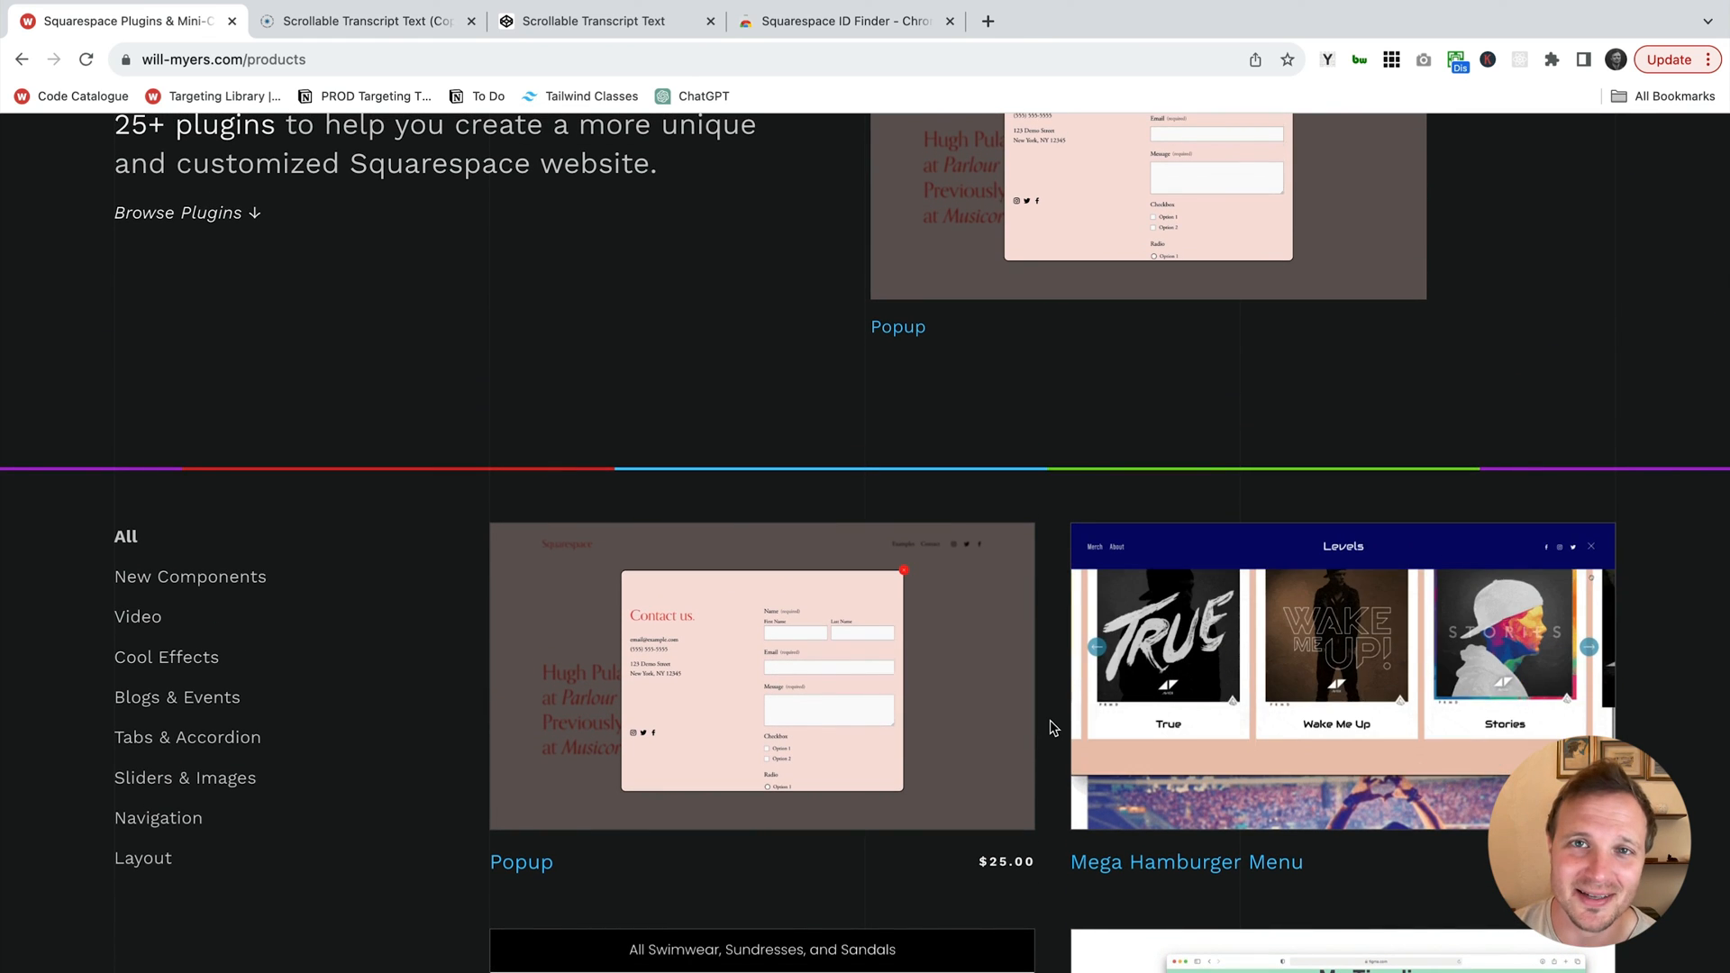